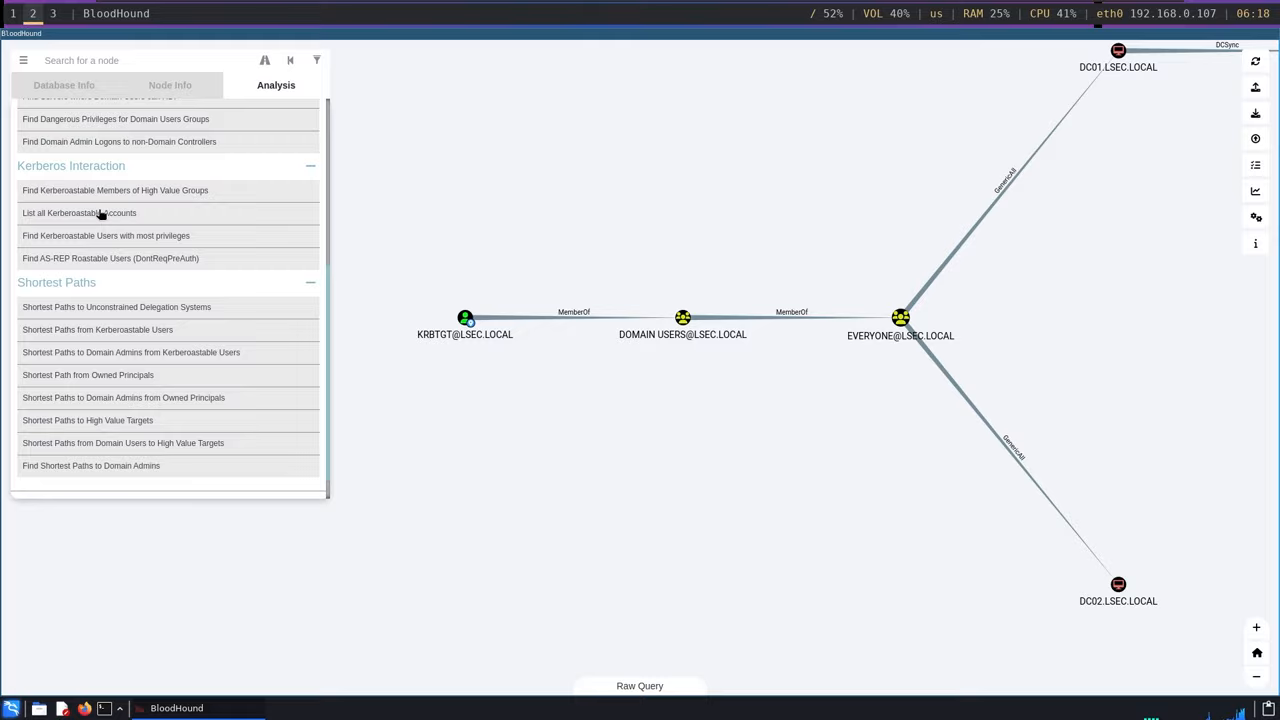
# - Open the v2024.1.11 release and scroll down to its platform binary assets
pyautogui.click(79, 212)
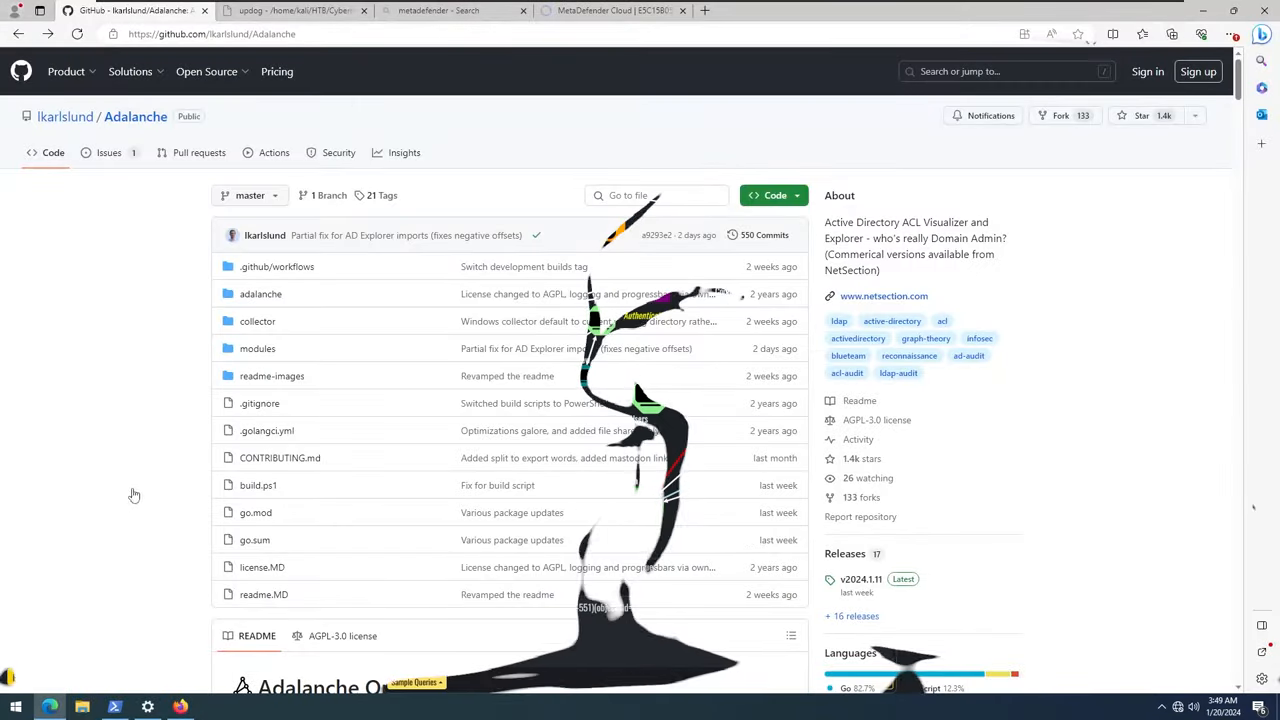
pyautogui.scroll(-3)
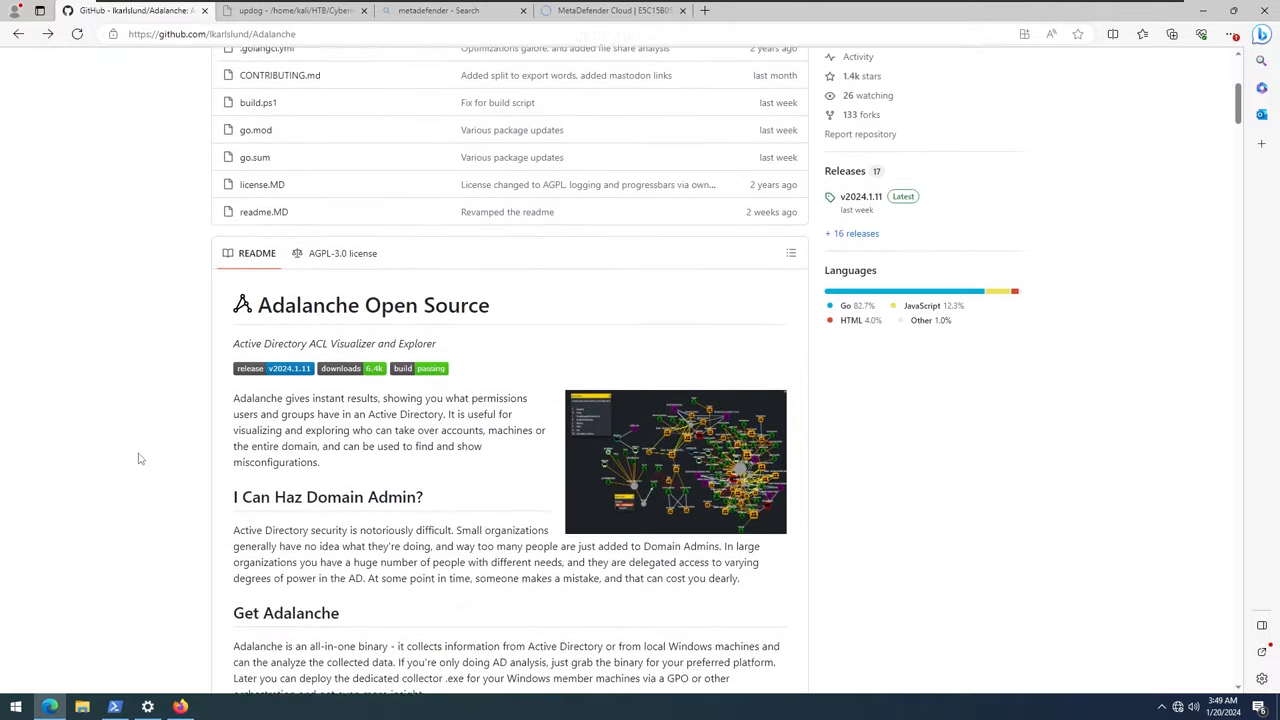
pyautogui.scroll(-3)
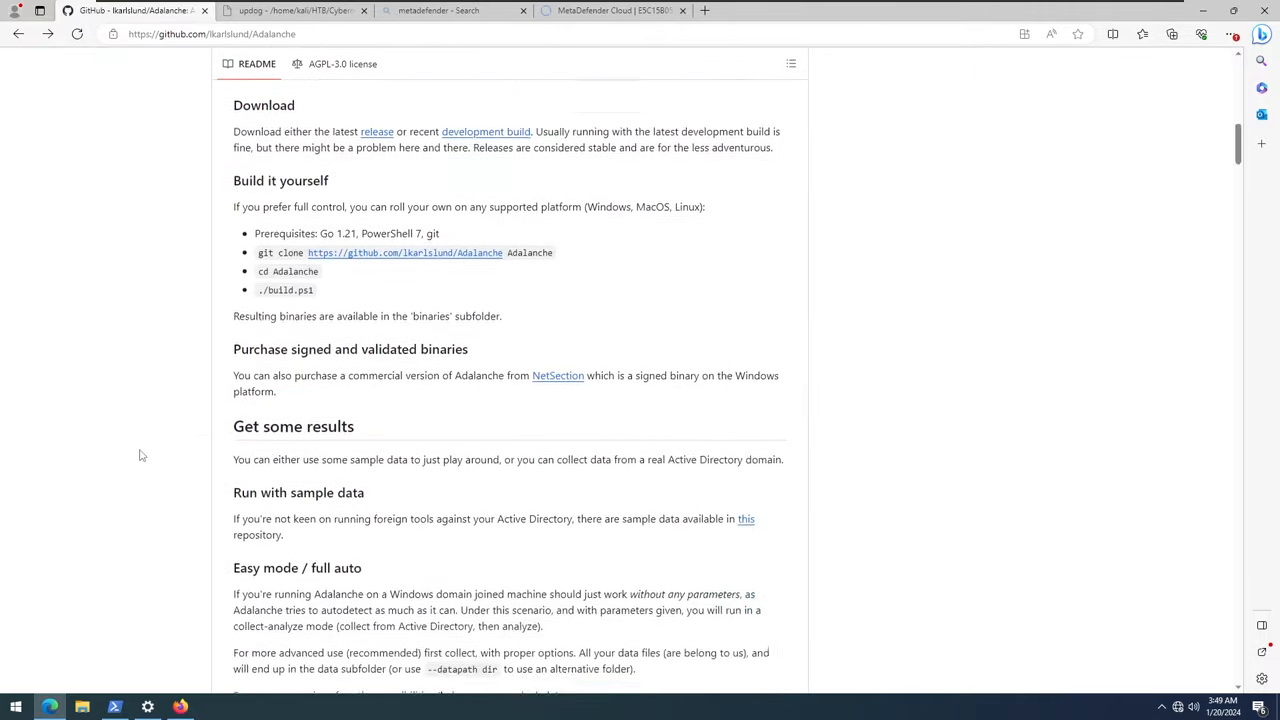
pyautogui.scroll(-3)
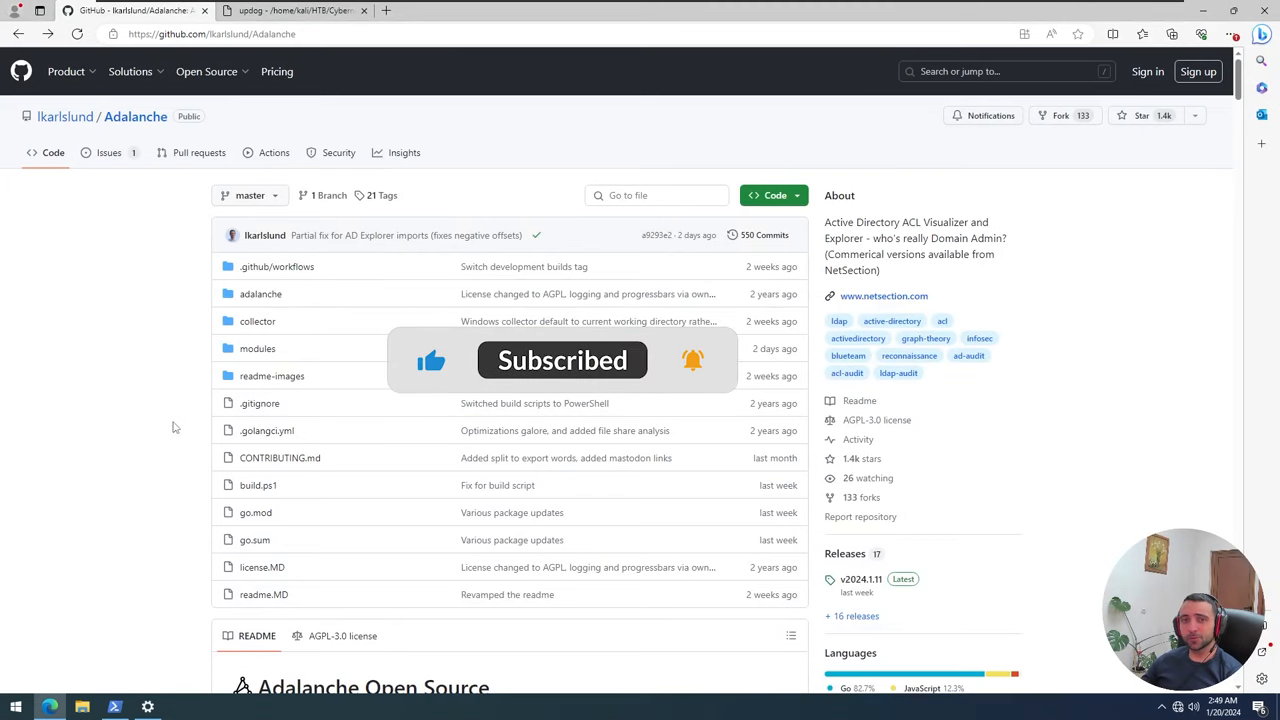
pyautogui.scroll(-3)
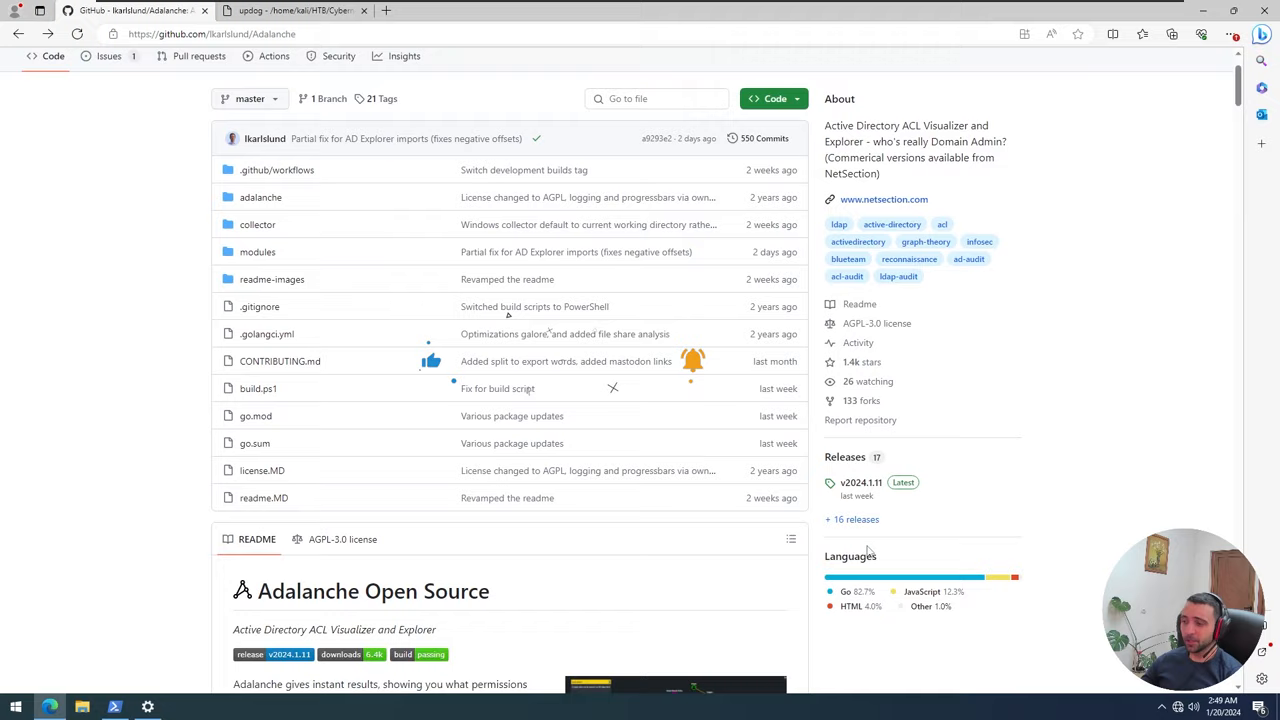
pyautogui.click(860, 482)
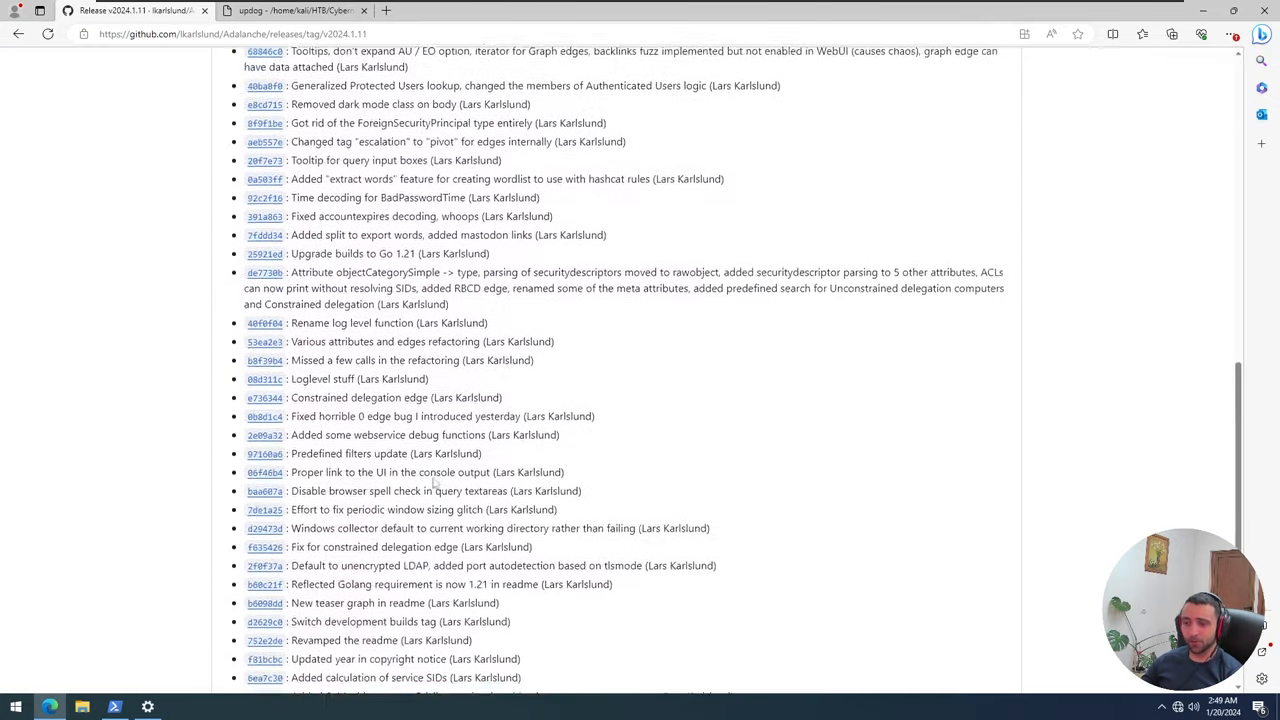
pyautogui.scroll(-3)
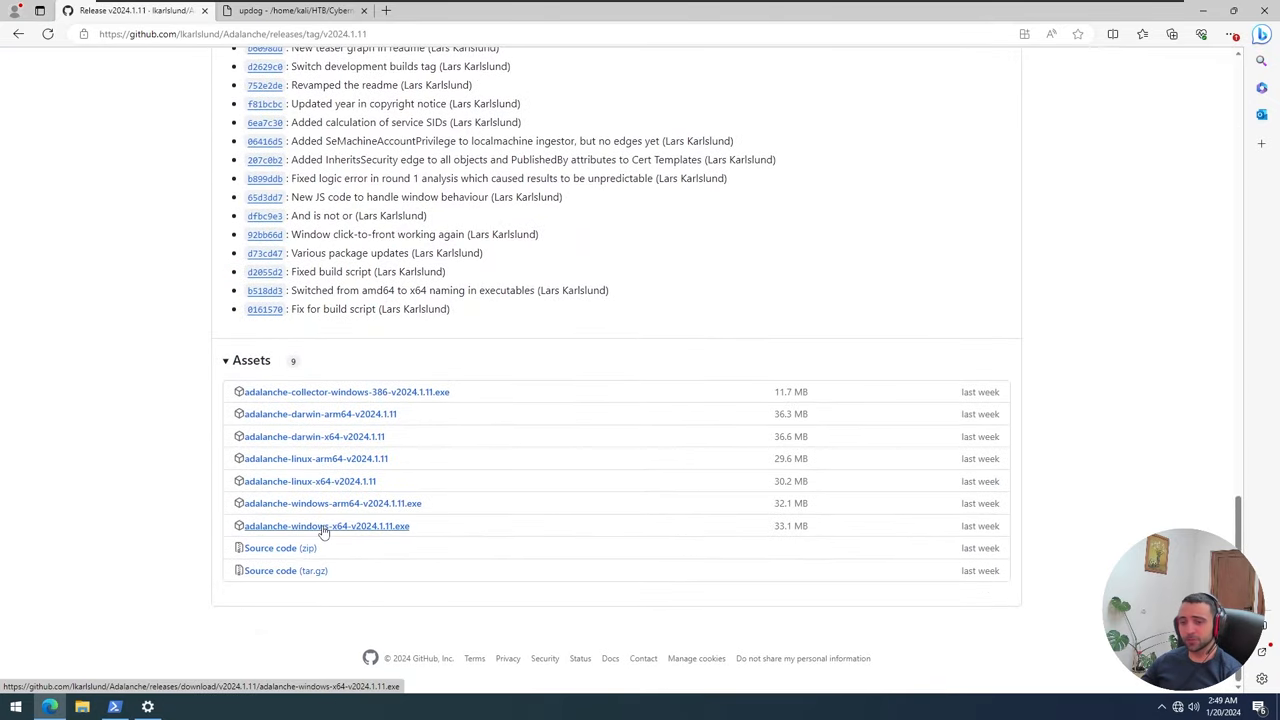
pyautogui.moveTo(196, 521)
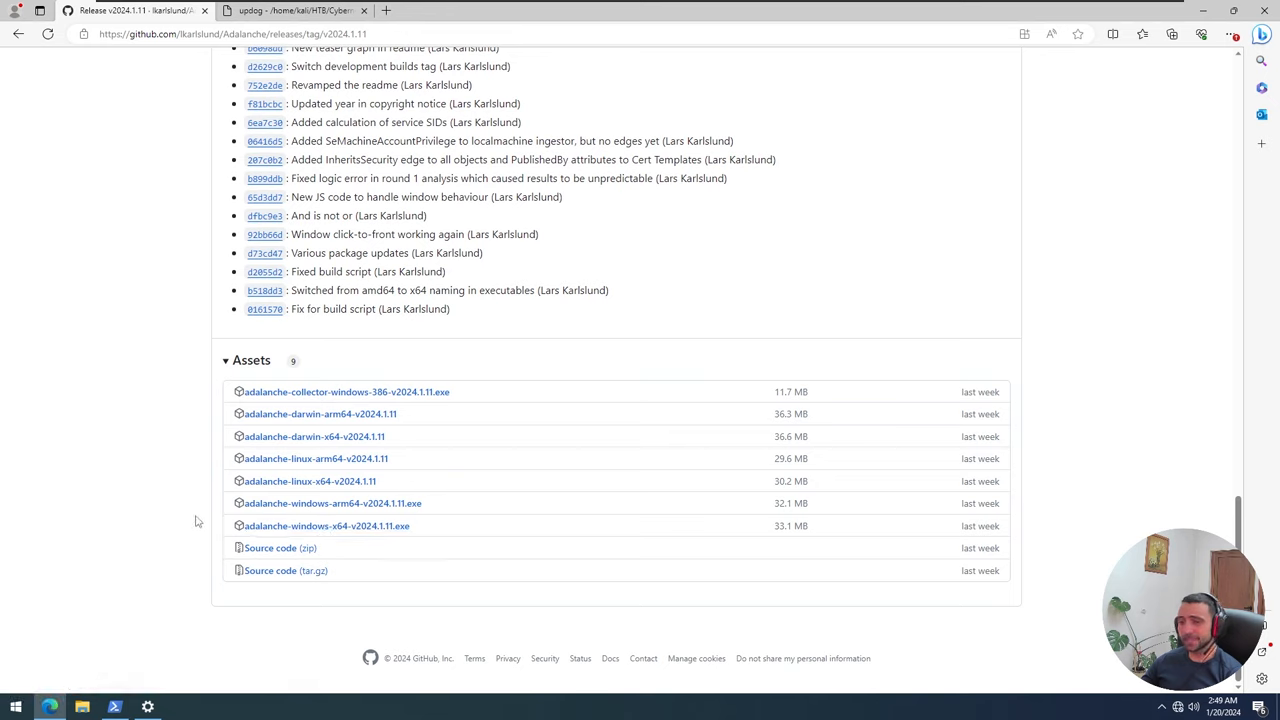
pyautogui.moveTo(352, 542)
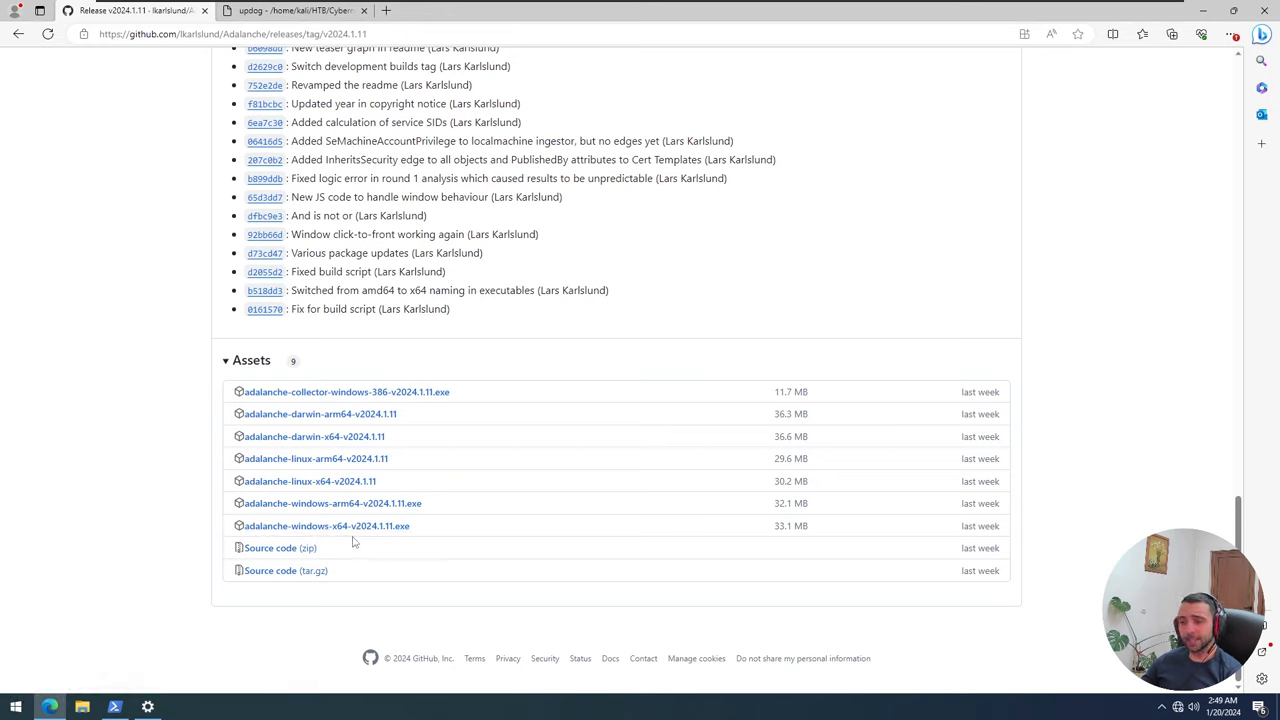
pyautogui.moveTo(167, 525)
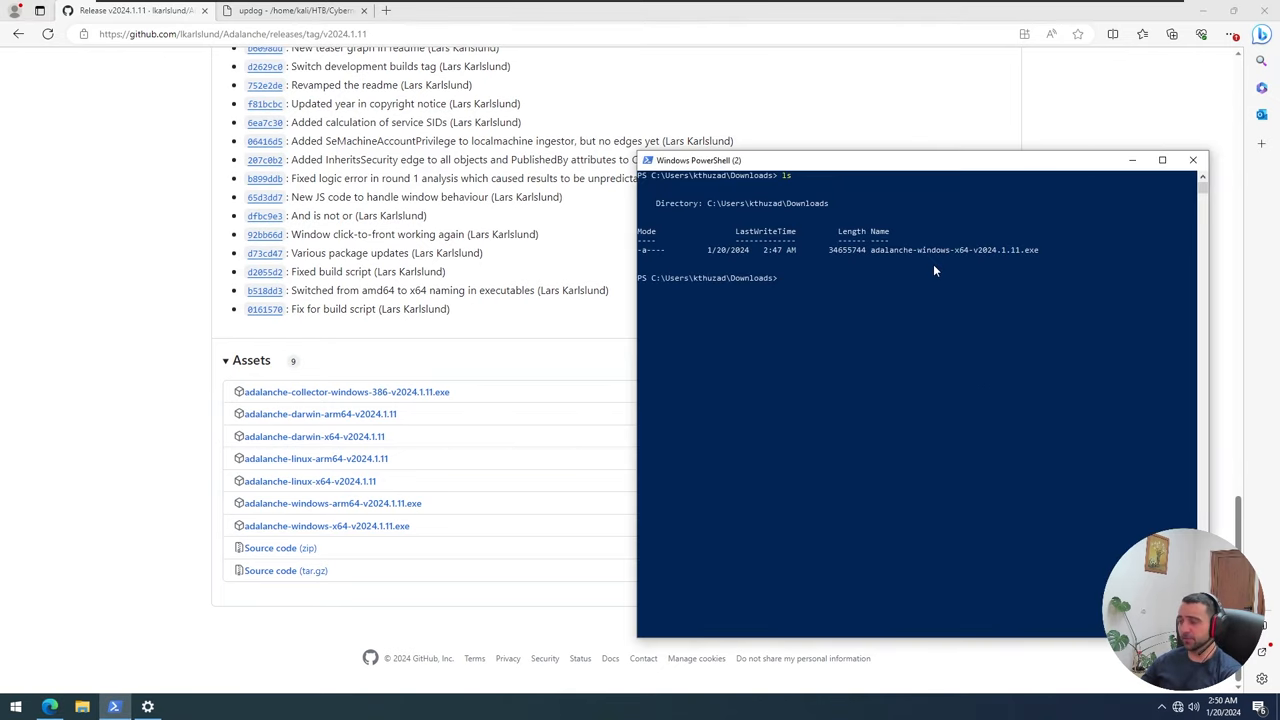
# - Run .\adalanche-windows-x64-v2024.1.11.exe from the Downloads folder
pyautogui.write('.\\adalanche-windows-x64-v2024.1.11.exe')
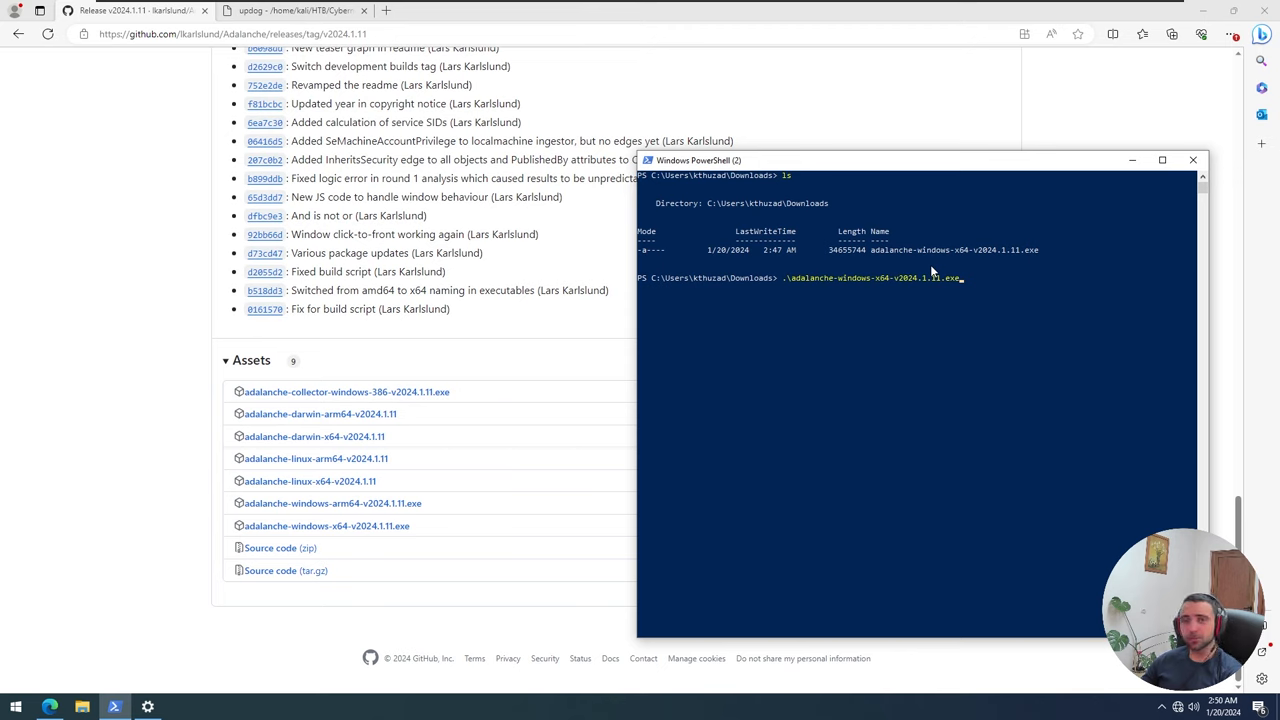
pyautogui.press('Return')
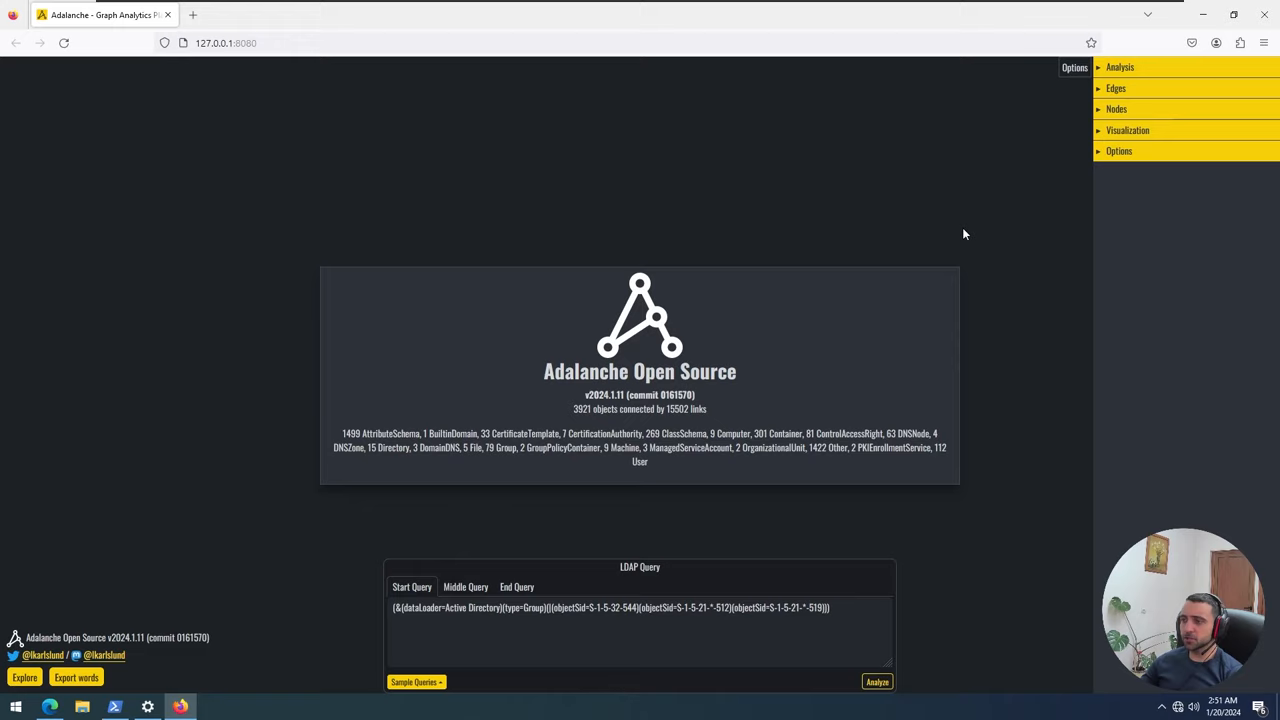
pyautogui.moveTo(1007, 179)
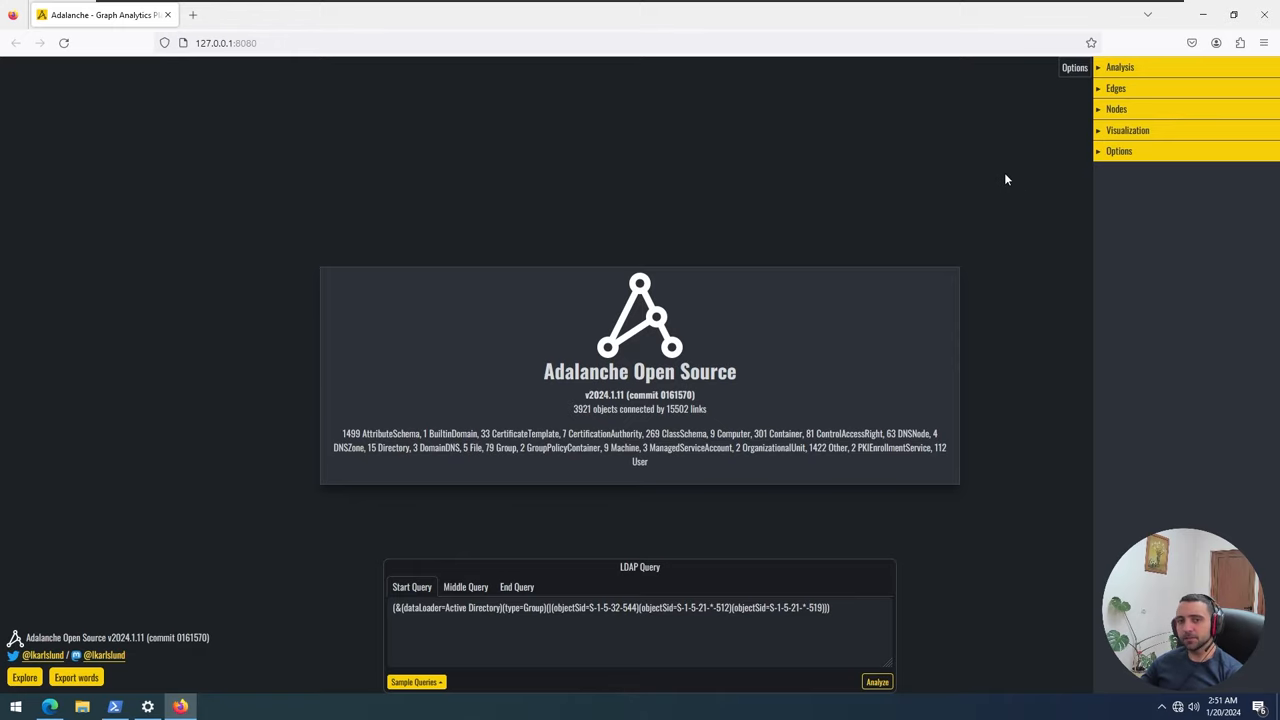
pyautogui.moveTo(1023, 537)
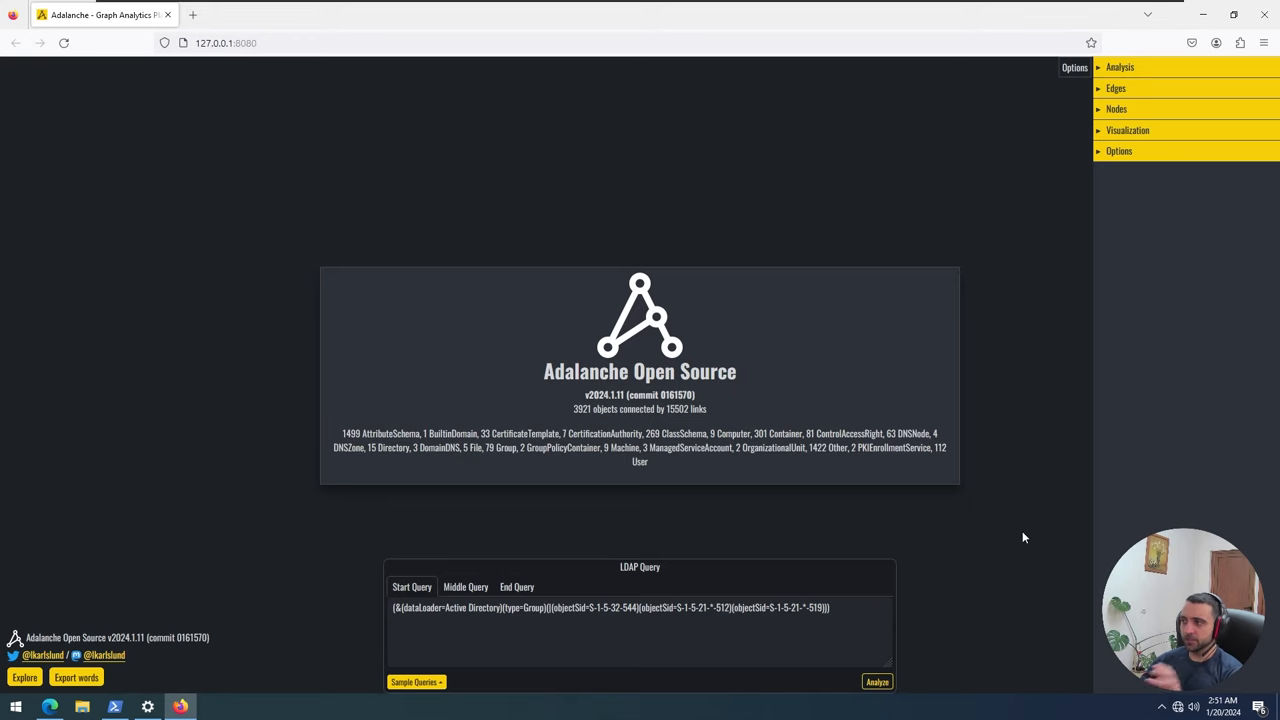
# - Expand and collapse the Analysis settings, then expand the Visualization settings
pyautogui.click(1119, 67)
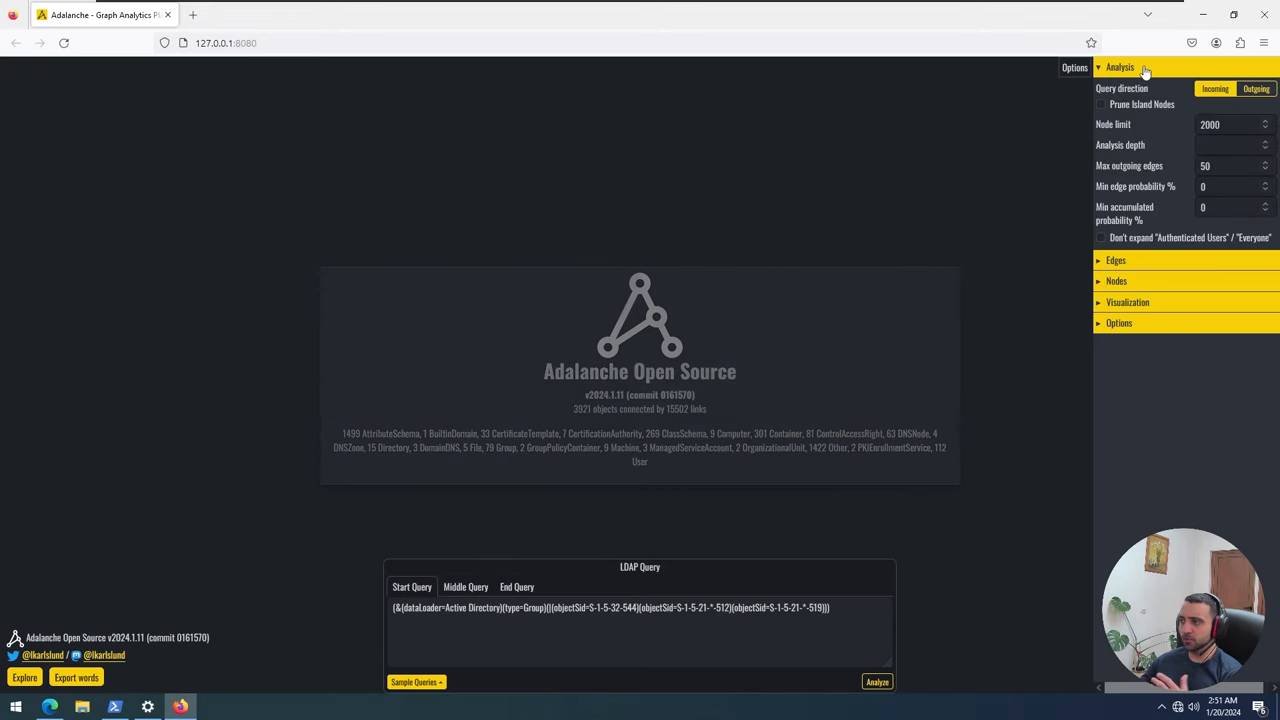
pyautogui.click(1120, 67)
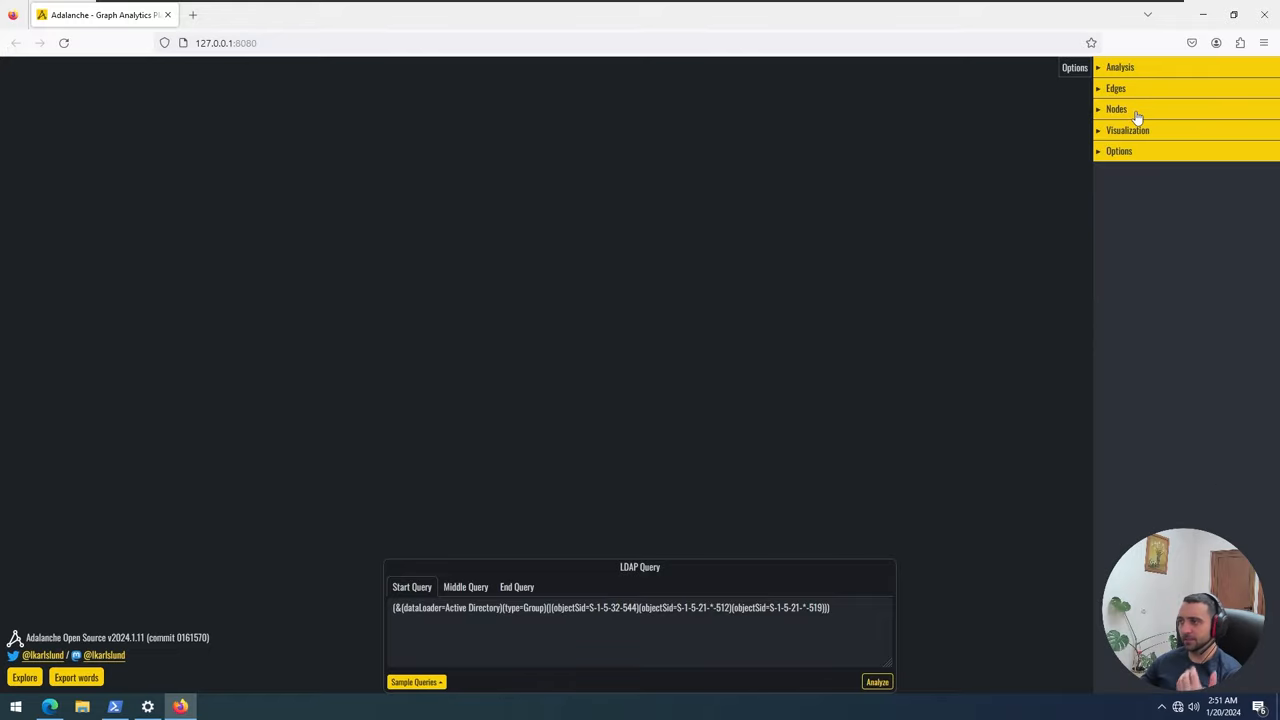
pyautogui.click(1128, 130)
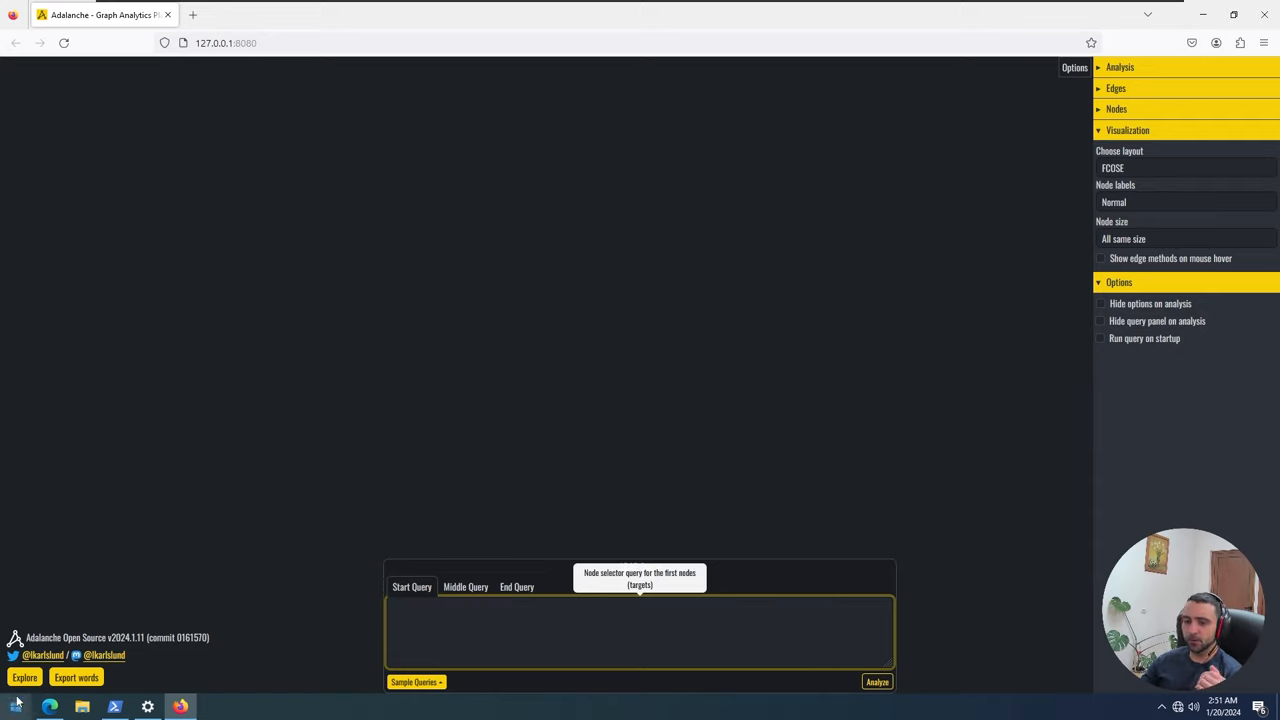
# - Open Explore and expand Active Directory, lsec, Domain Controllers and Computers
pyautogui.click(24, 677)
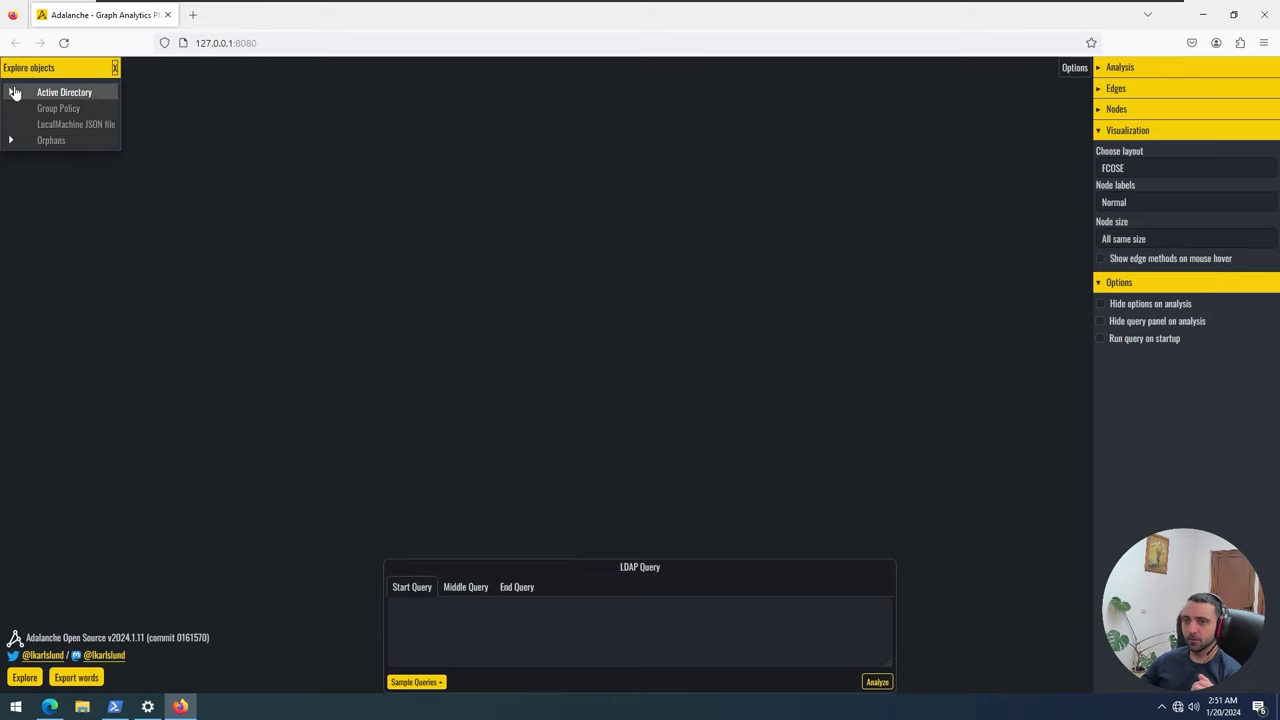
pyautogui.click(12, 91)
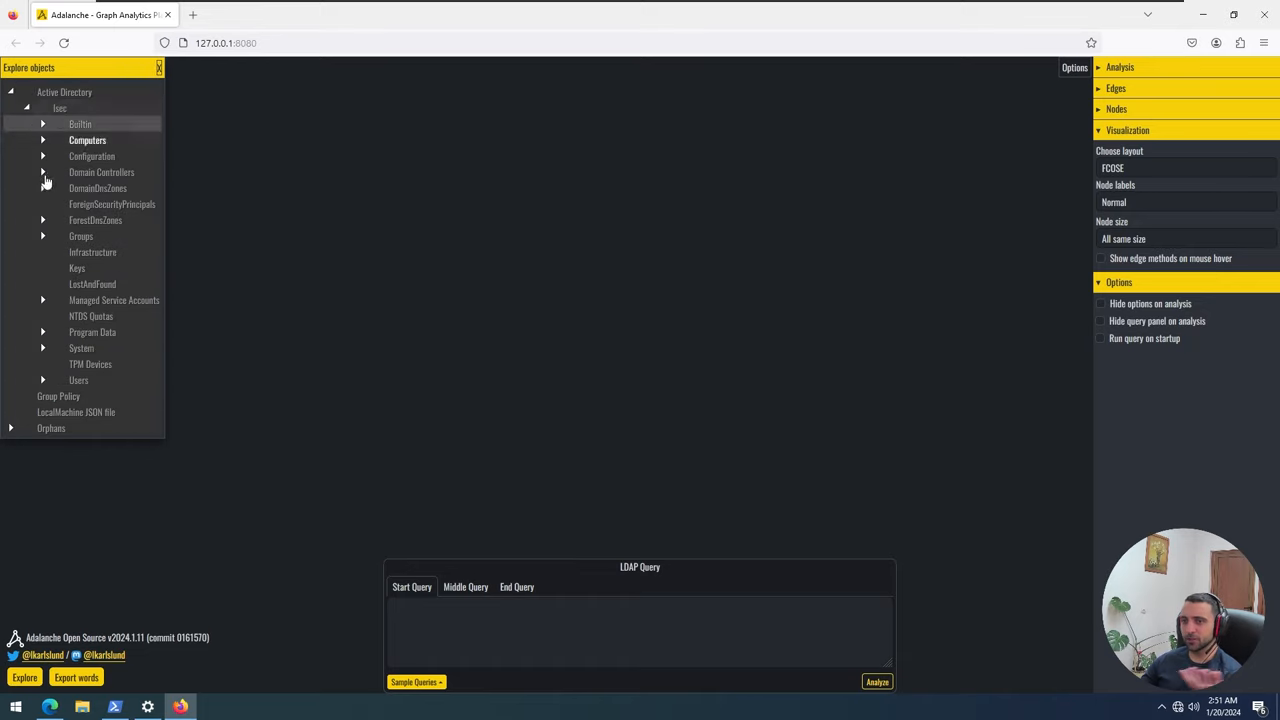
pyautogui.click(101, 172)
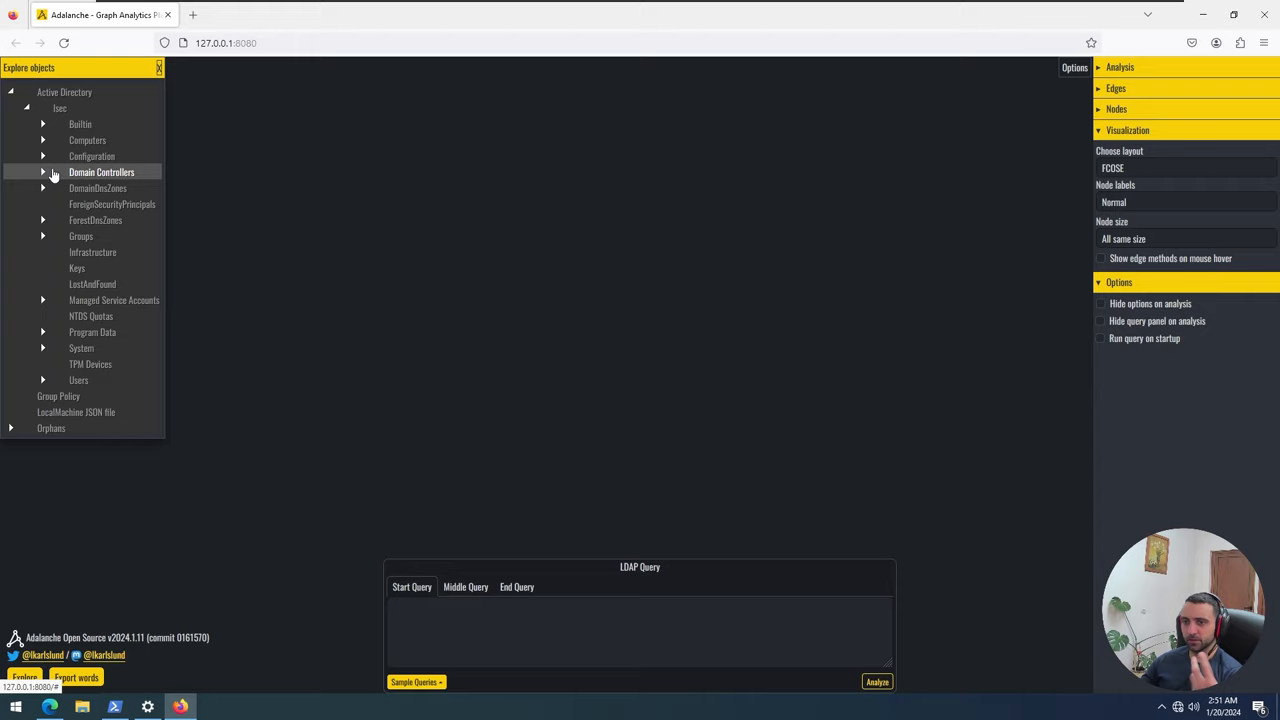
pyautogui.click(43, 171)
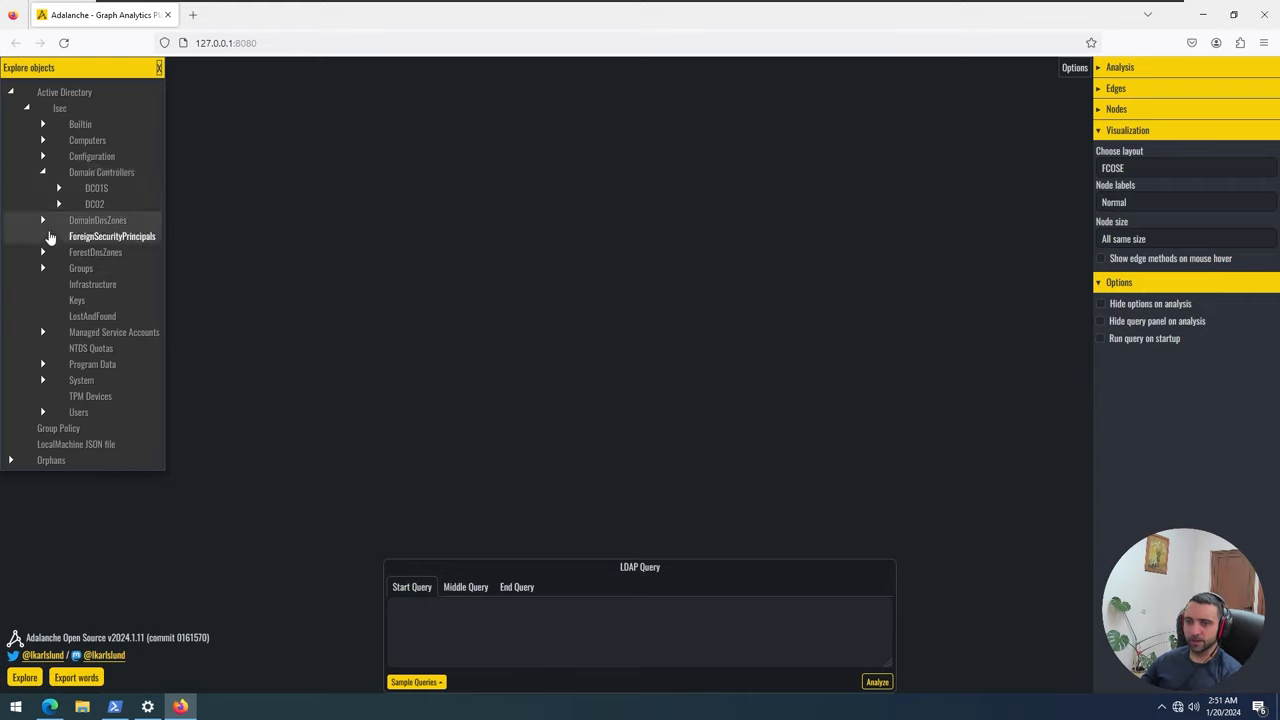
pyautogui.click(78, 411)
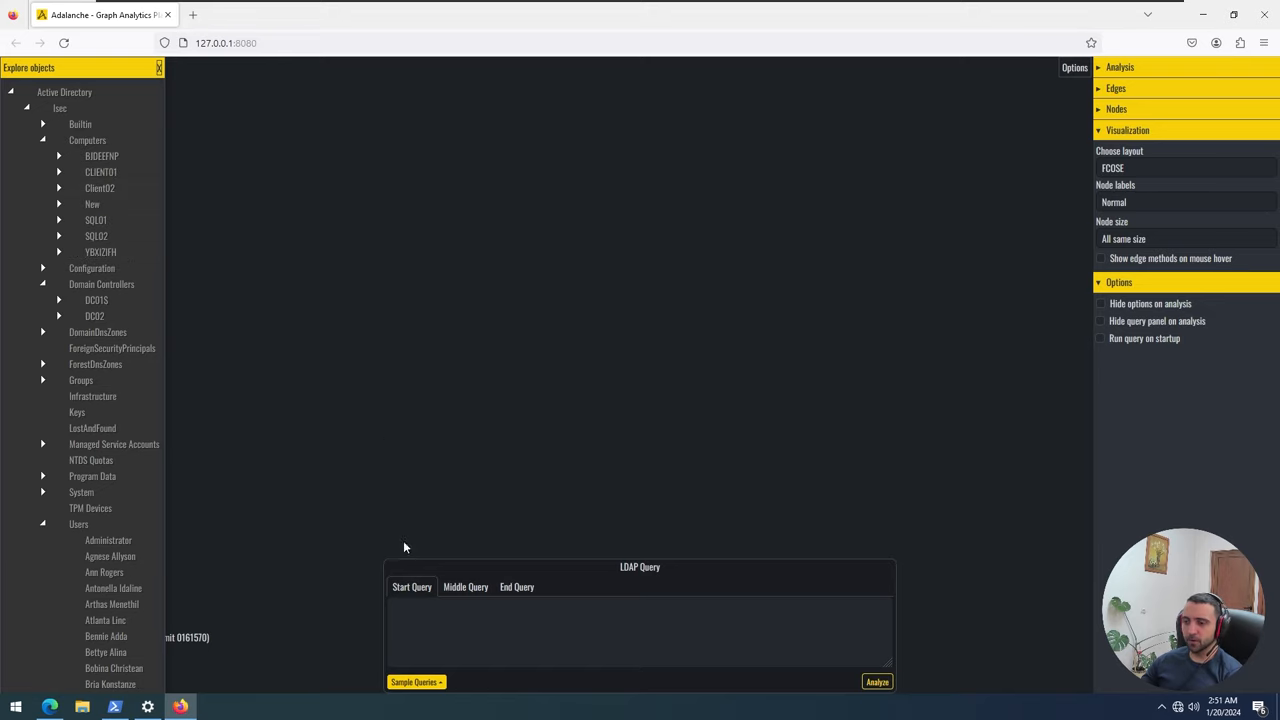
pyautogui.moveTo(540, 339)
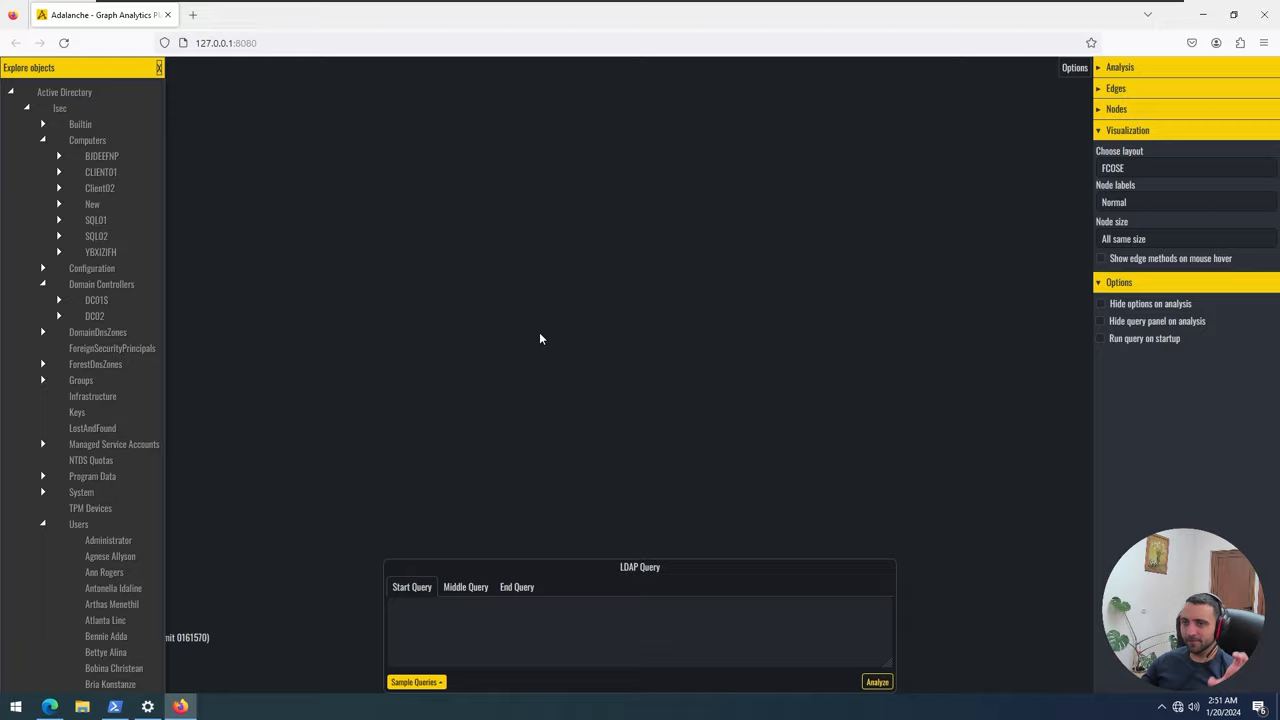
pyautogui.moveTo(448, 698)
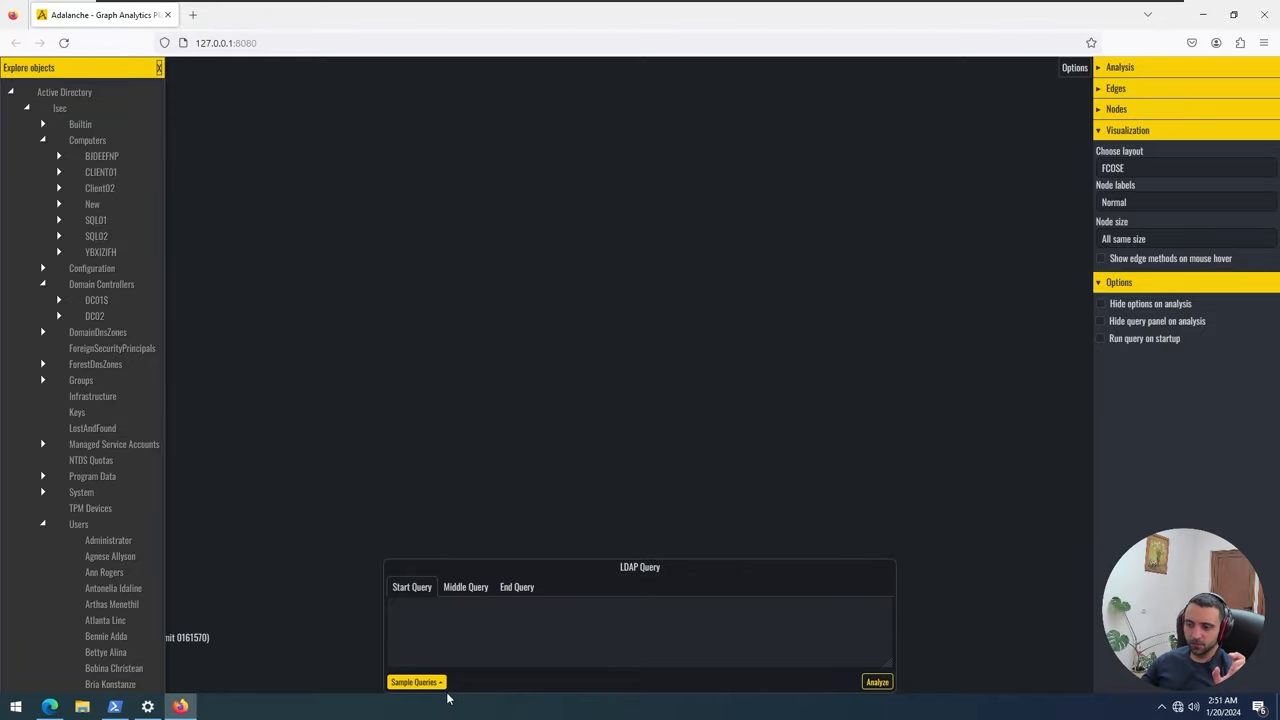
# - Load the 'Who can DCsync?' sample query into the start query box
pyautogui.click(415, 681)
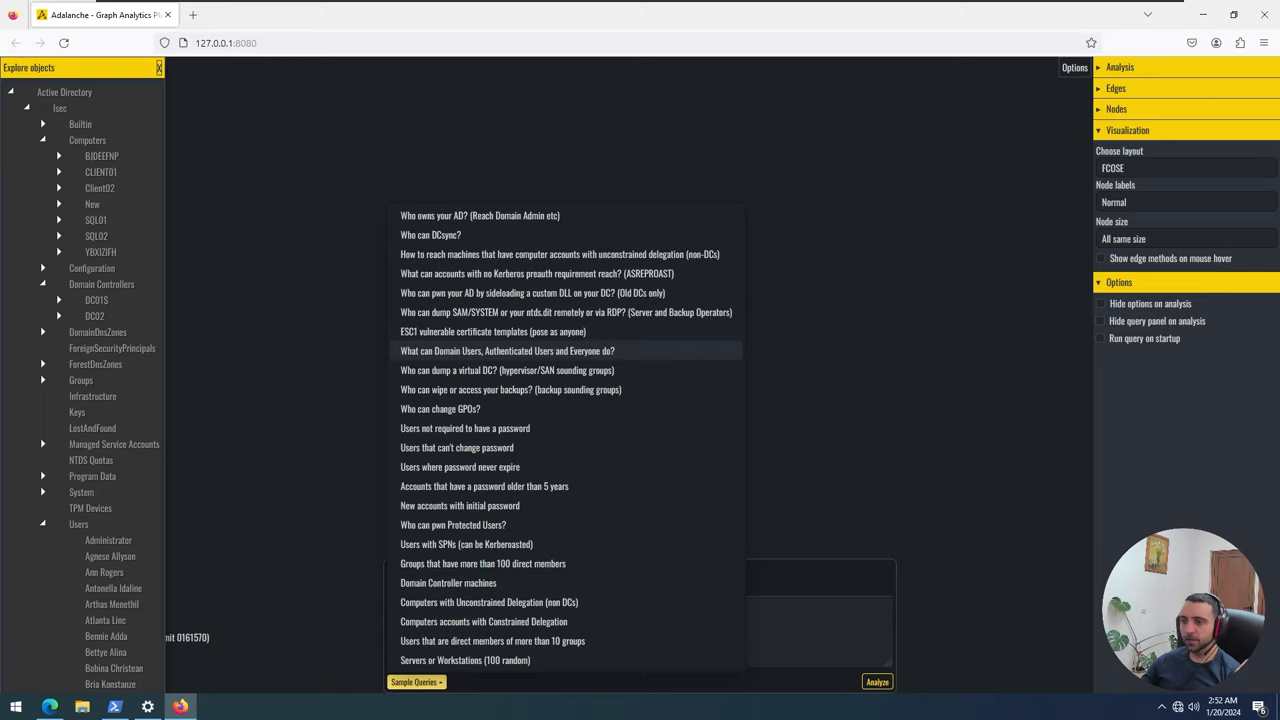
pyautogui.moveTo(509, 234)
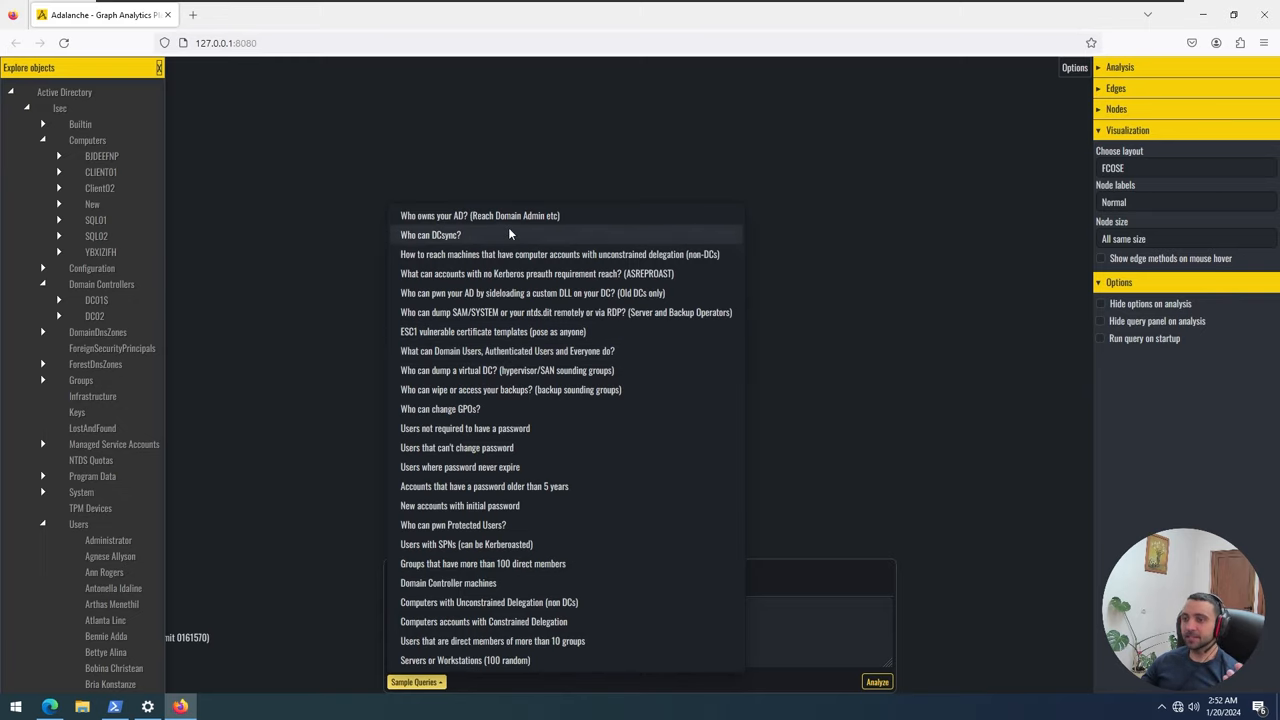
pyautogui.click(430, 234)
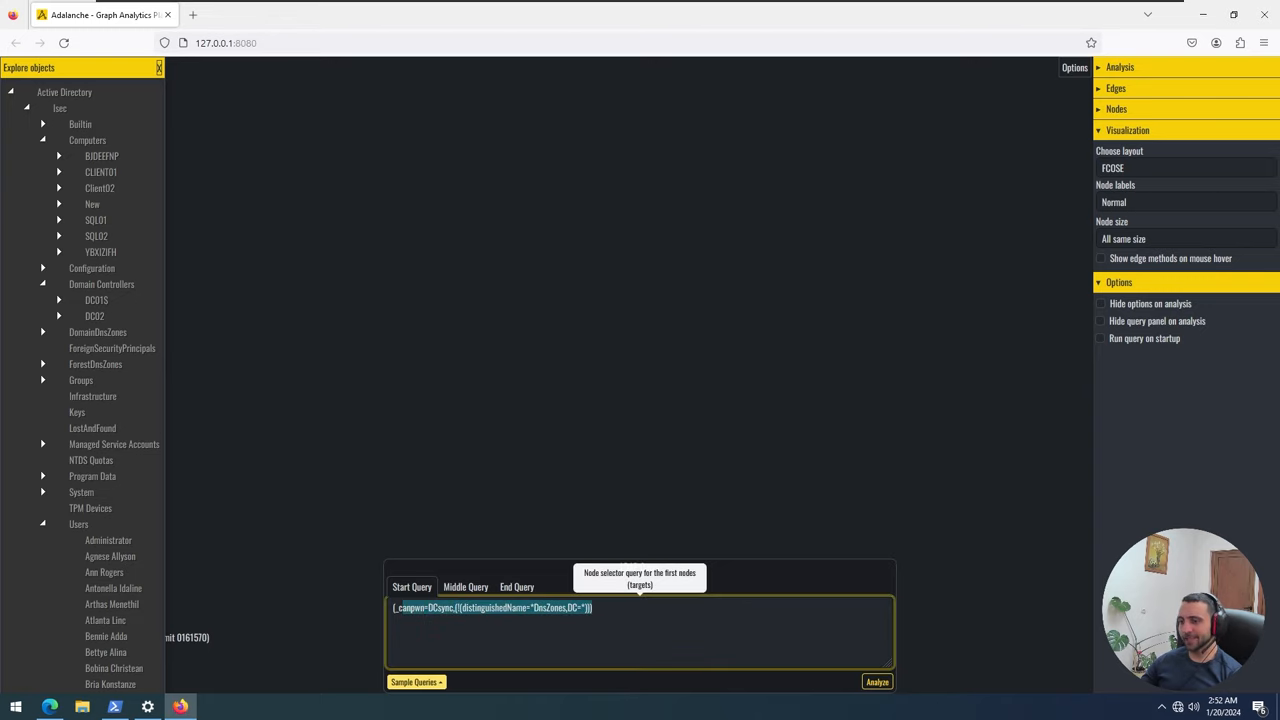
pyautogui.click(876, 681)
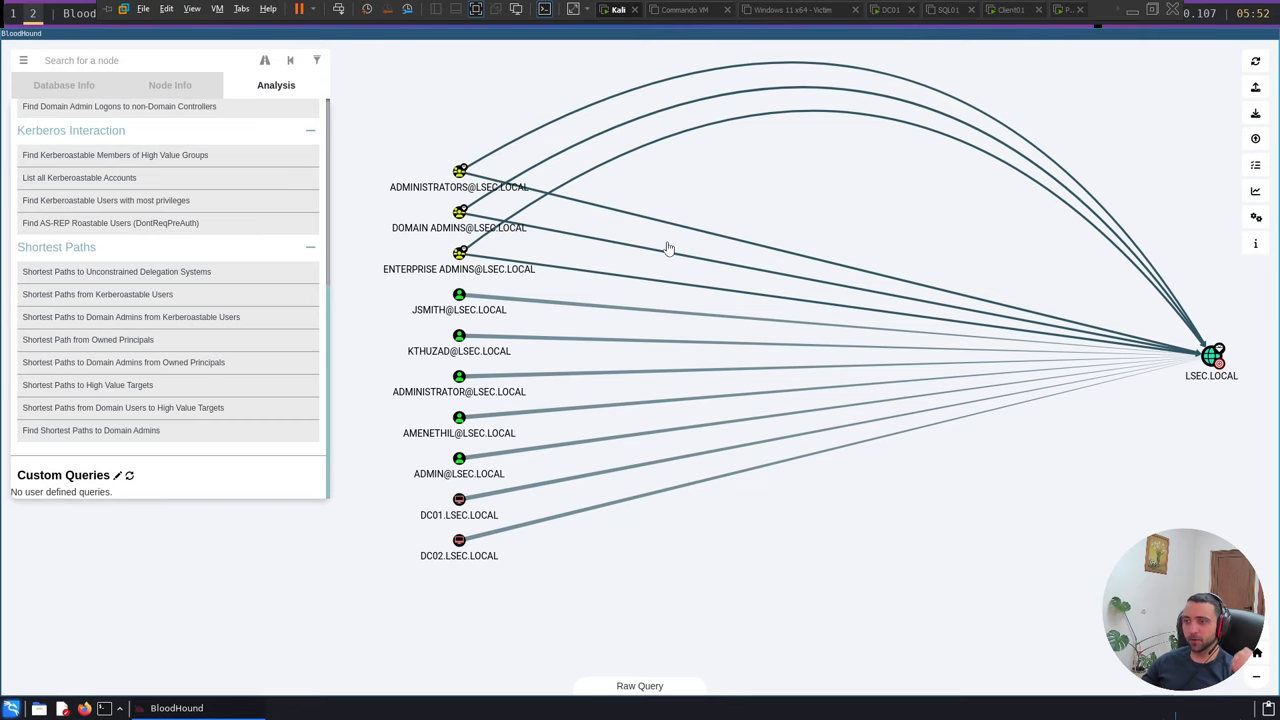
pyautogui.moveTo(980, 337)
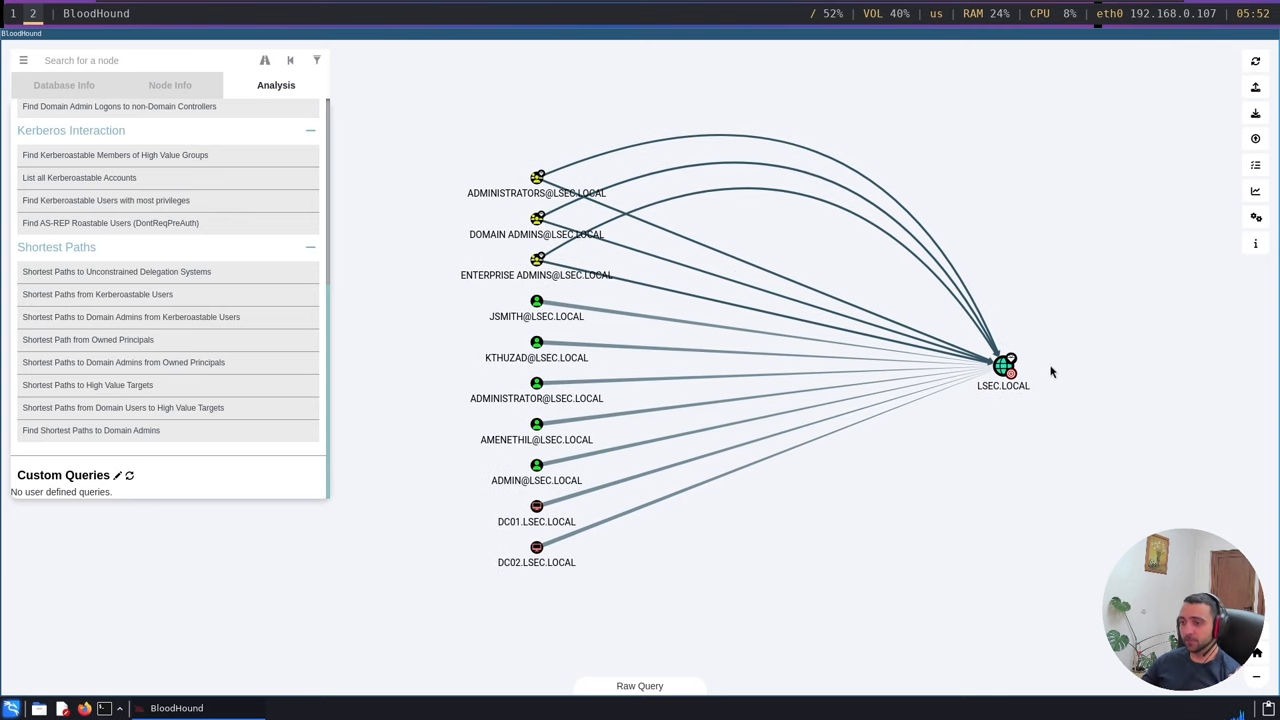
pyautogui.moveTo(793, 7)
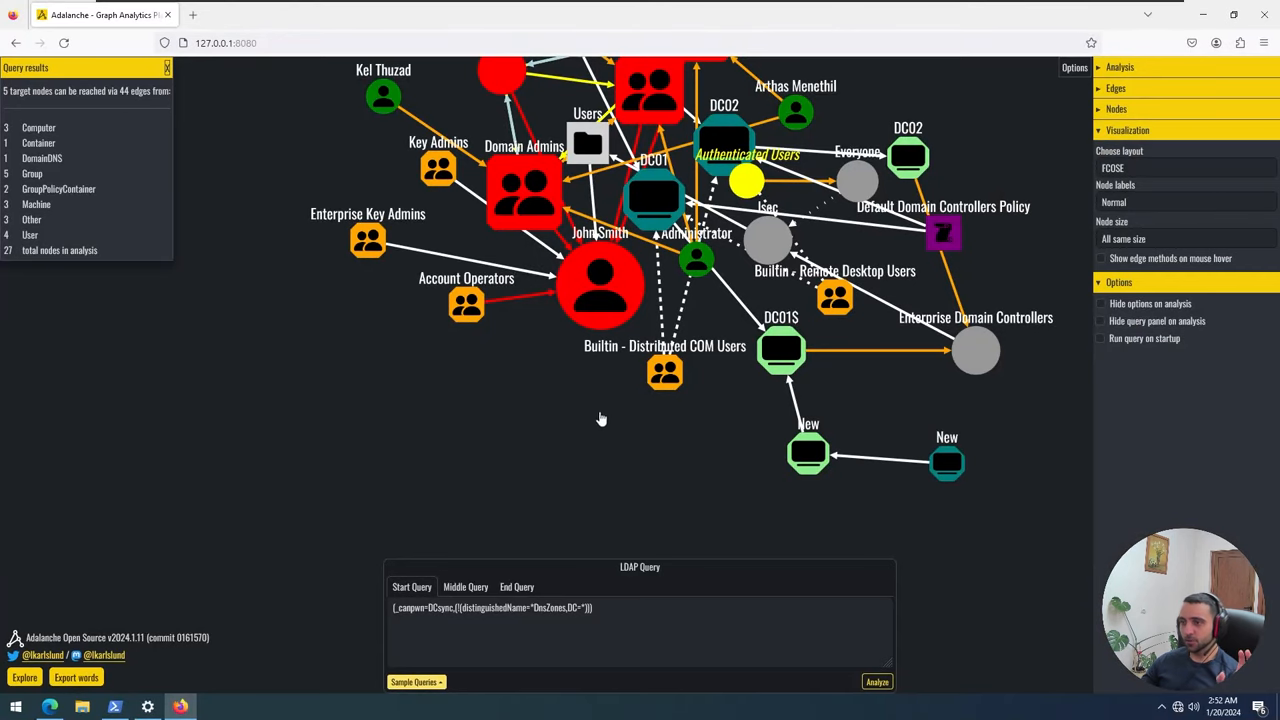
pyautogui.moveTo(585, 375)
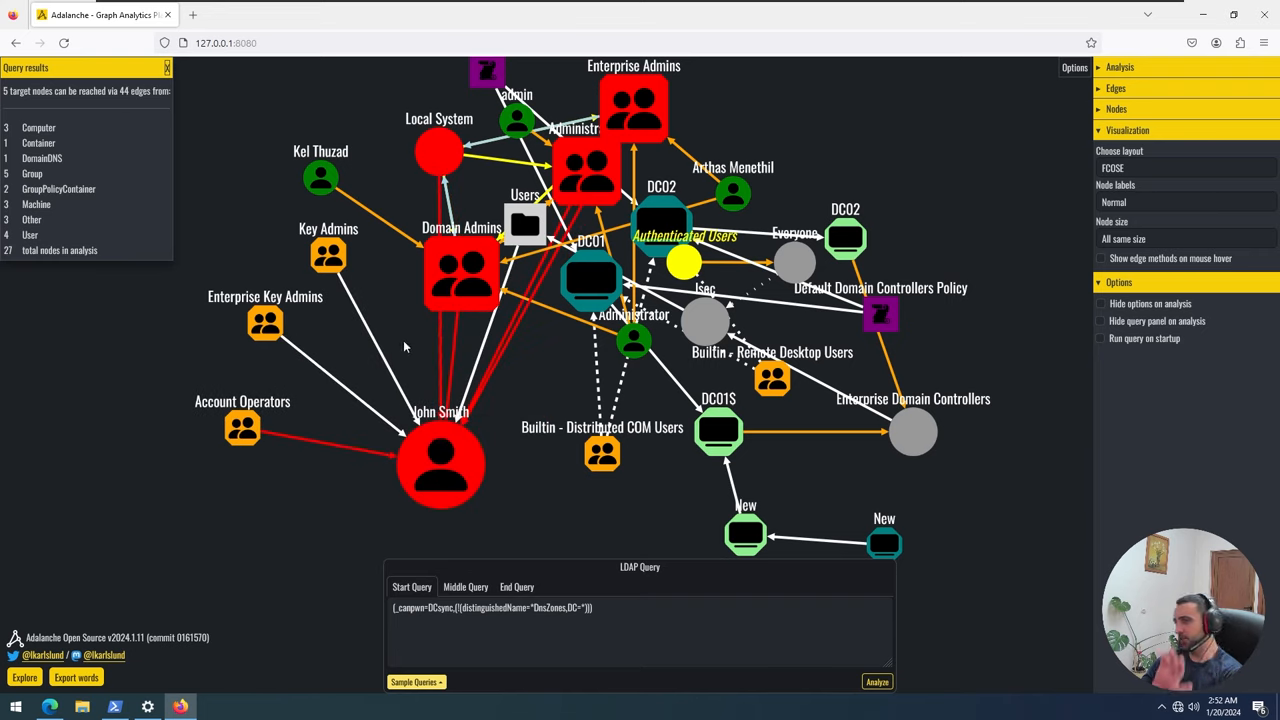
# - Drag Kel Thuzad near John Smith and reposition the other user nodes
pyautogui.moveTo(321, 177); pyautogui.dragTo(517, 352)
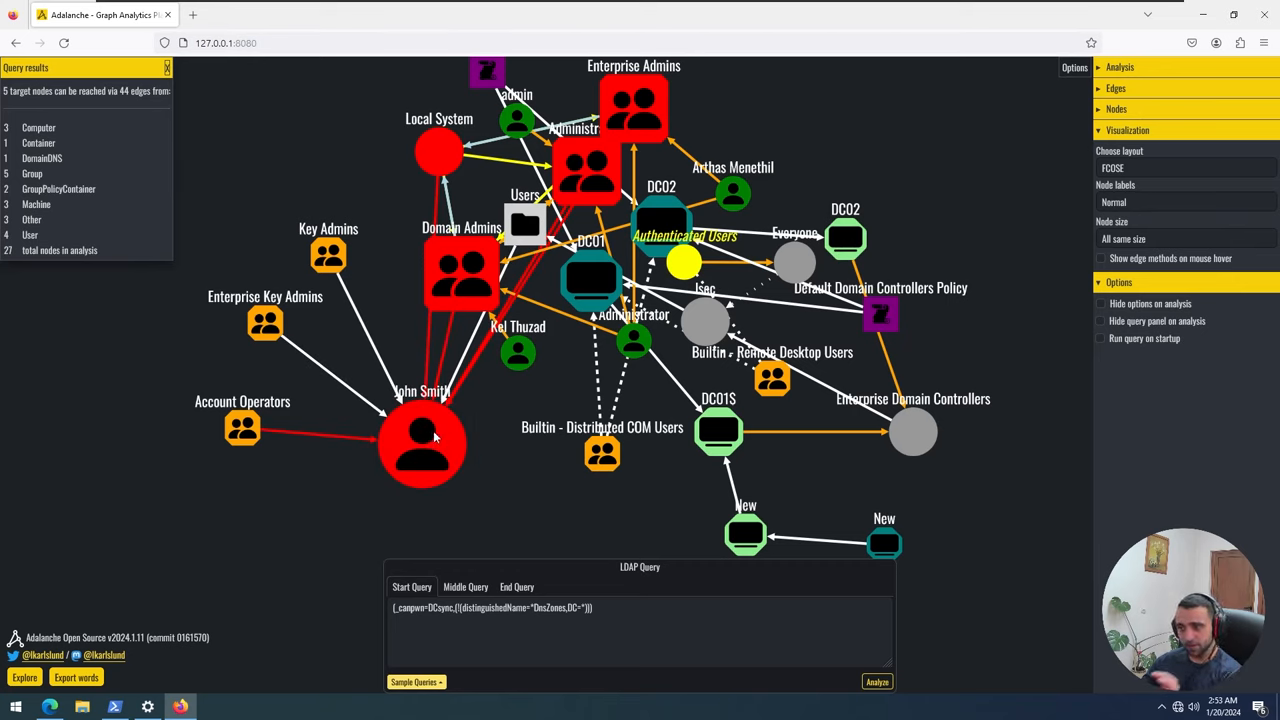
pyautogui.moveTo(445, 458)
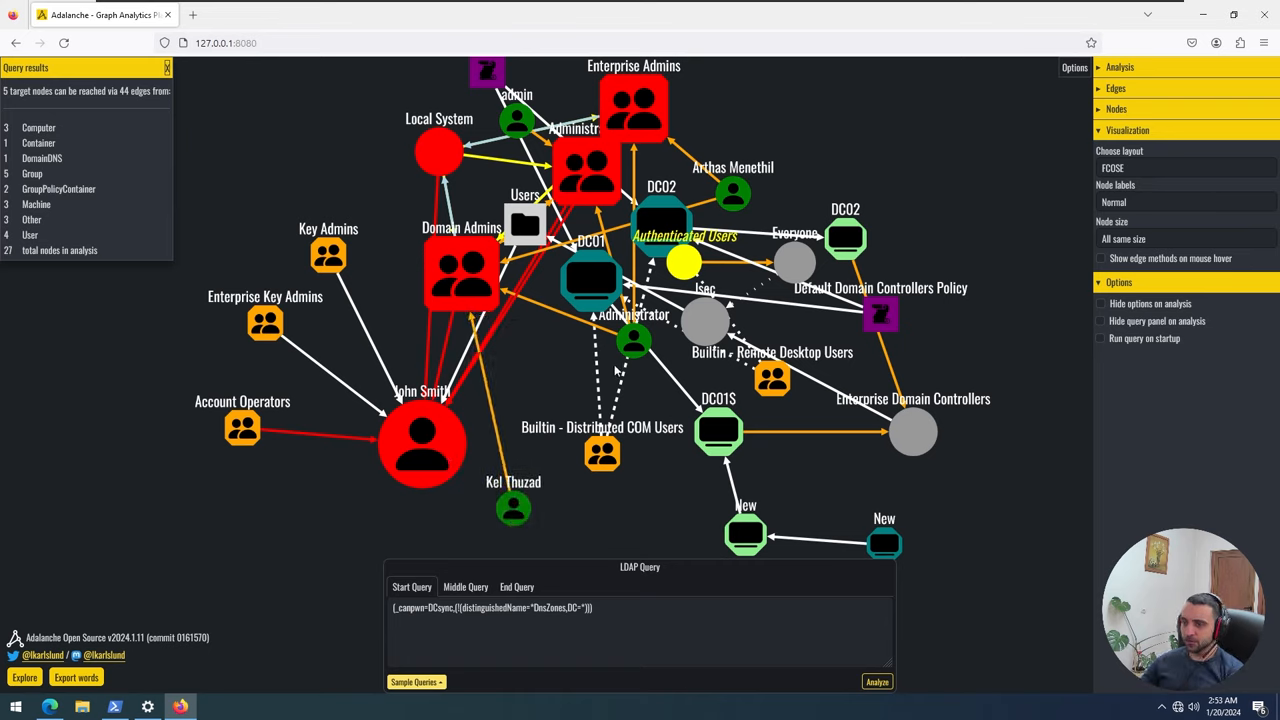
pyautogui.moveTo(633, 340); pyautogui.dragTo(588, 515)
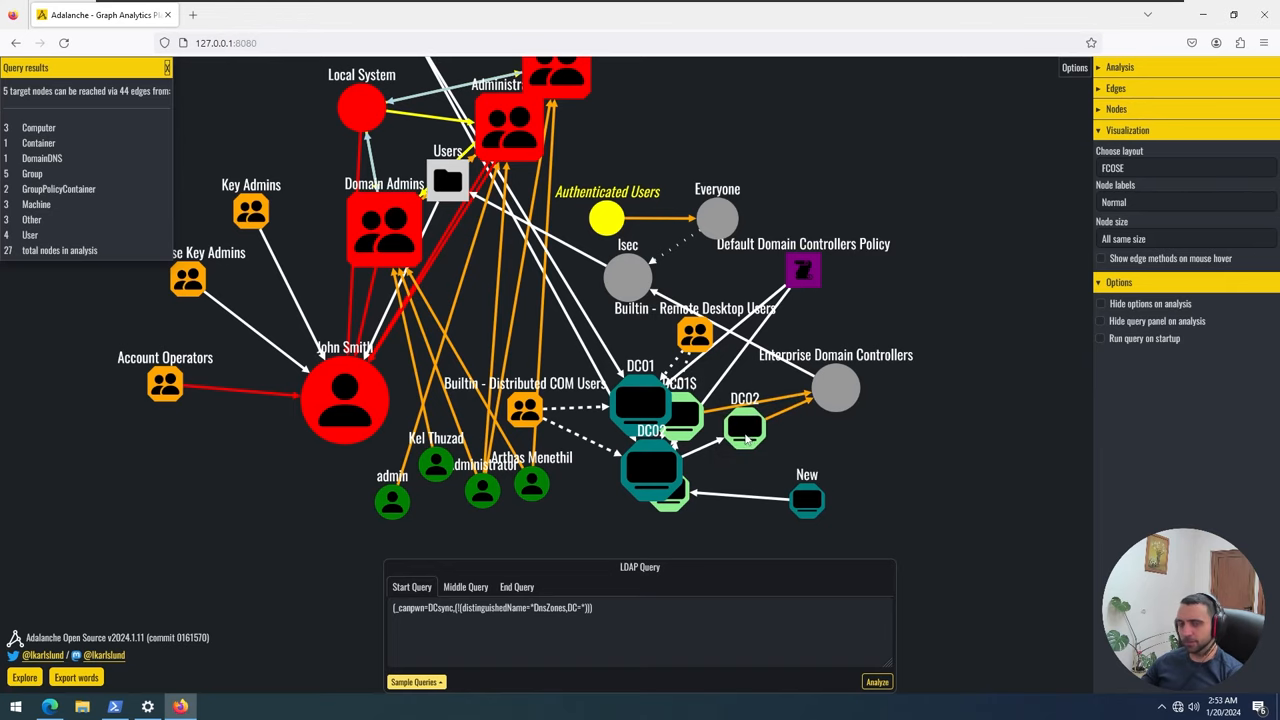
pyautogui.moveTo(633, 554)
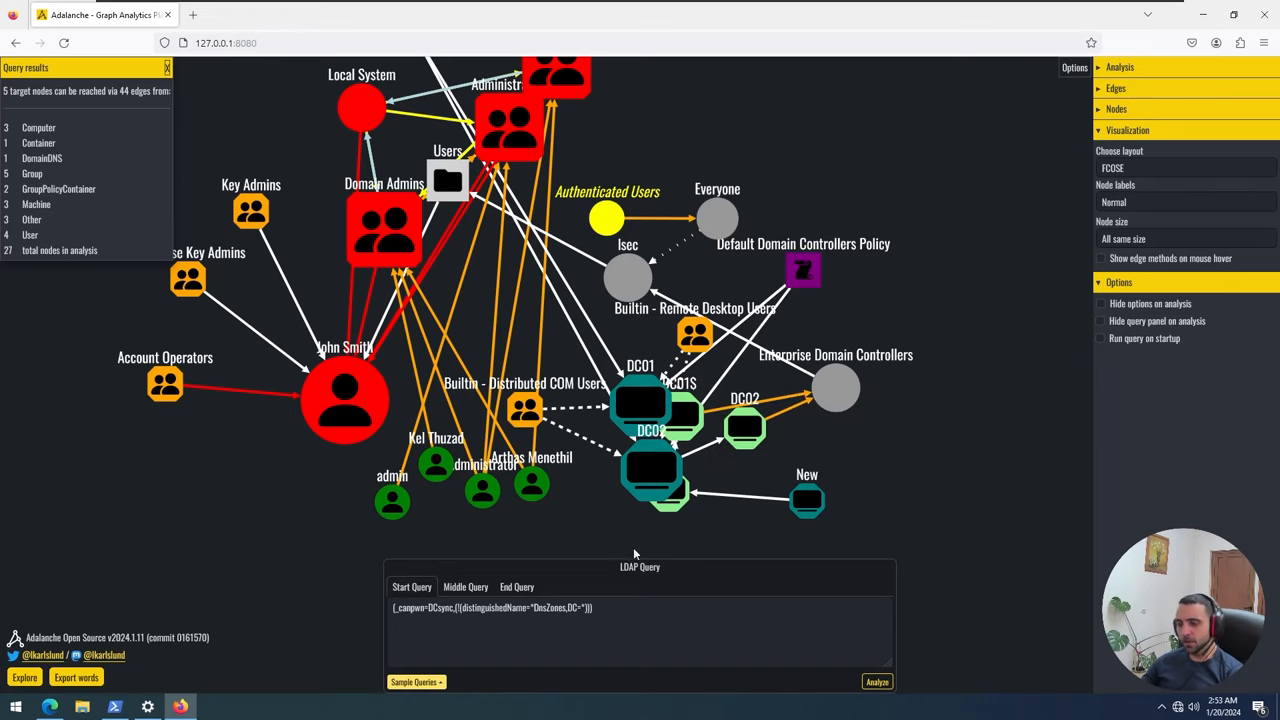
# - Open the Sample Queries menu to choose another prepared query
pyautogui.click(414, 681)
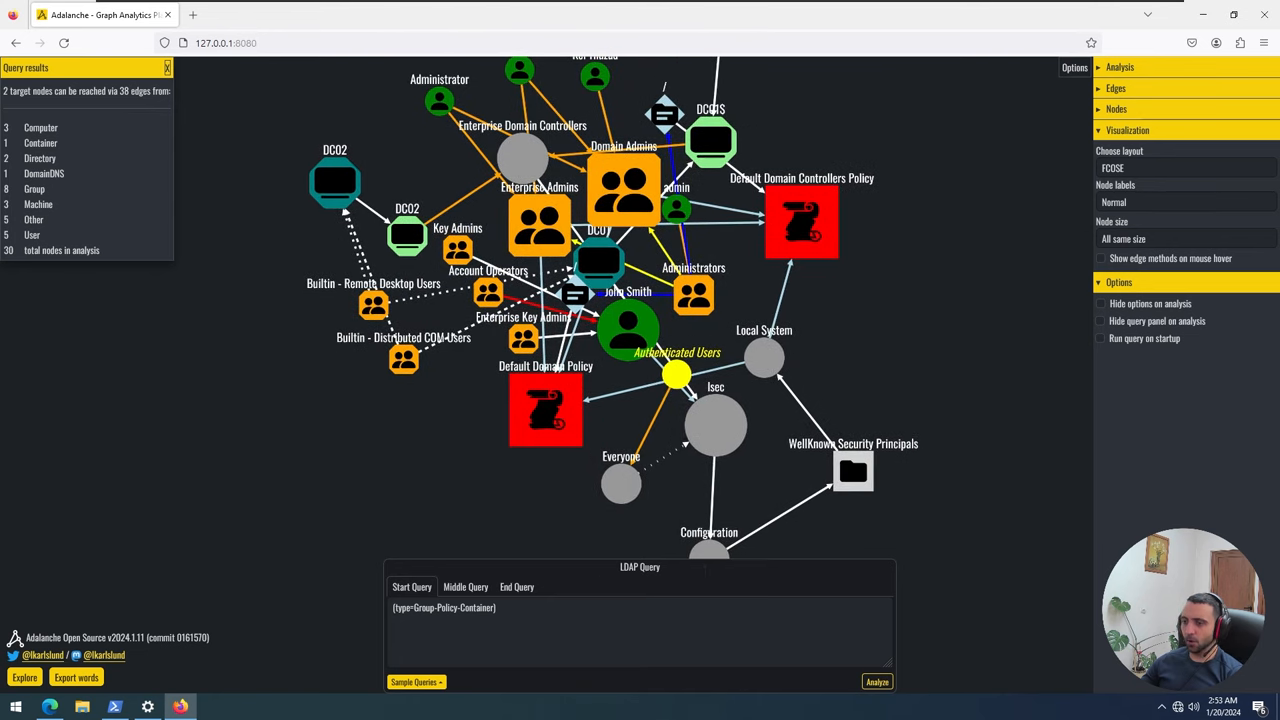
pyautogui.click(415, 681)
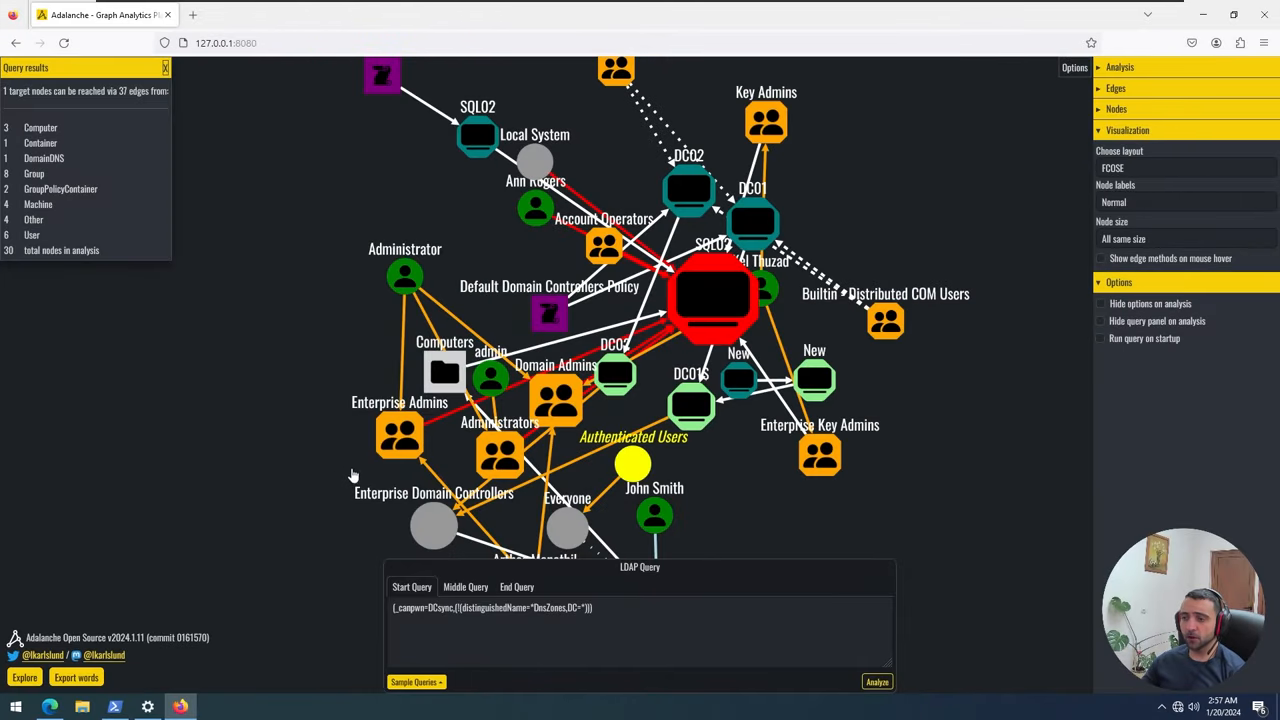
pyautogui.moveTo(363, 470)
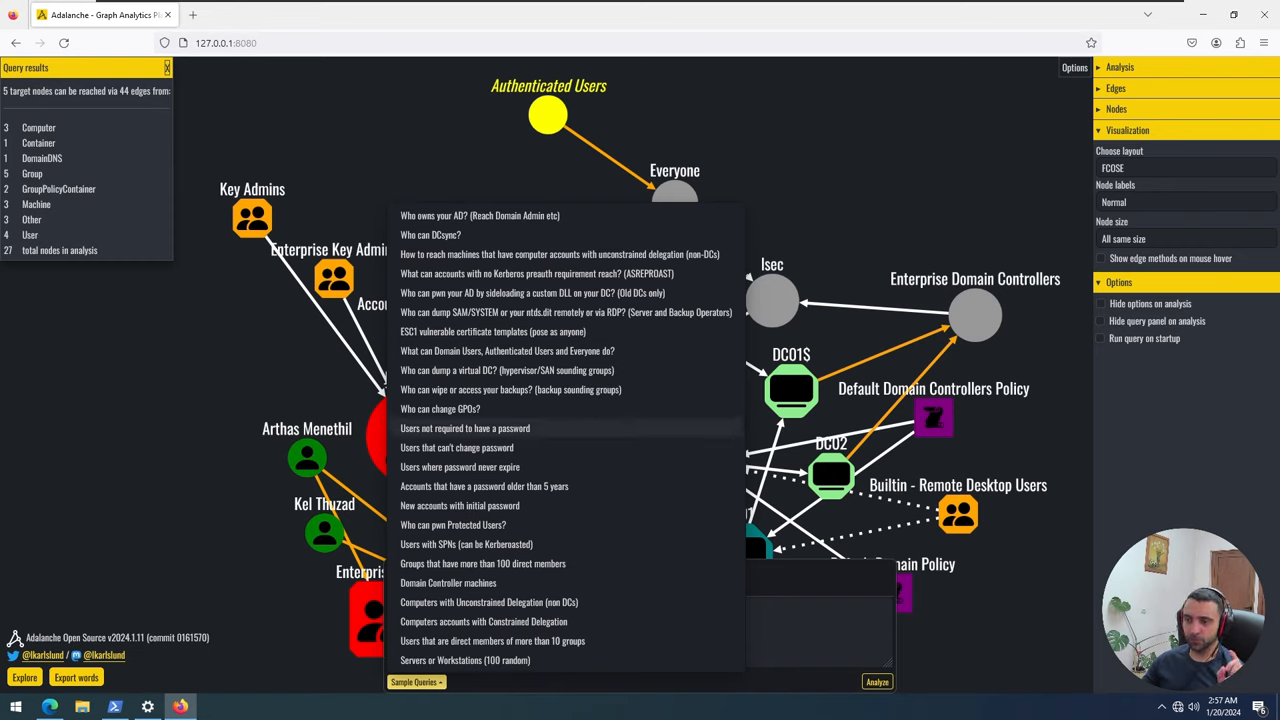
pyautogui.moveTo(537, 447)
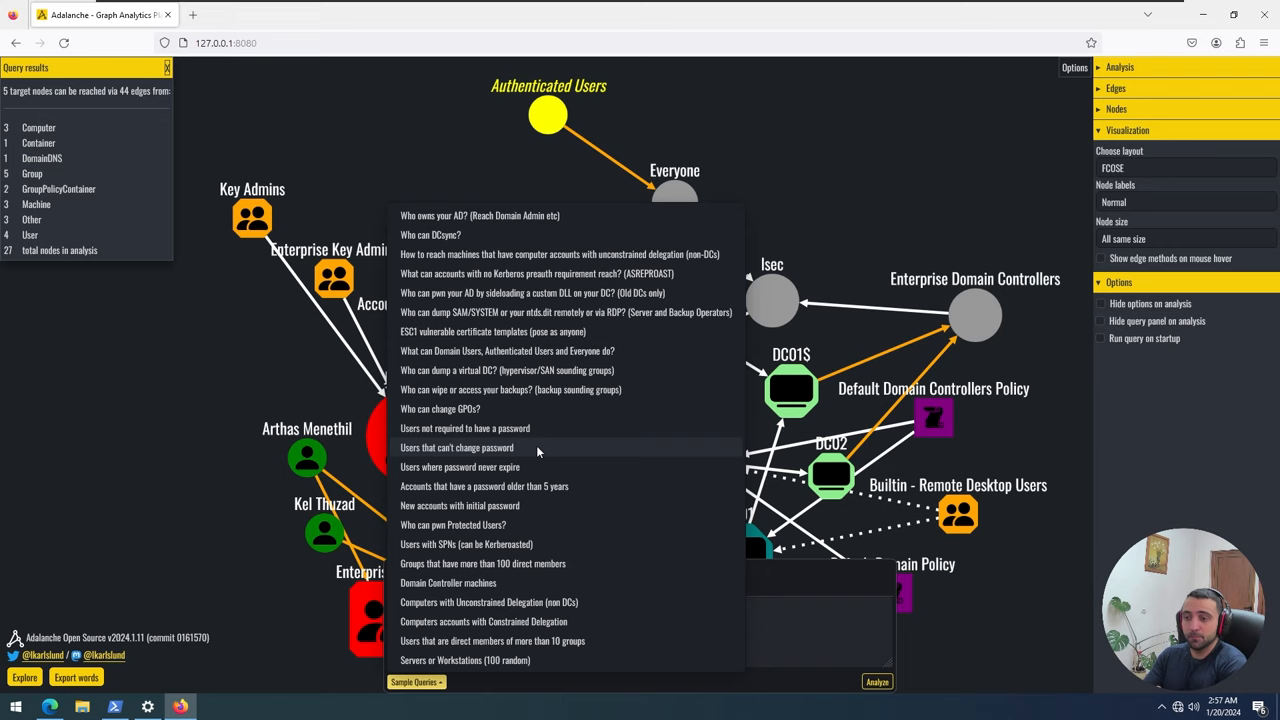
pyautogui.moveTo(546, 450)
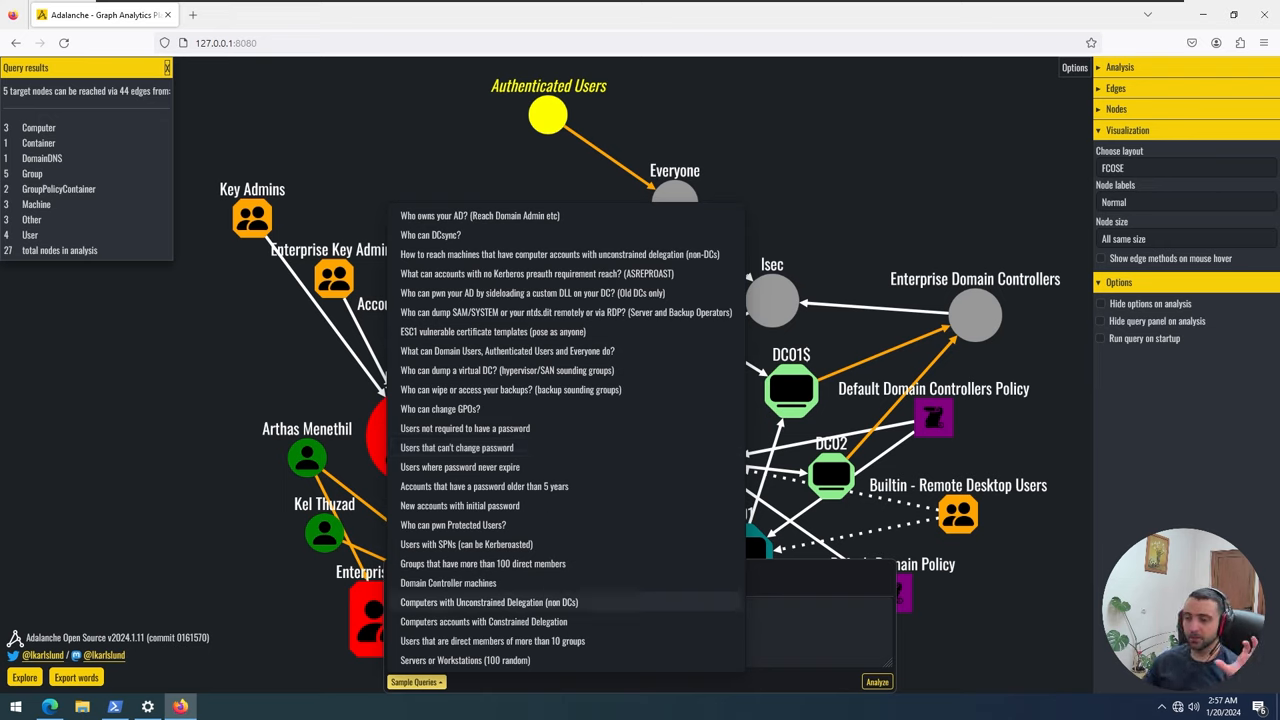
pyautogui.moveTo(520, 610)
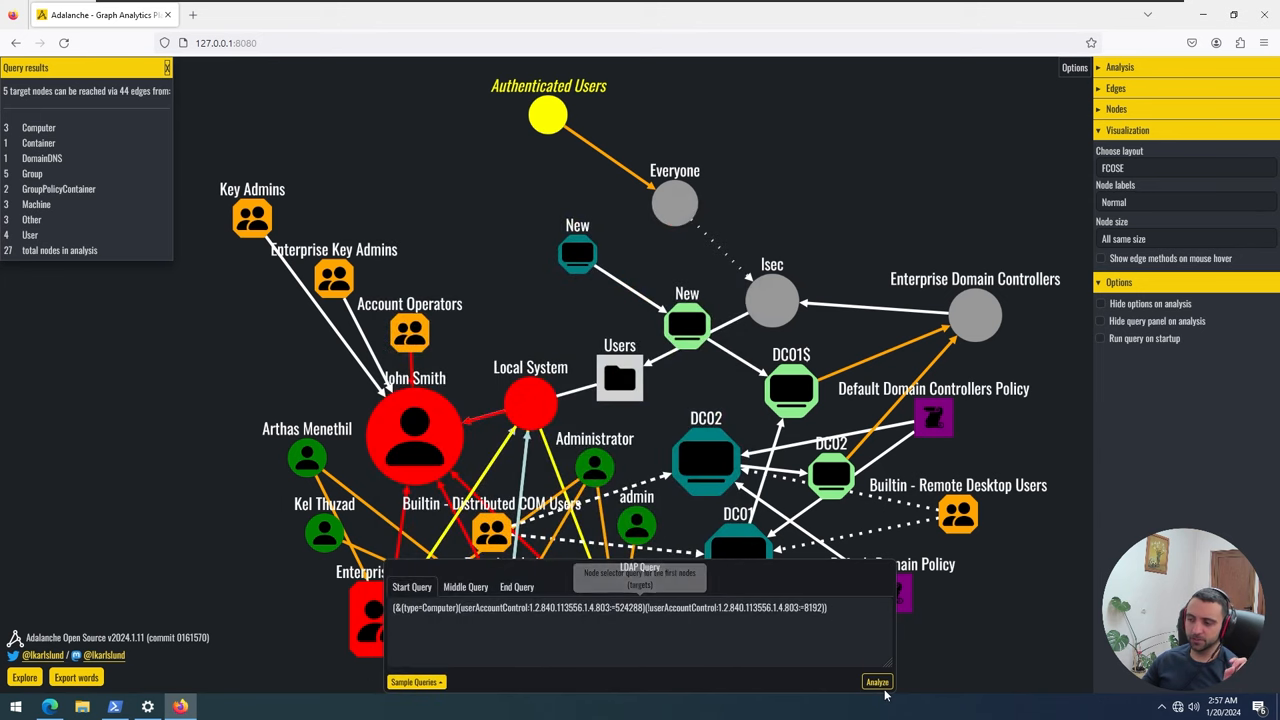
# - Run the unconstrained-delegation computers query and reposition SQL02's node in the graph
pyautogui.click(876, 681)
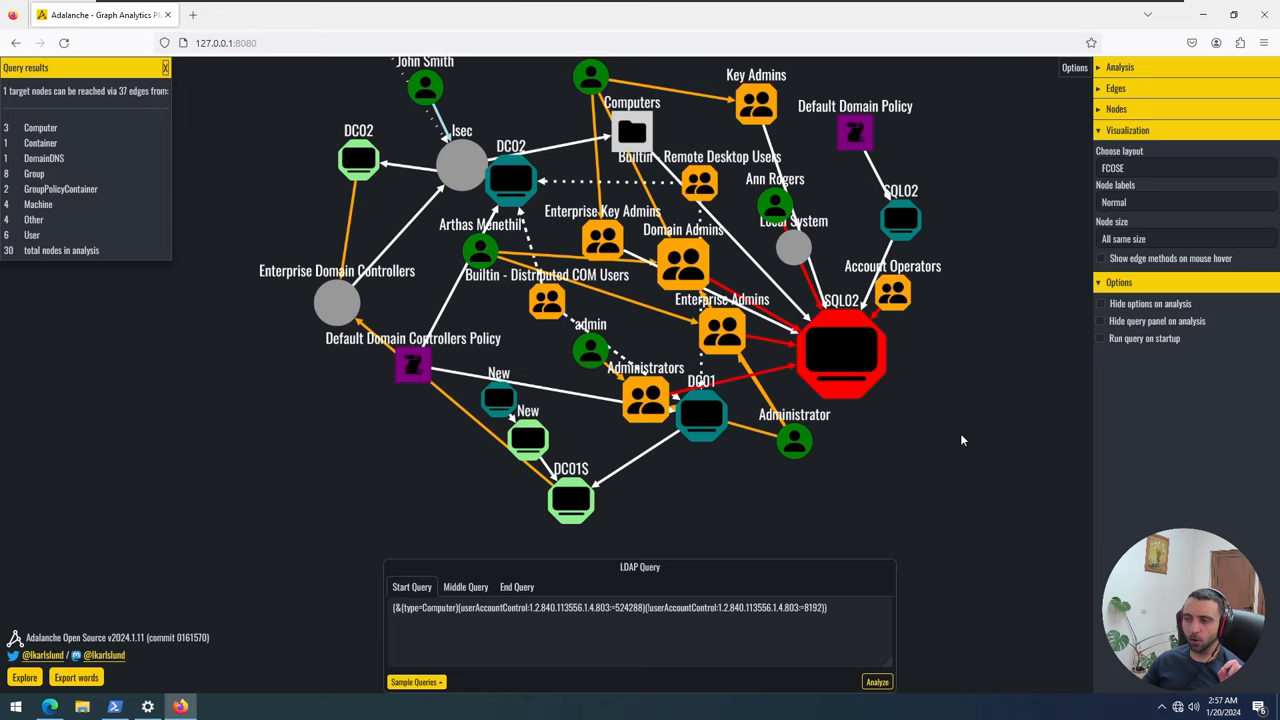
pyautogui.moveTo(960, 430)
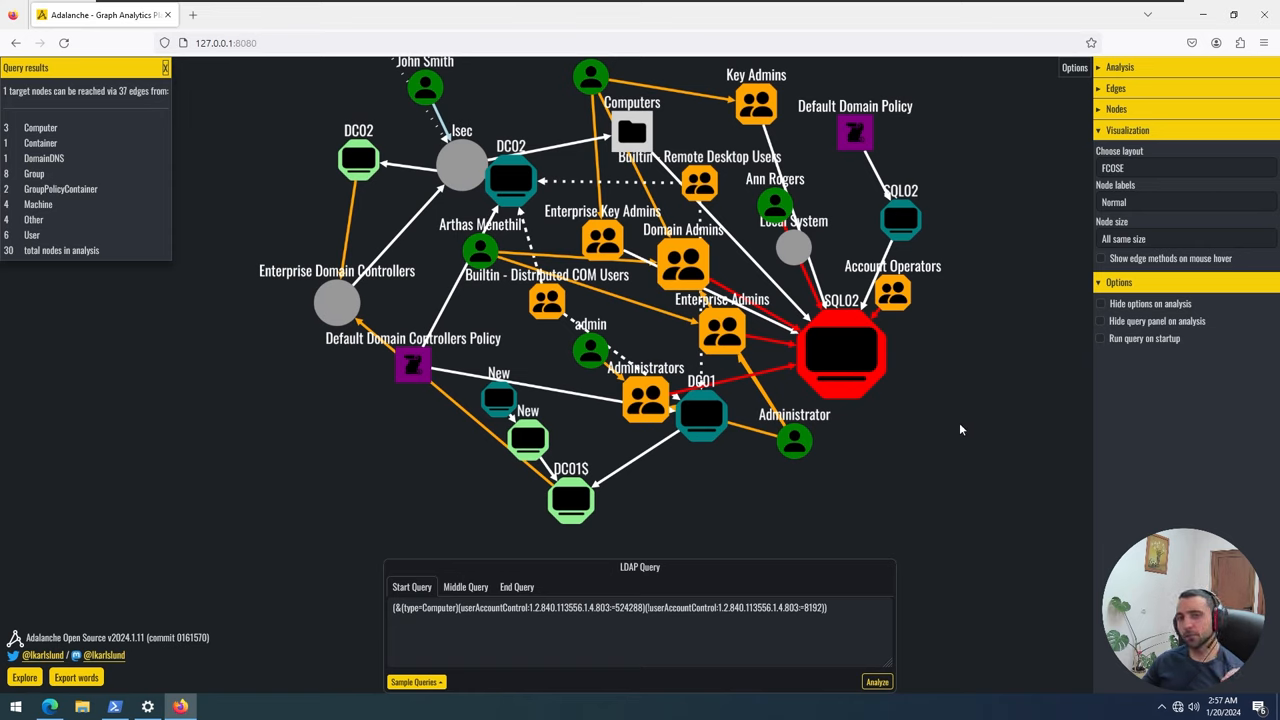
pyautogui.moveTo(1010, 423)
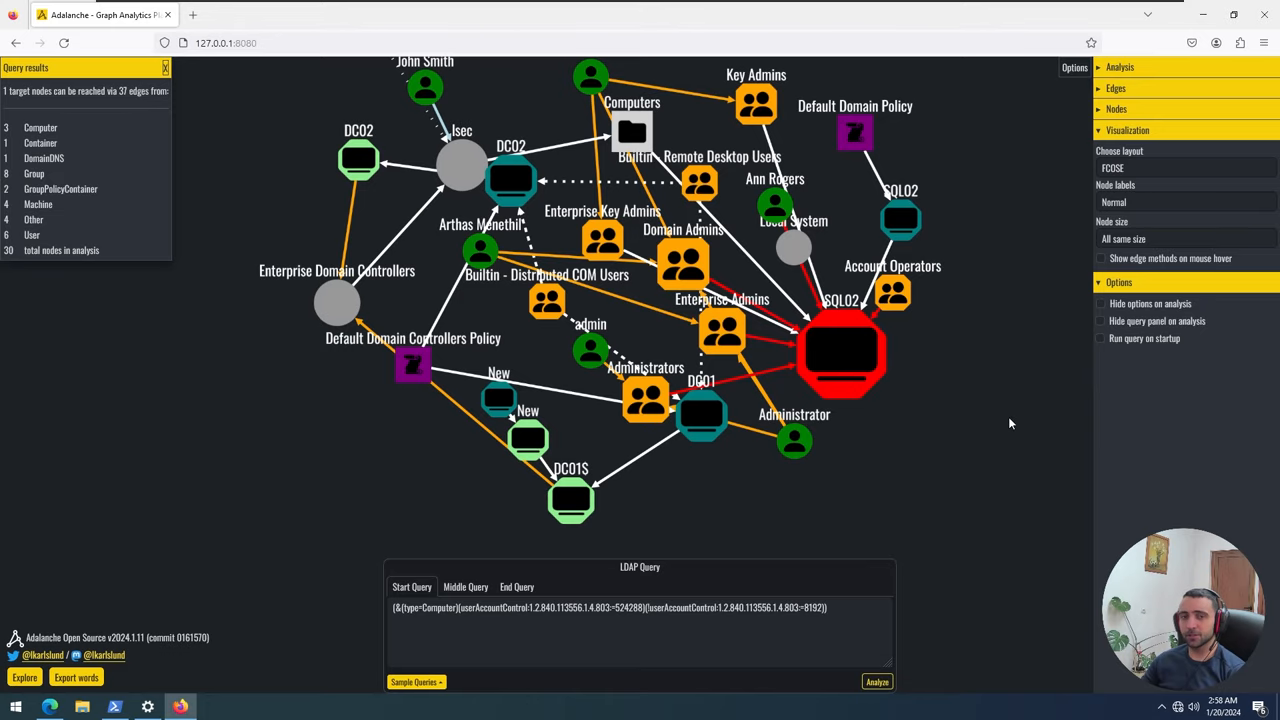
pyautogui.click(770, 11)
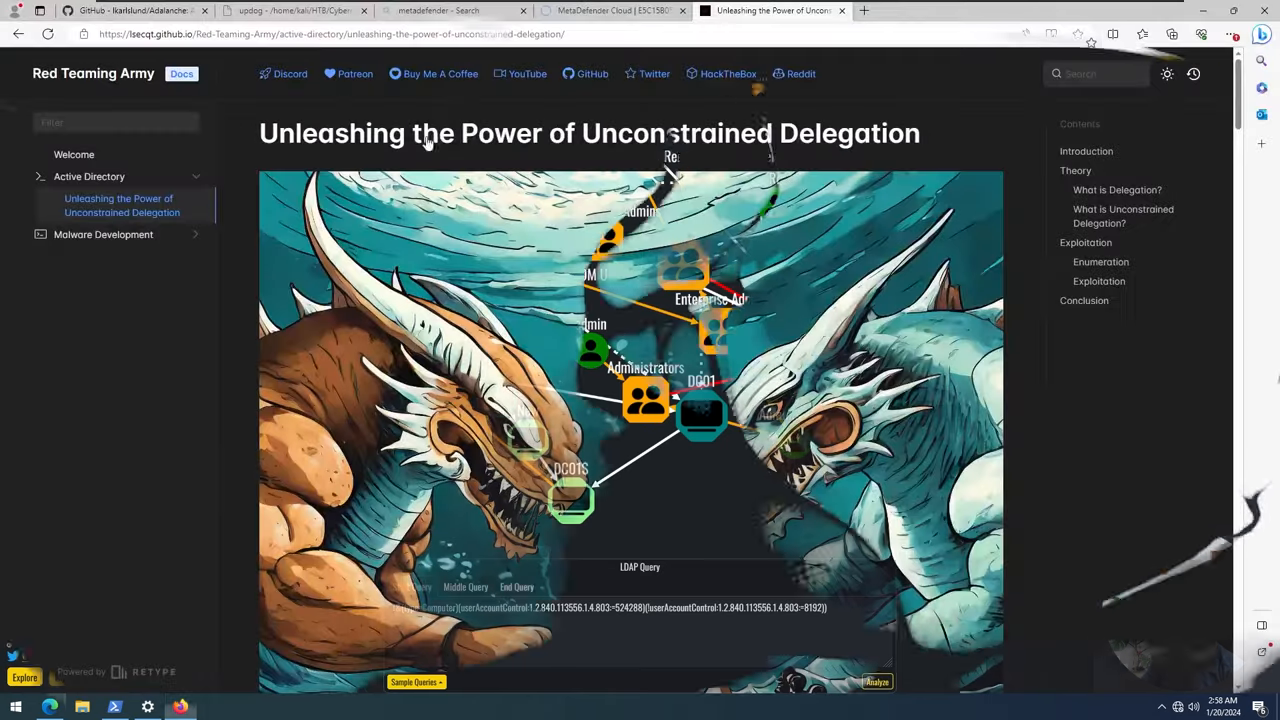
pyautogui.scroll(-3)
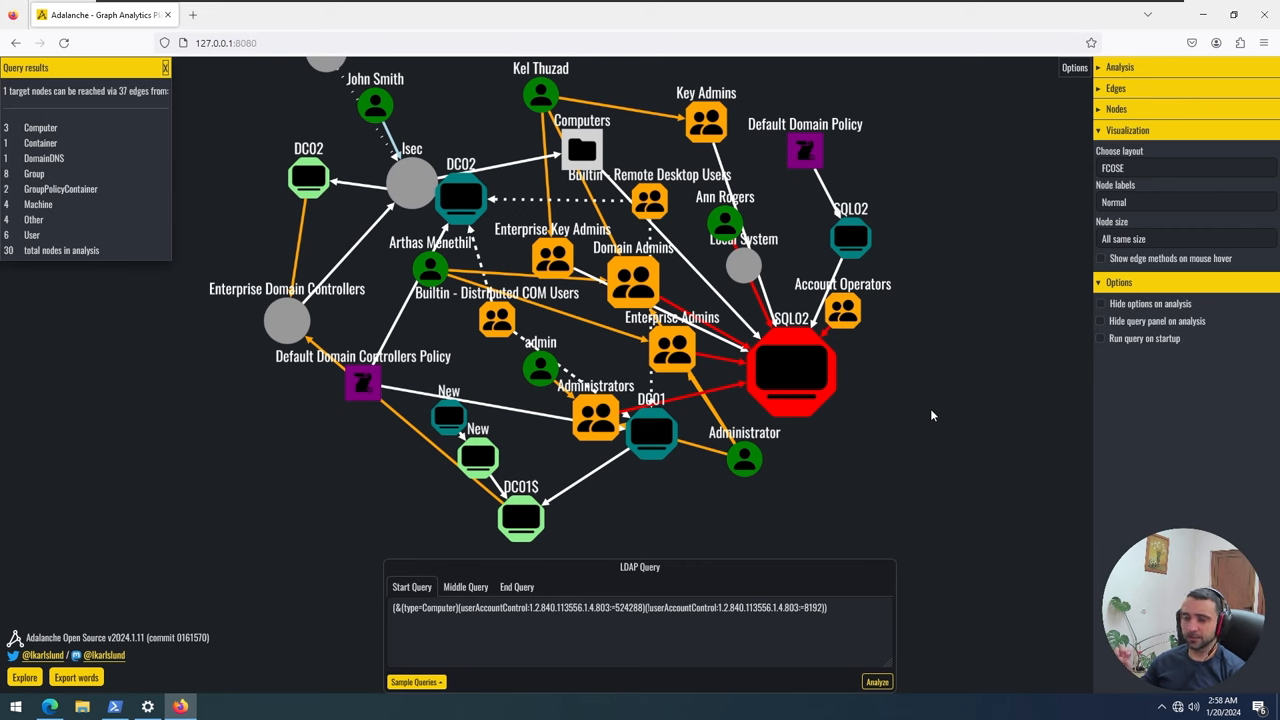
pyautogui.moveTo(790, 370); pyautogui.dragTo(845, 420)
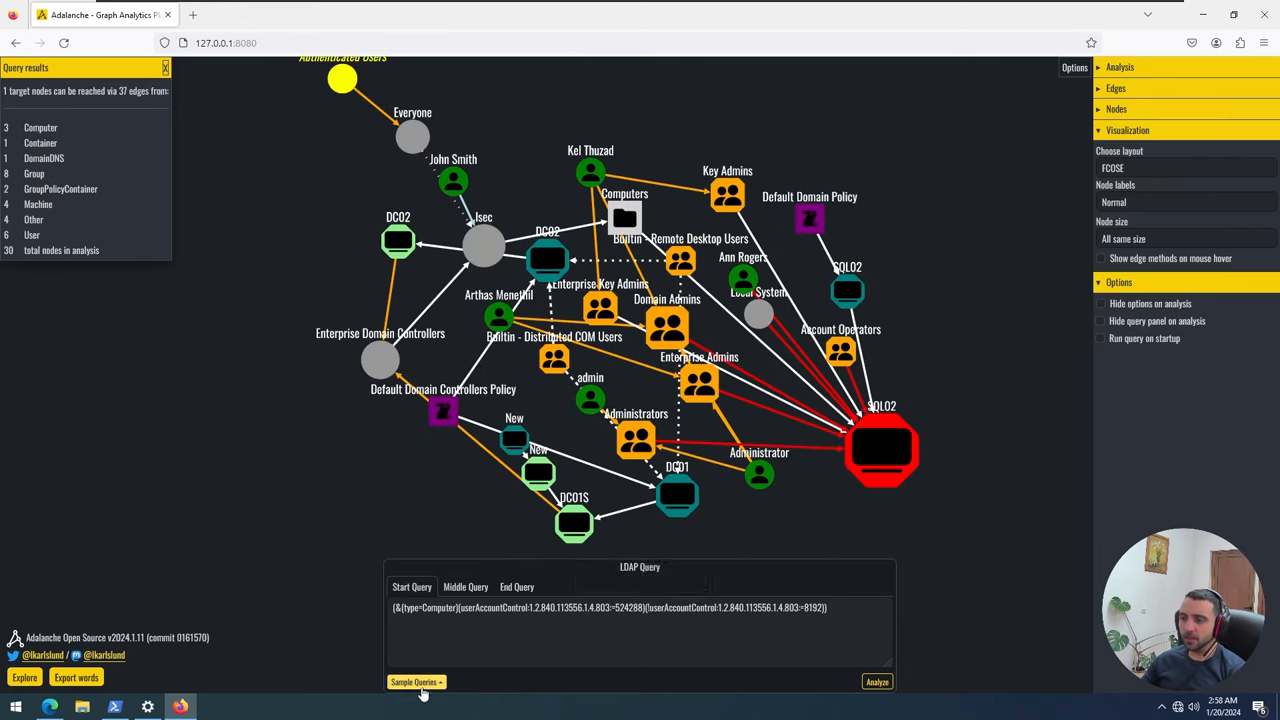
# - Raise _limit to 1000 and run the constrained-delegation computers sample query
pyautogui.click(413, 681)
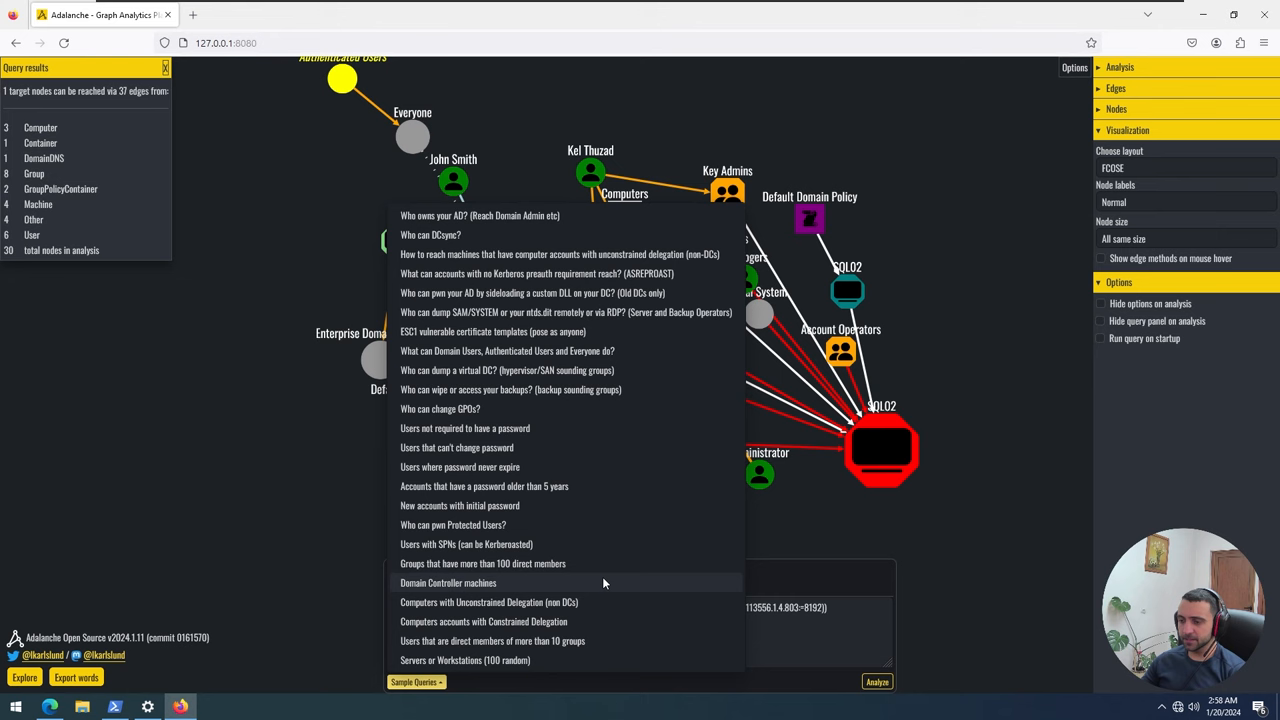
pyautogui.moveTo(571, 660)
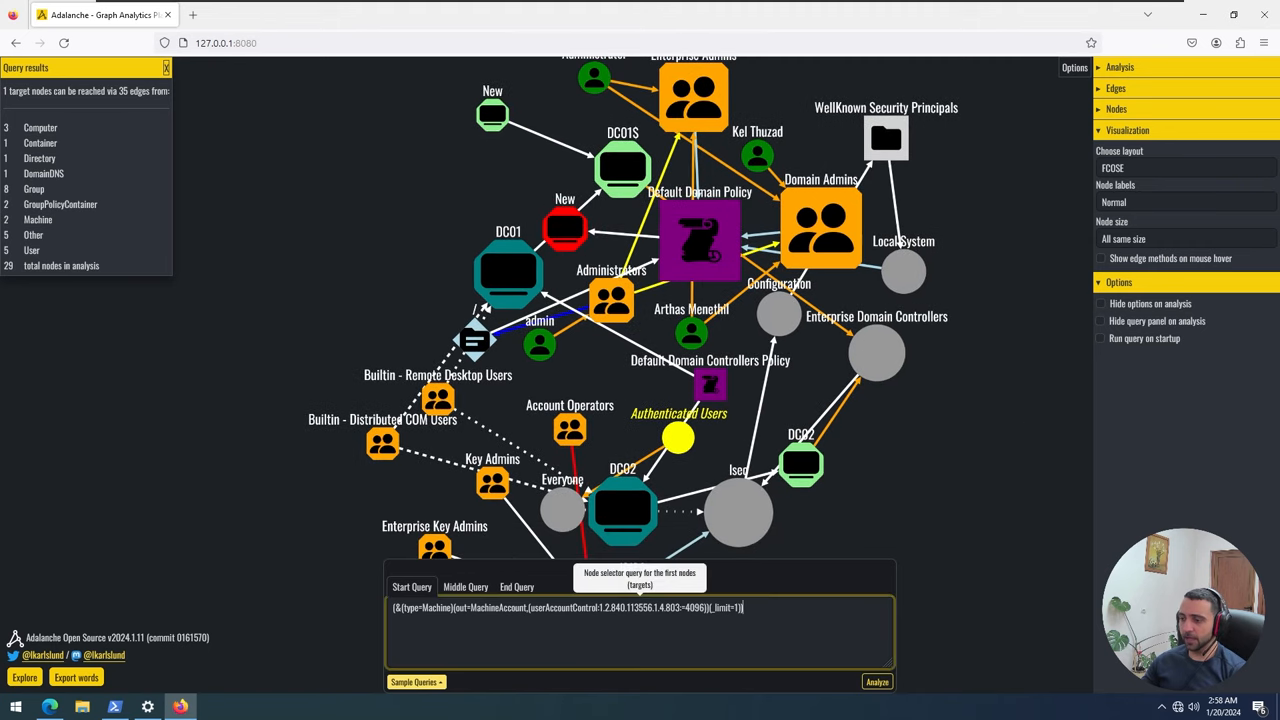
pyautogui.write('000')
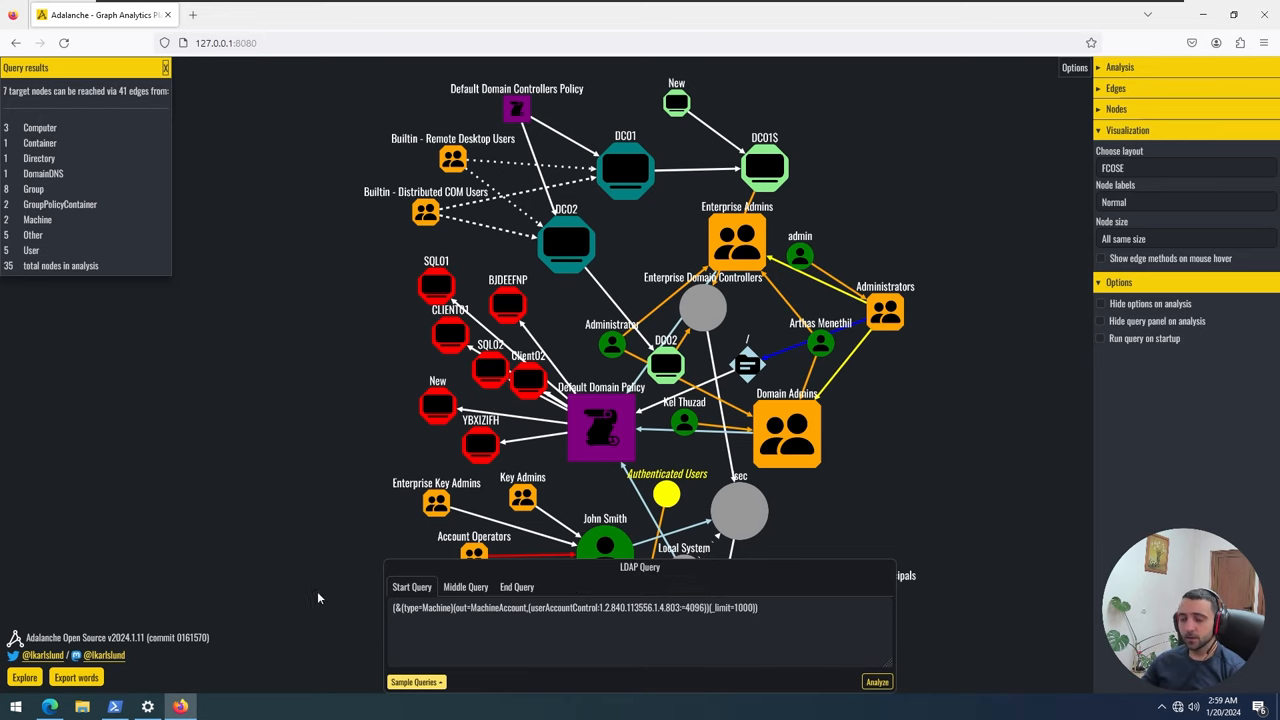
pyautogui.click(415, 681)
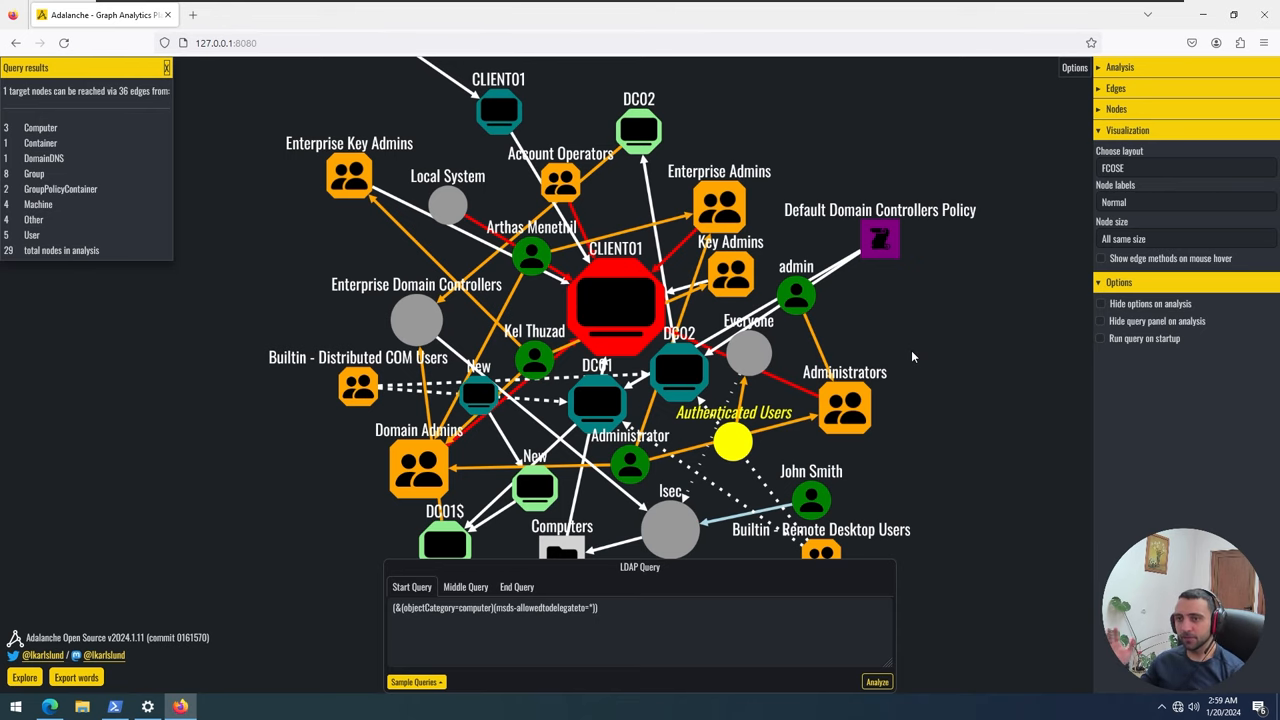
# - Load the SAM/SYSTEM dump sample query and pan to its upper graph area
pyautogui.click(416, 681)
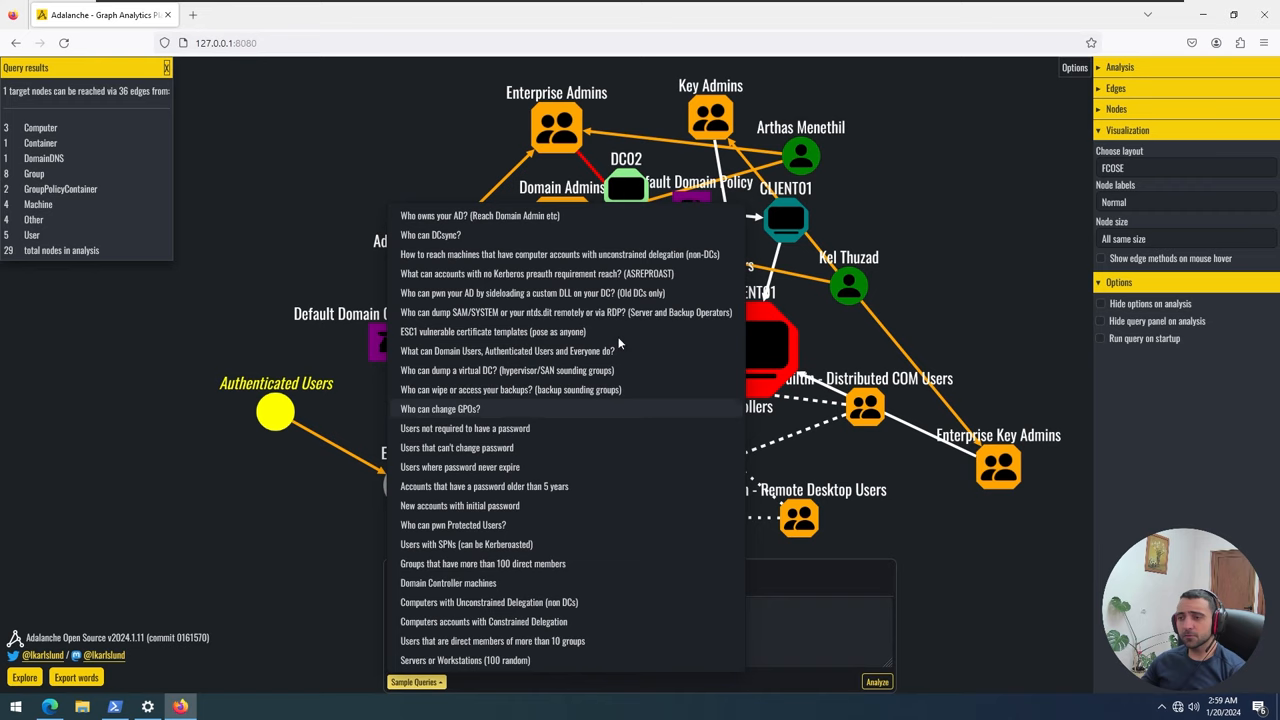
pyautogui.moveTo(620, 344)
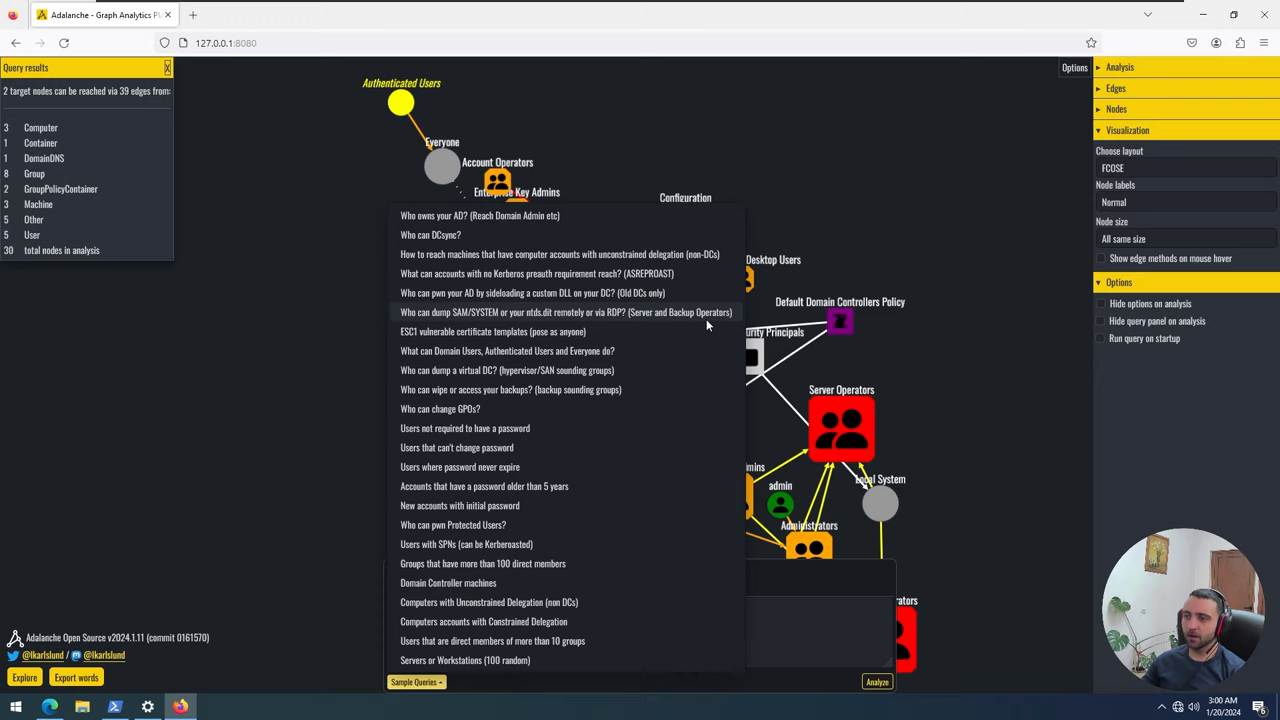
pyautogui.moveTo(895, 253)
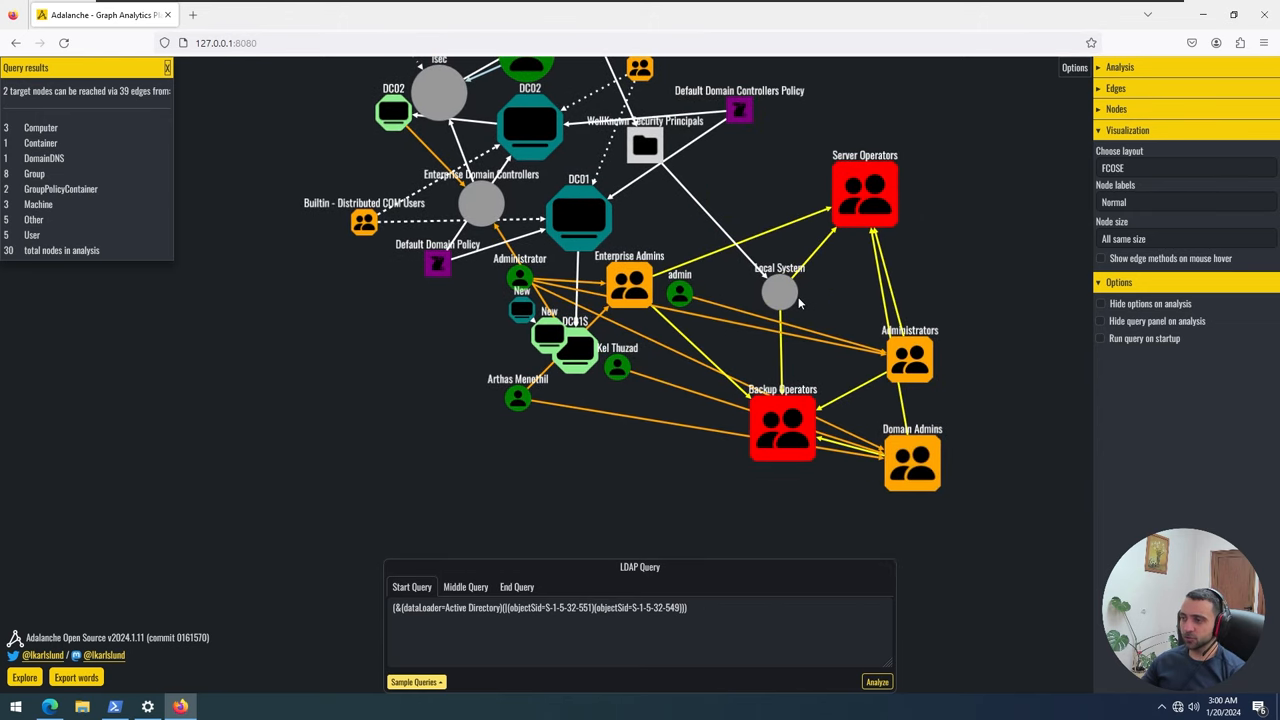
pyautogui.moveTo(617, 367); pyautogui.dragTo(677, 483)
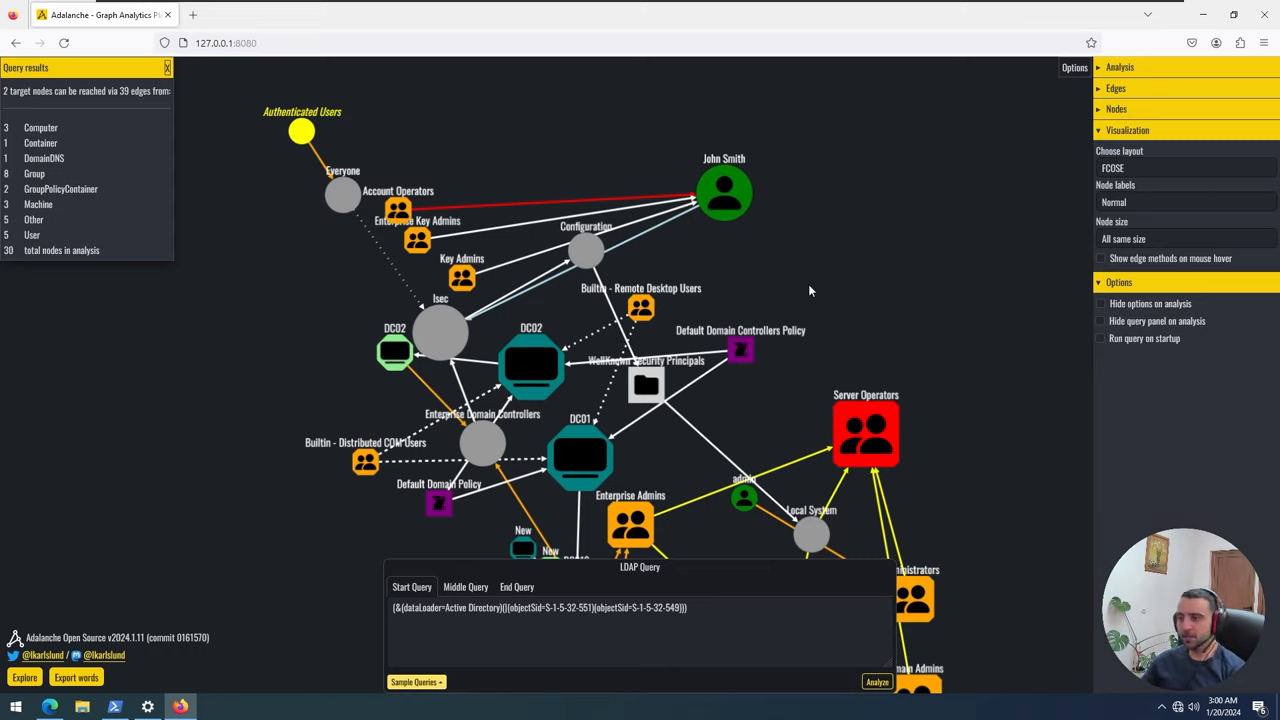
pyautogui.moveTo(822, 284)
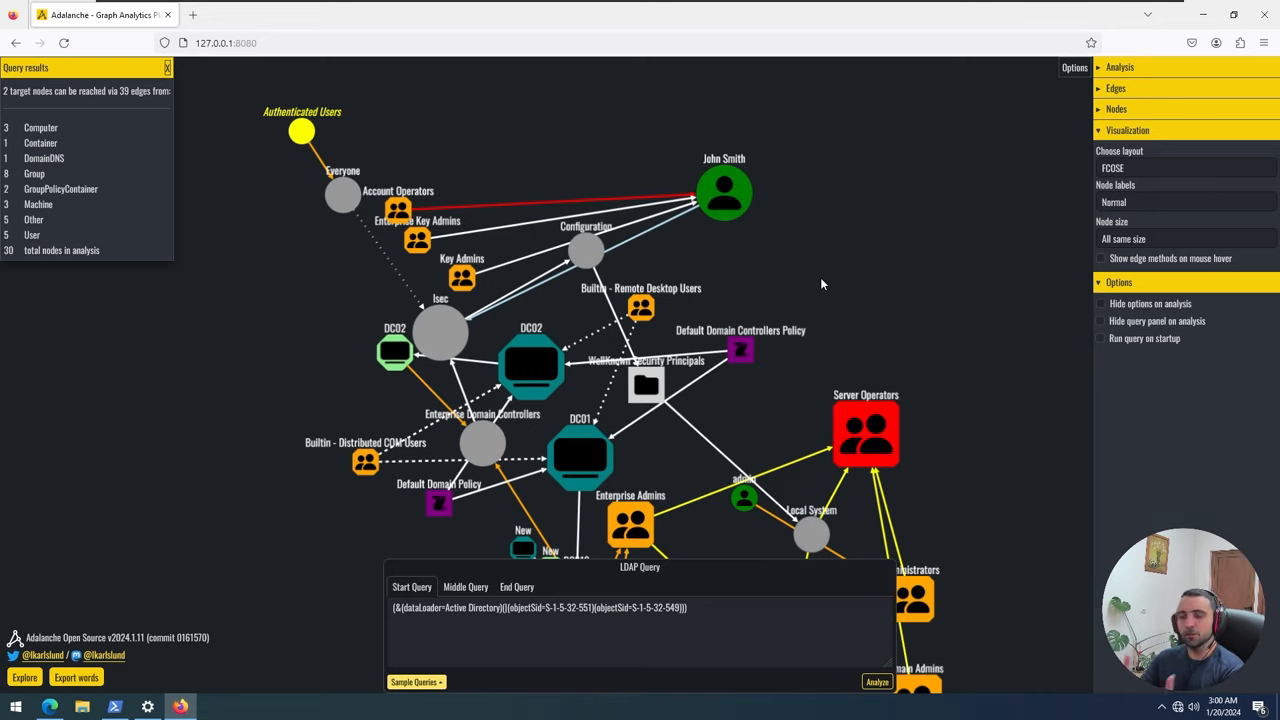
pyautogui.moveTo(279, 462)
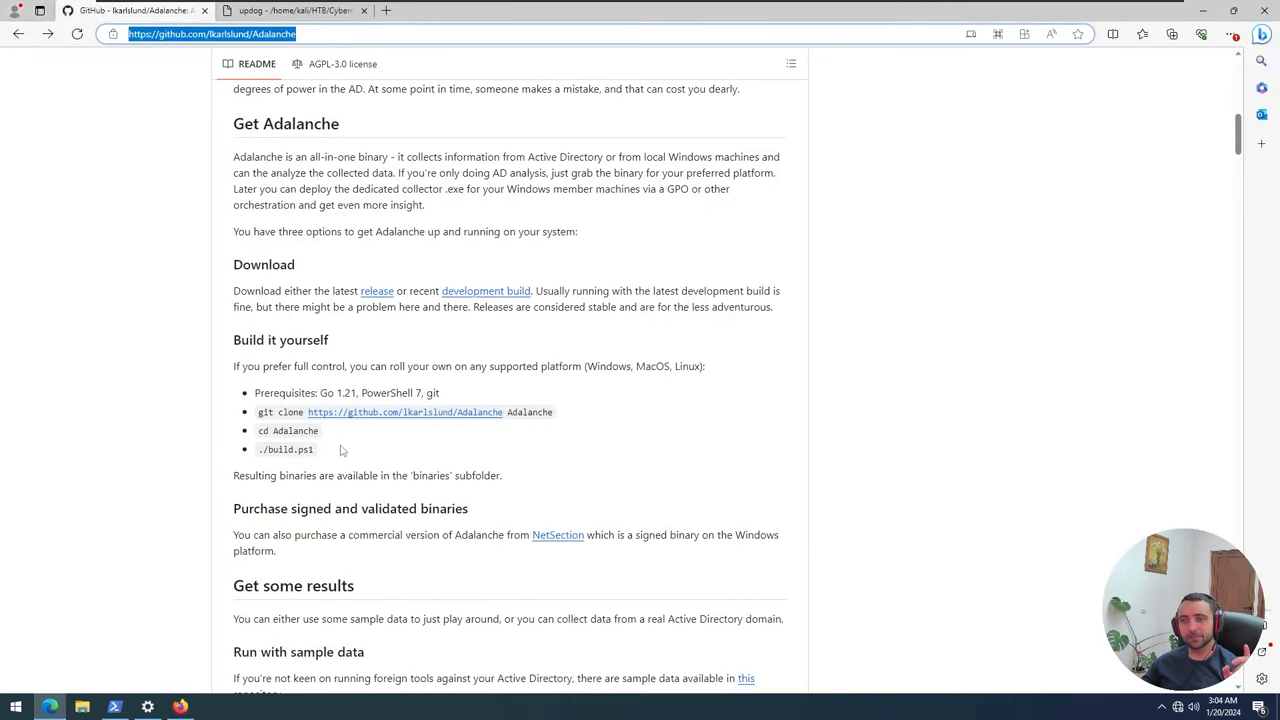
# - Read the README's Active Directory collection commands and LDAP Result Code 49 workarounds
pyautogui.scroll(3)
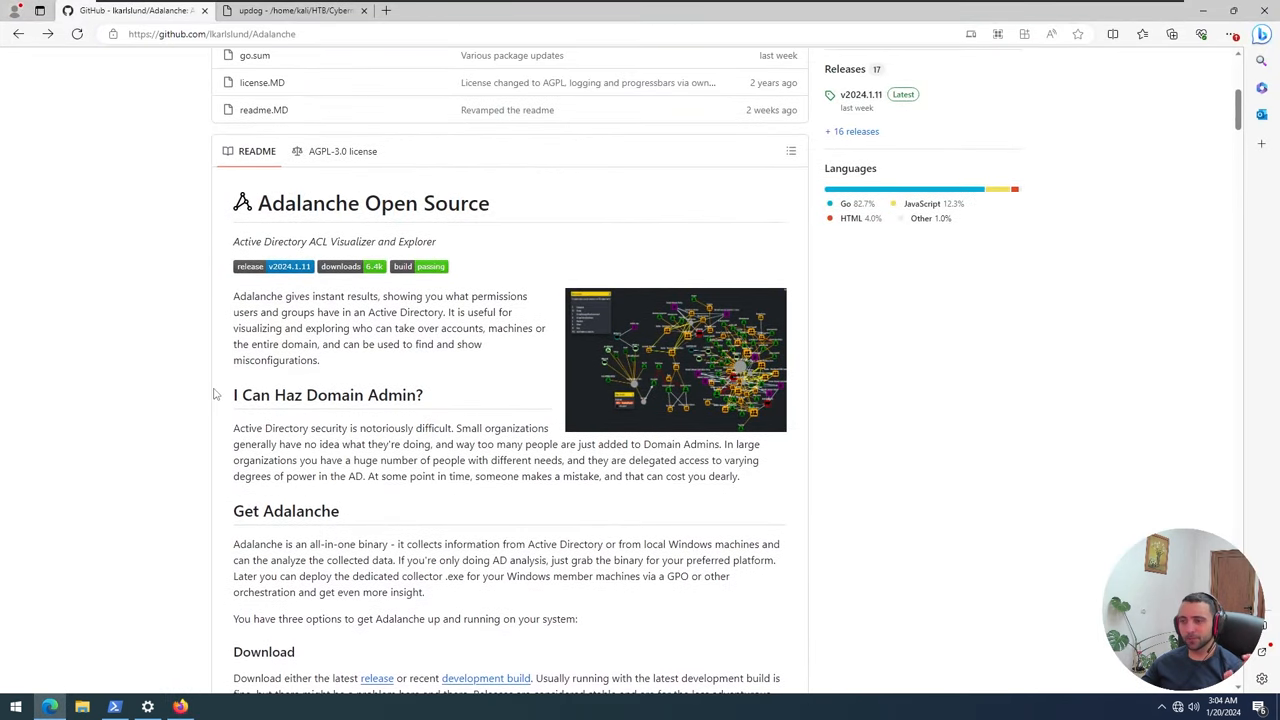
pyautogui.scroll(-3)
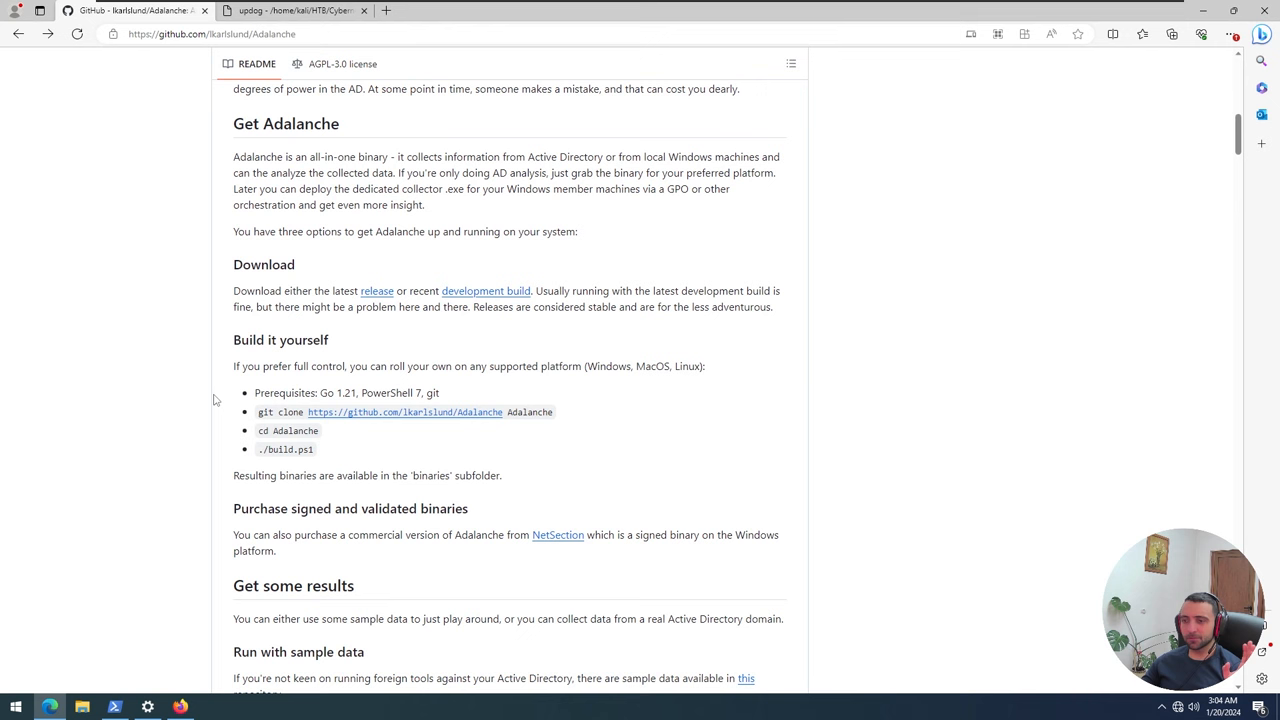
pyautogui.moveTo(416, 447)
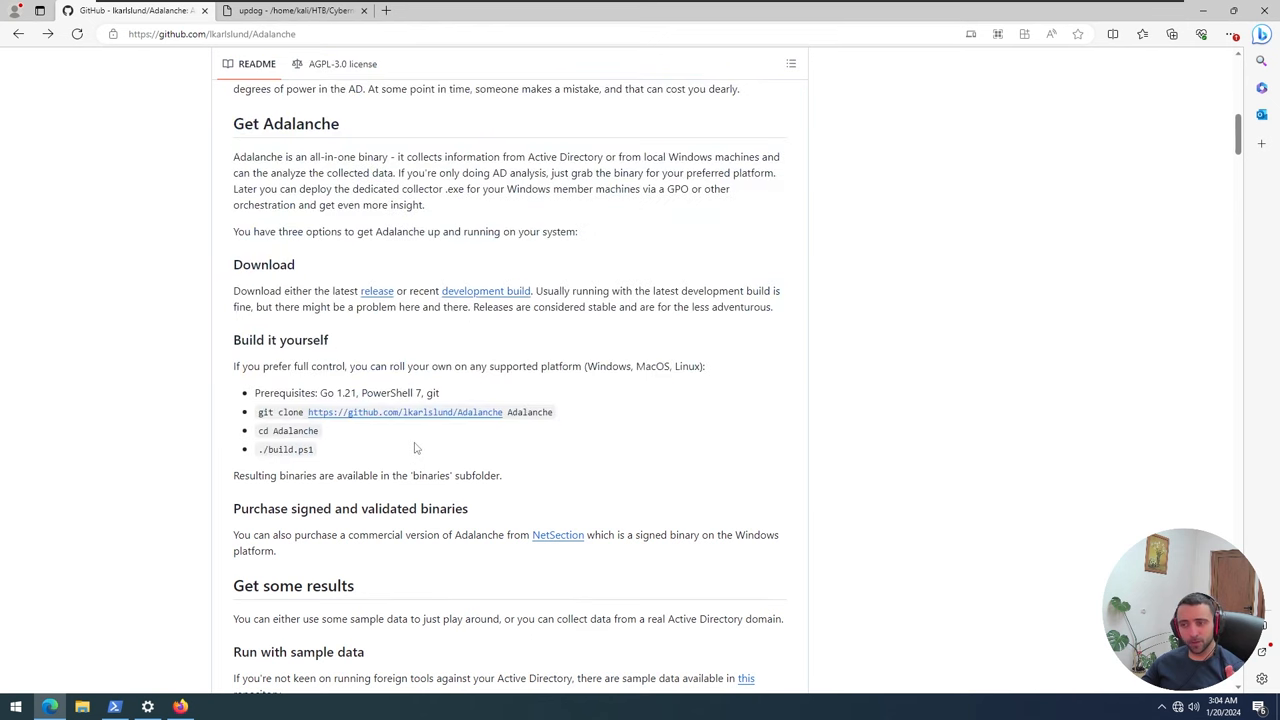
pyautogui.scroll(-3)
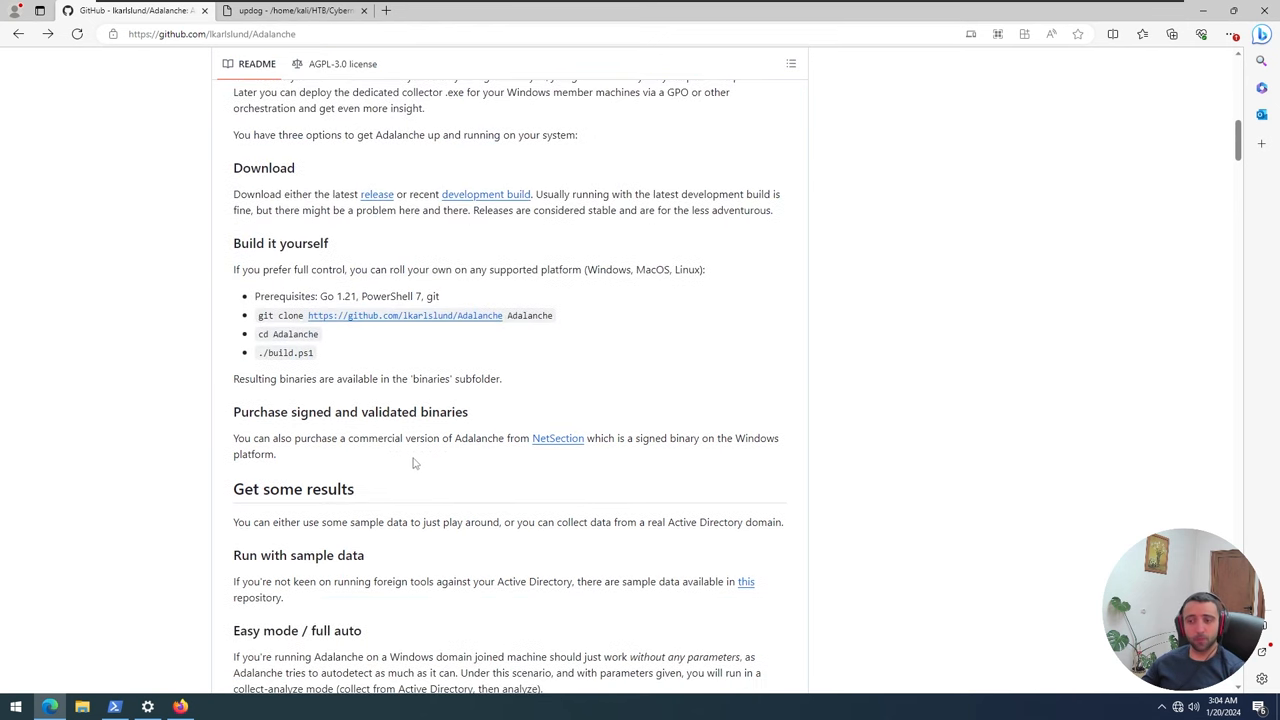
pyautogui.scroll(-3)
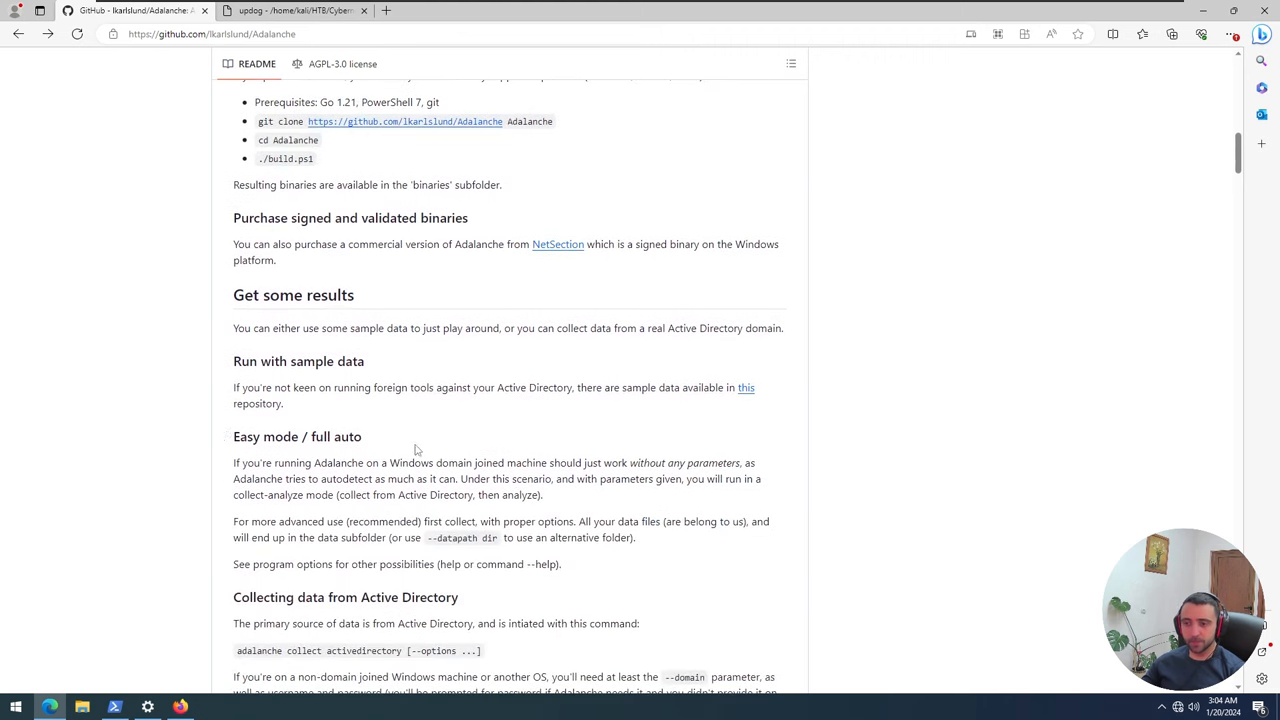
pyautogui.scroll(-3)
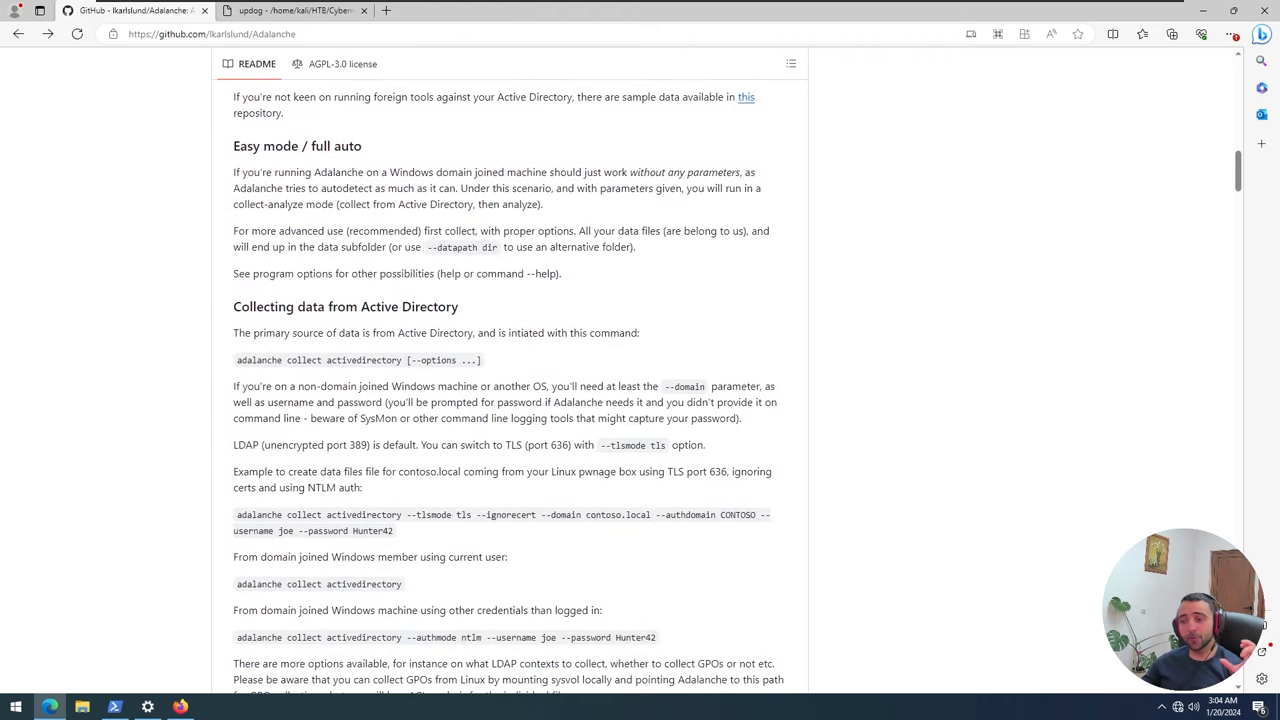
pyautogui.moveTo(446, 546)
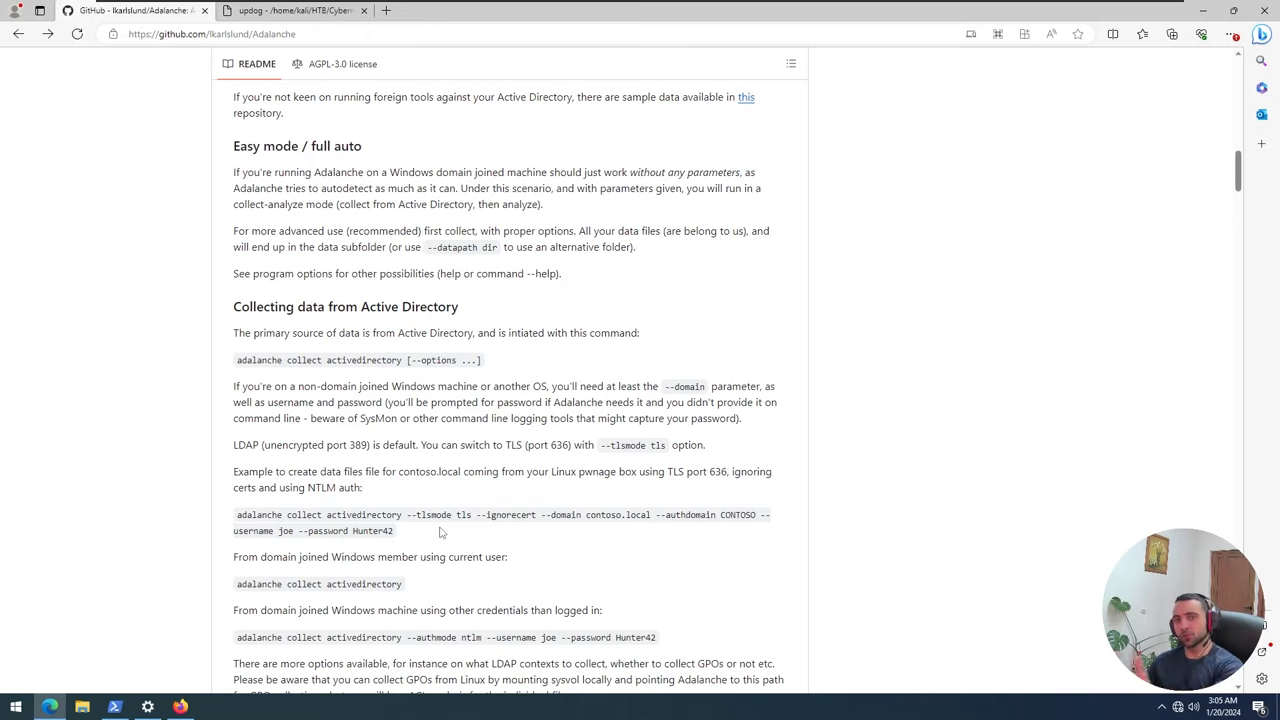
pyautogui.moveTo(408, 538)
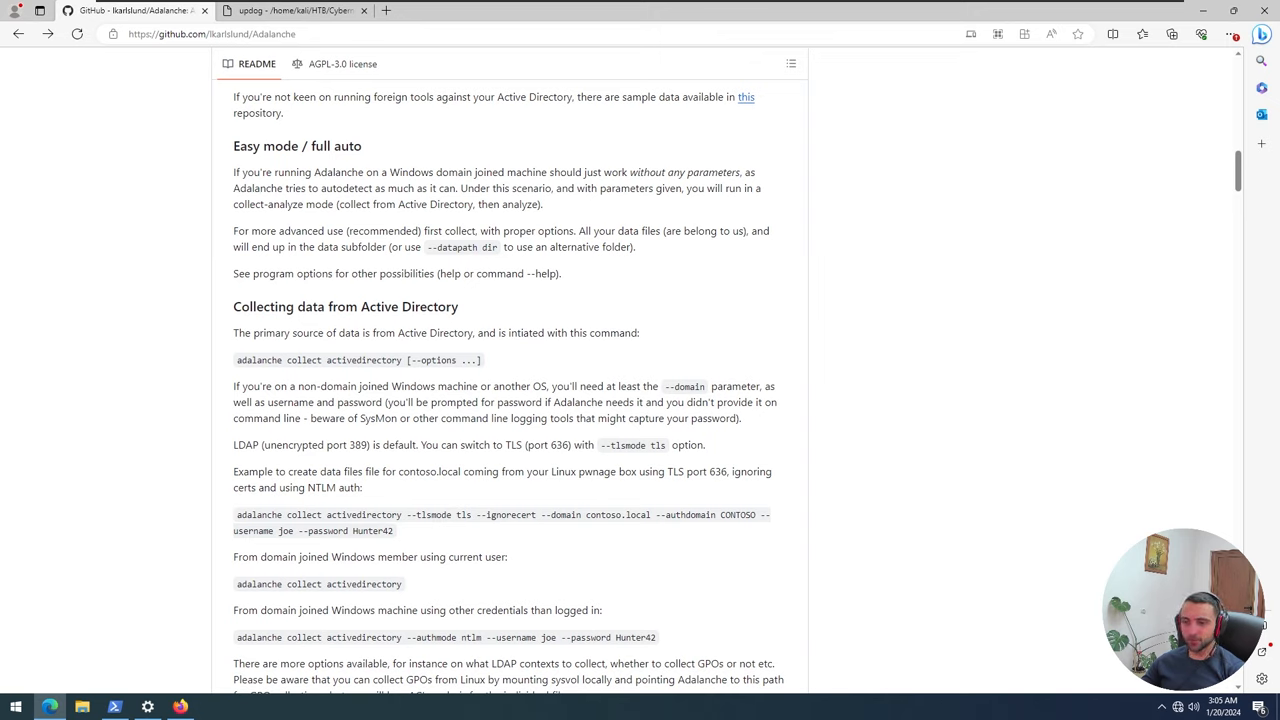
pyautogui.moveTo(447, 538)
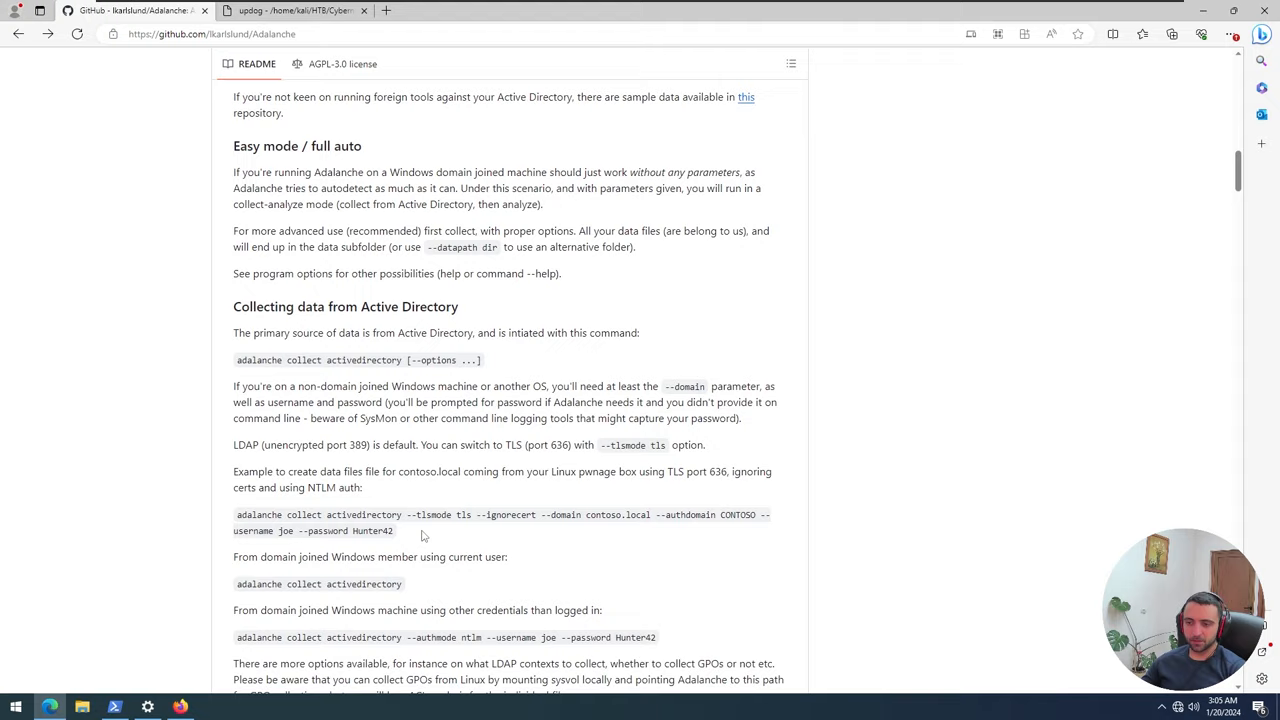
pyautogui.scroll(-3)
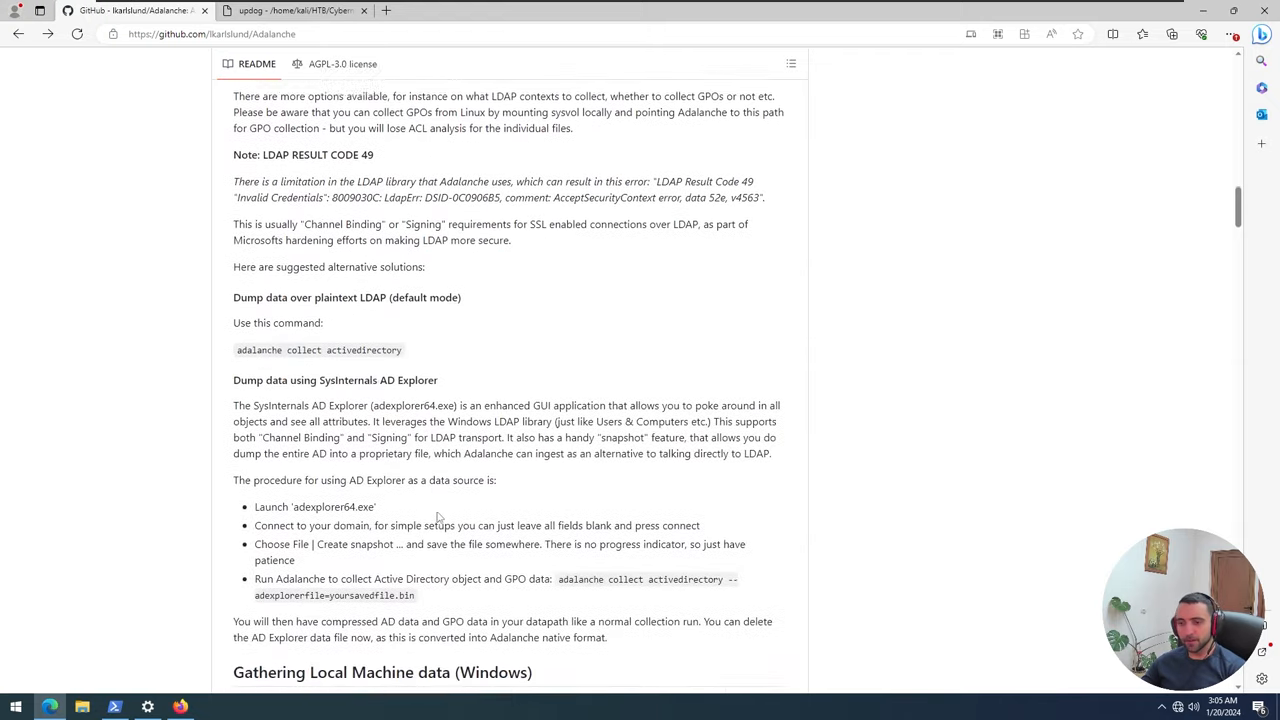
# - Read the Adalanche README to its end, then open the MetaDefender Cloud search result
pyautogui.scroll(-3)
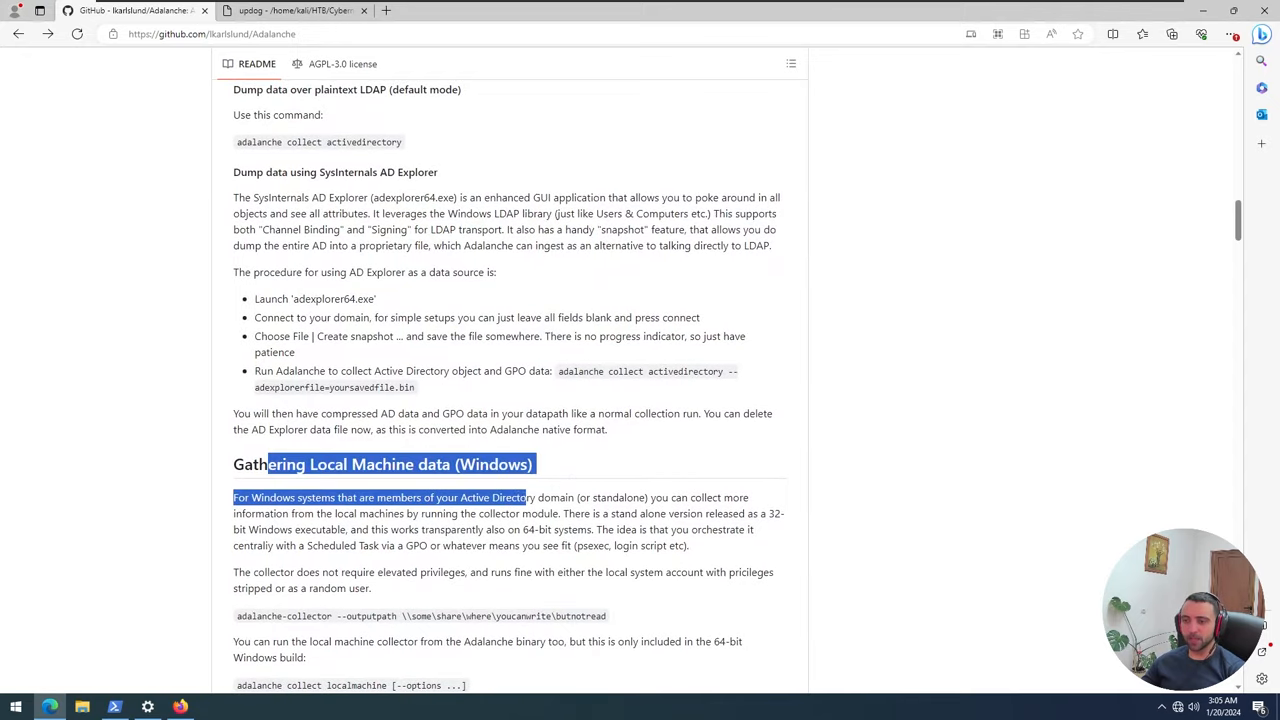
pyautogui.scroll(-3)
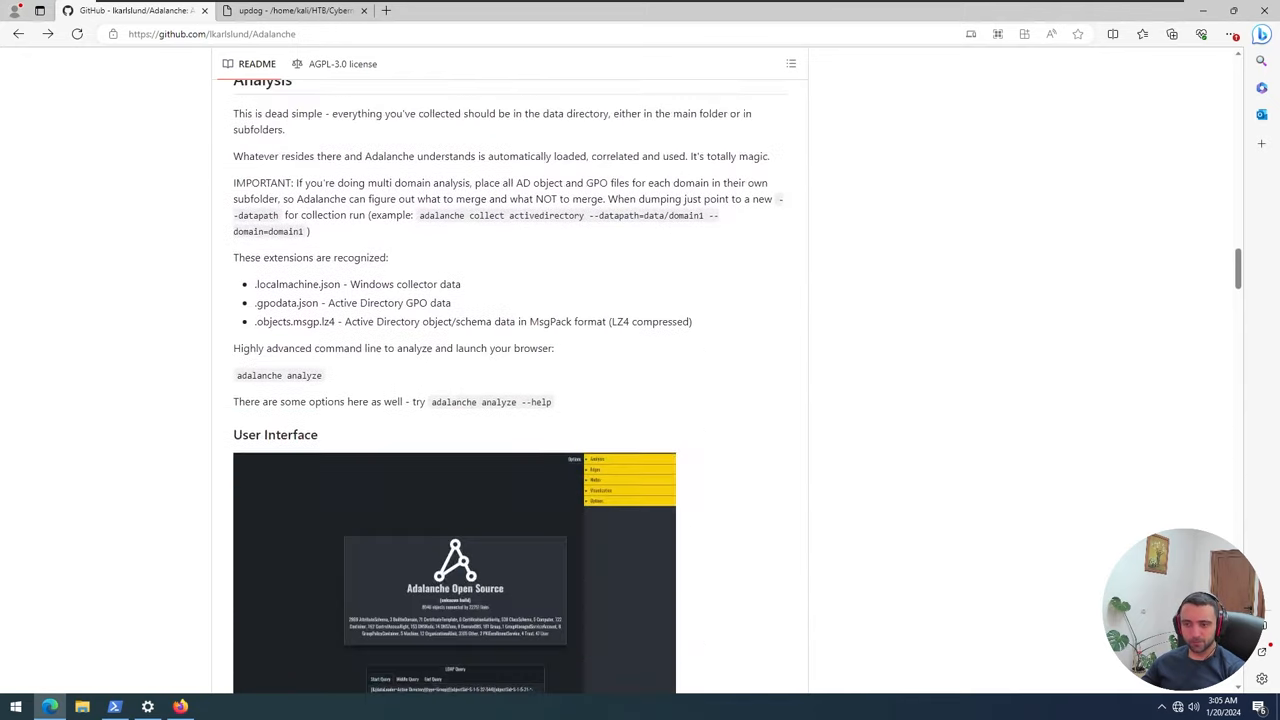
pyautogui.scroll(-3)
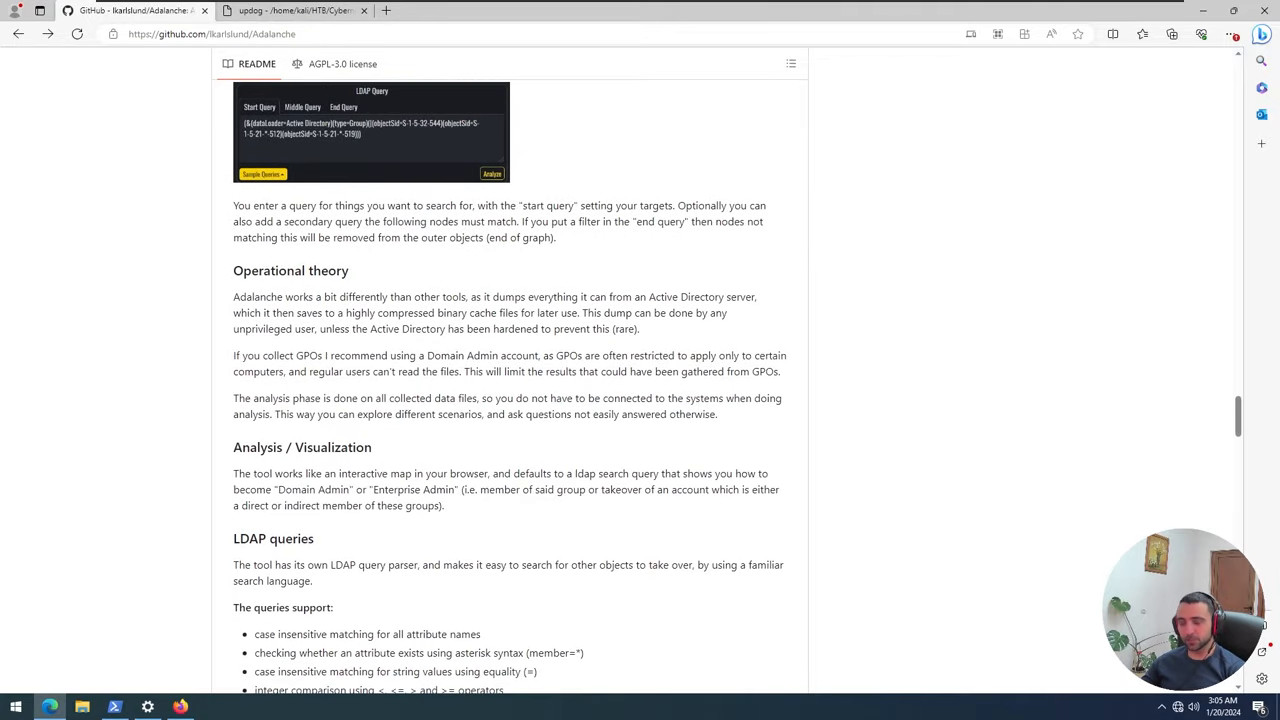
pyautogui.scroll(-3)
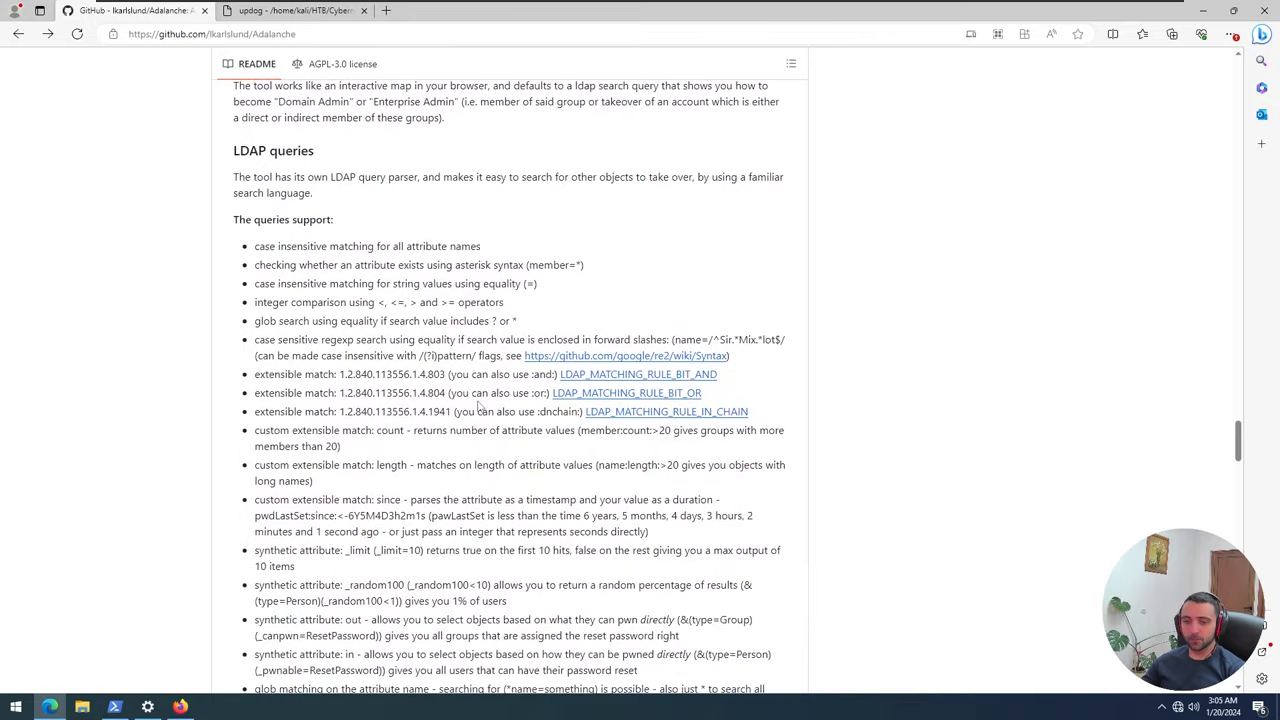
pyautogui.scroll(-3)
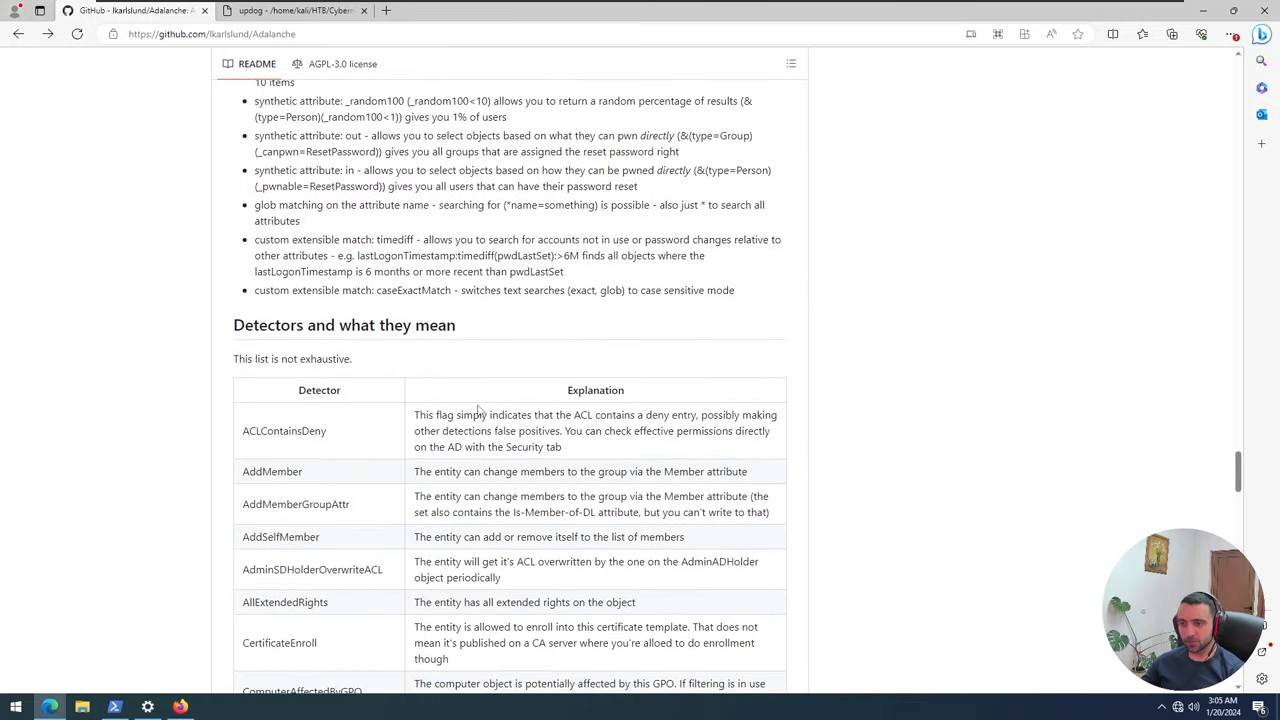
pyautogui.moveTo(295, 396)
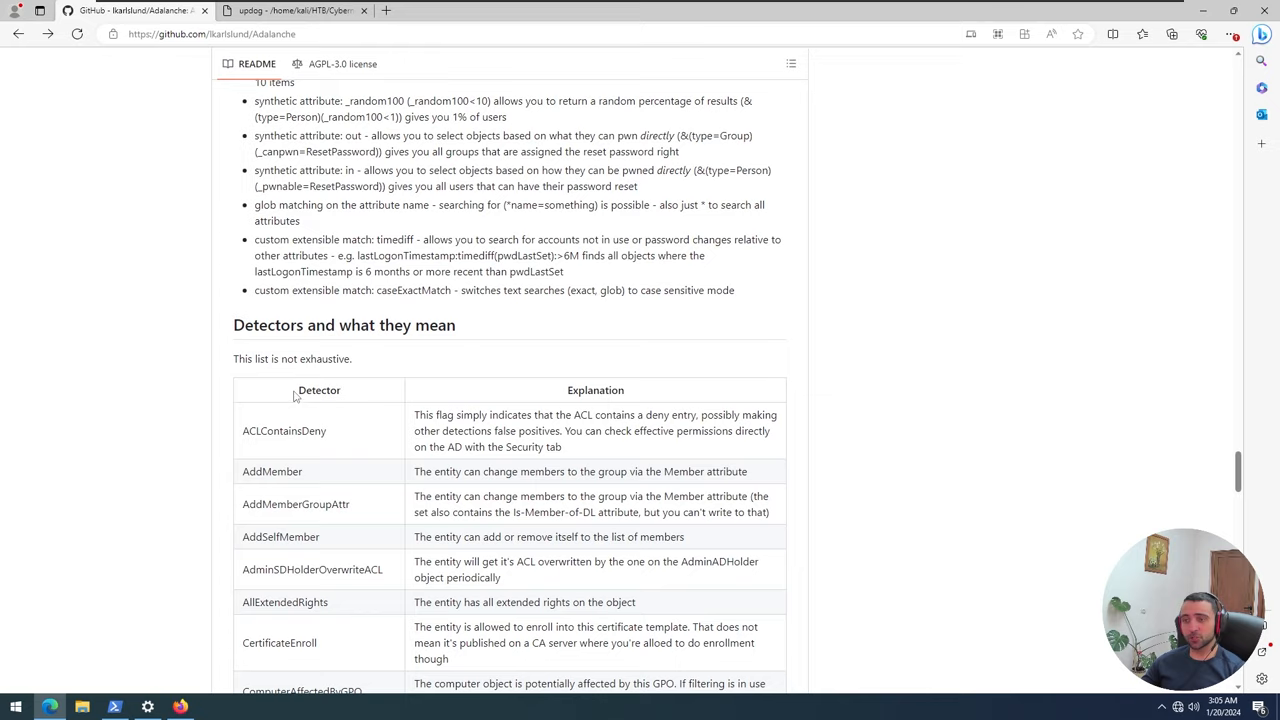
pyautogui.moveTo(269, 443)
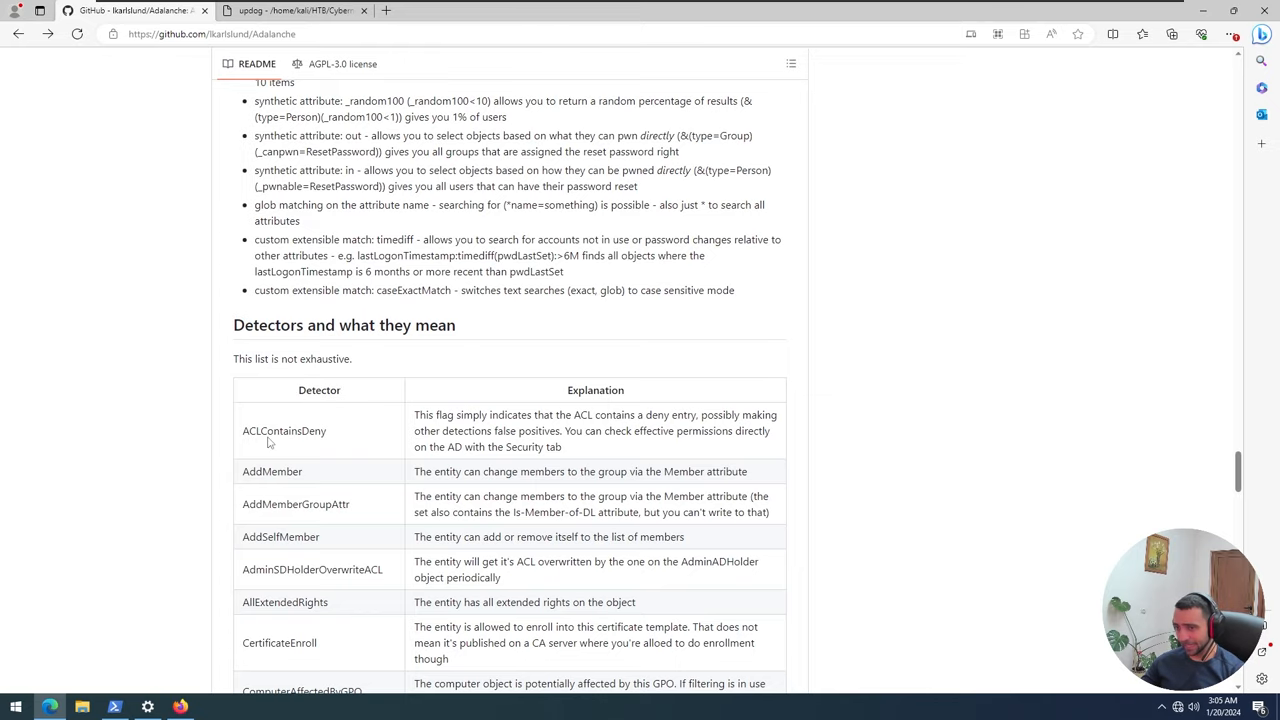
pyautogui.scroll(-3)
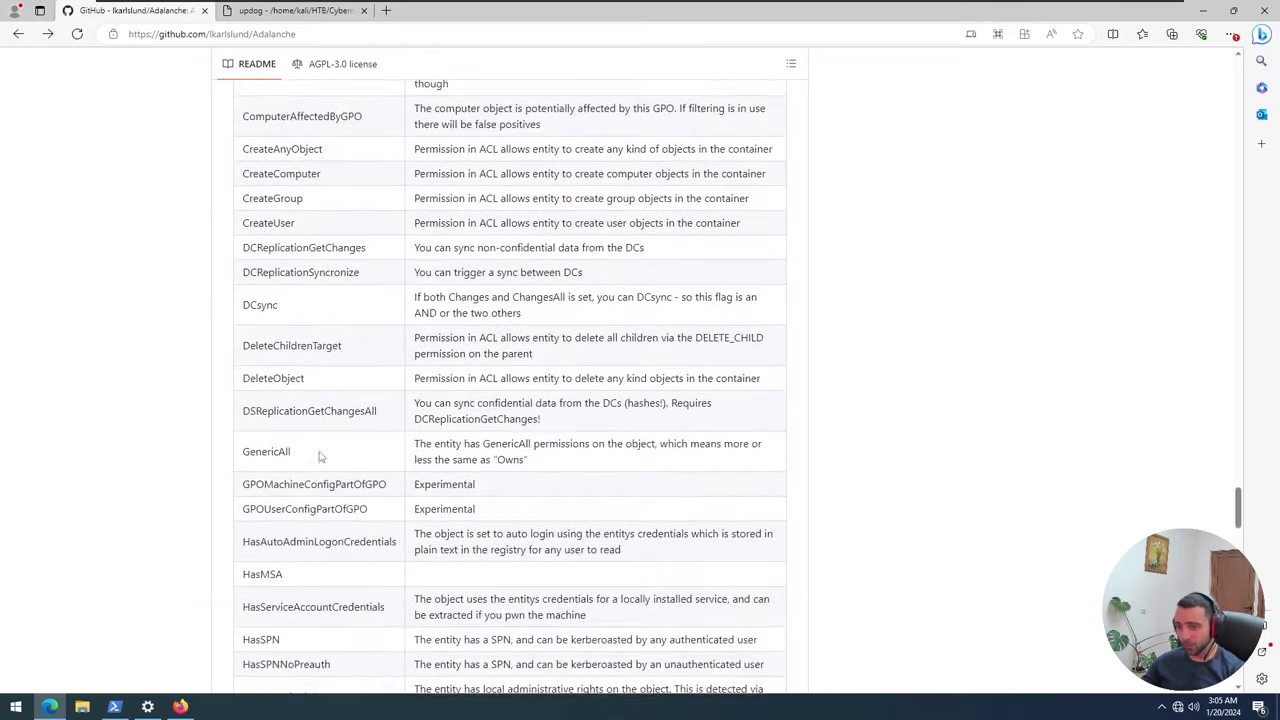
pyautogui.scroll(-3)
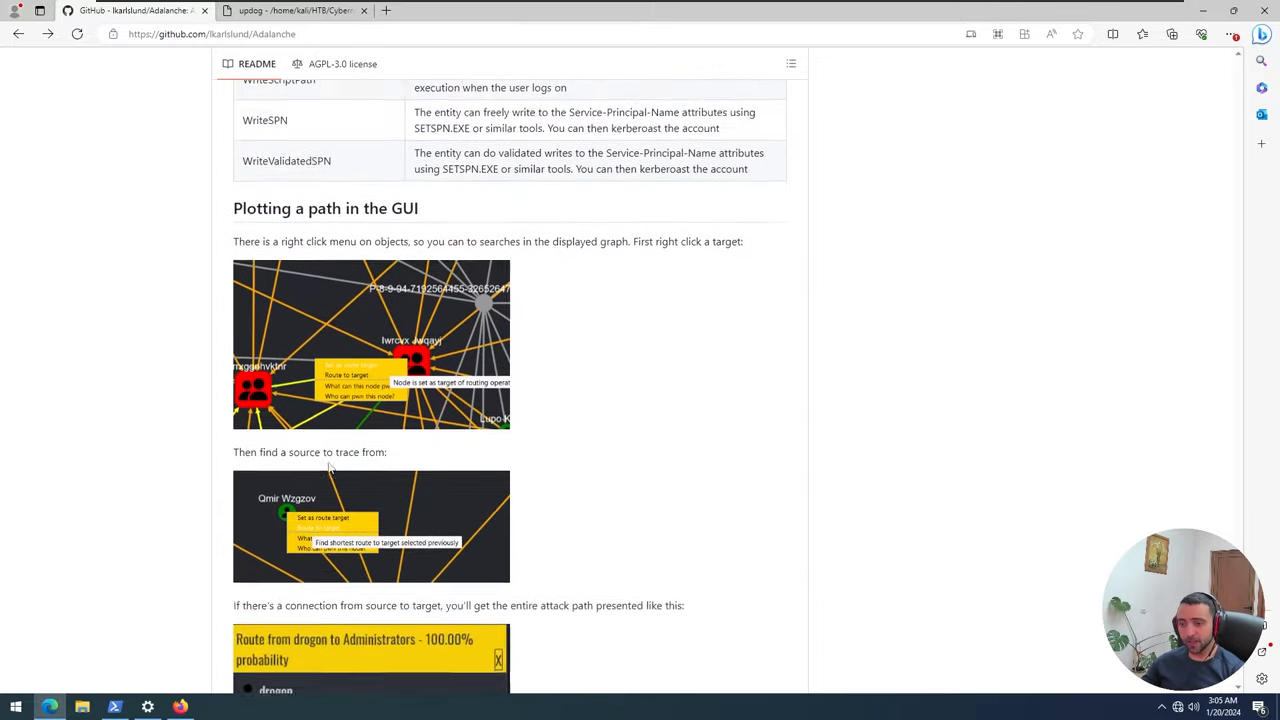
pyautogui.scroll(-3)
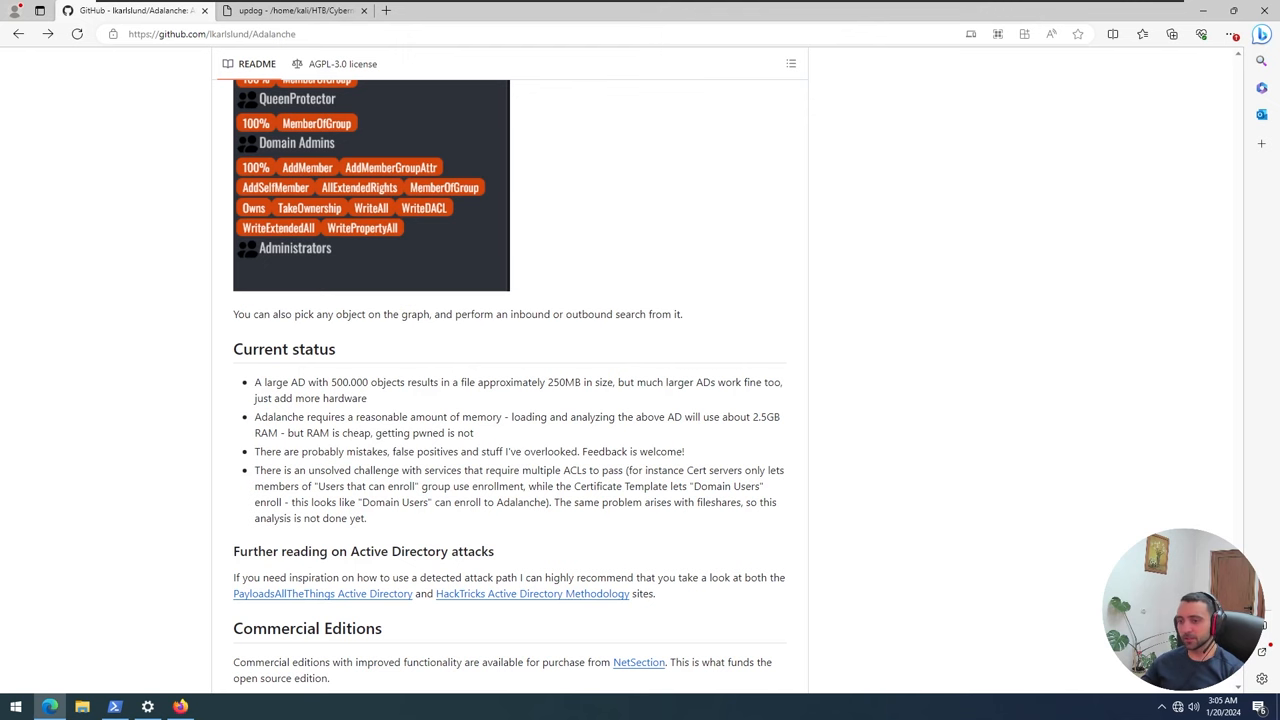
pyautogui.scroll(-3)
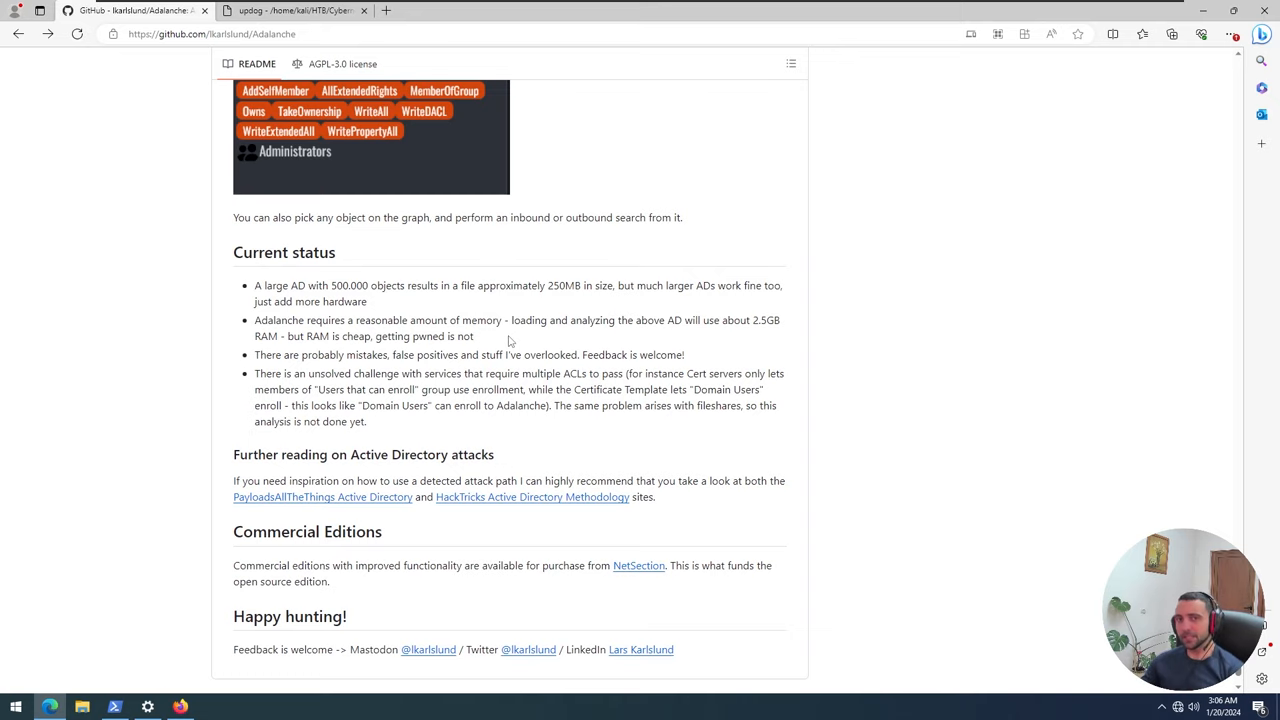
pyautogui.scroll(3)
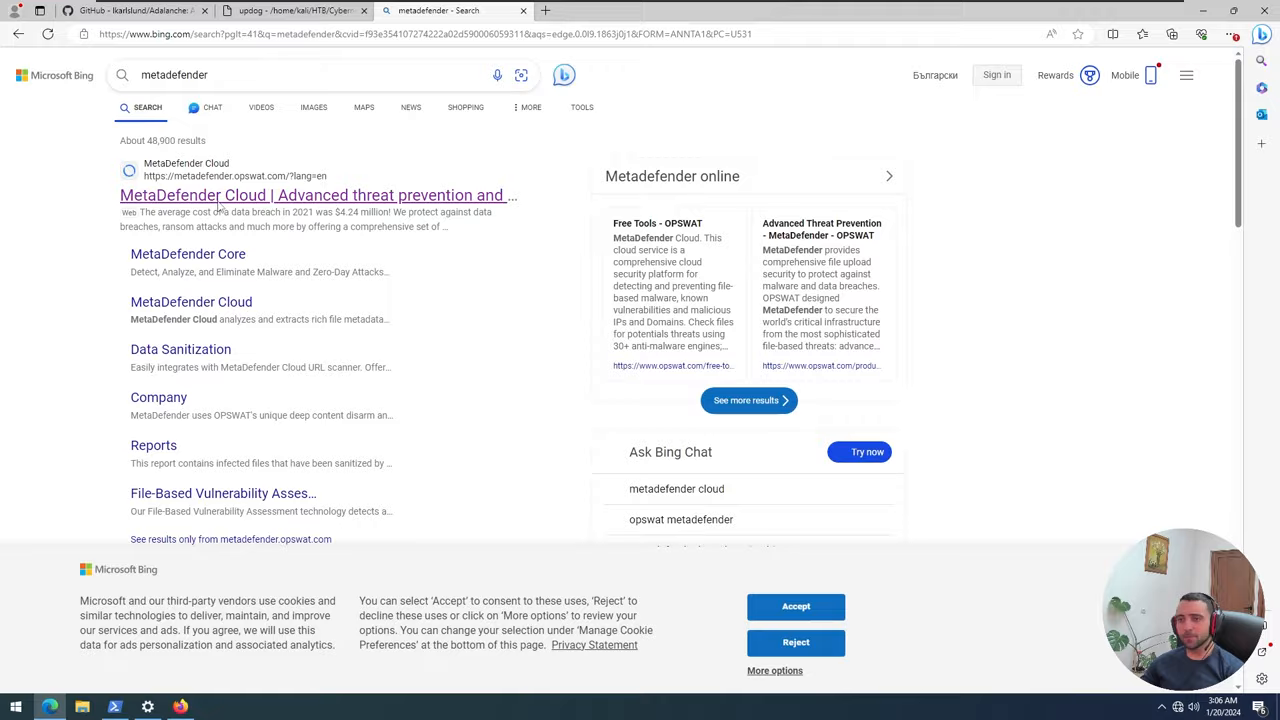
pyautogui.click(313, 195)
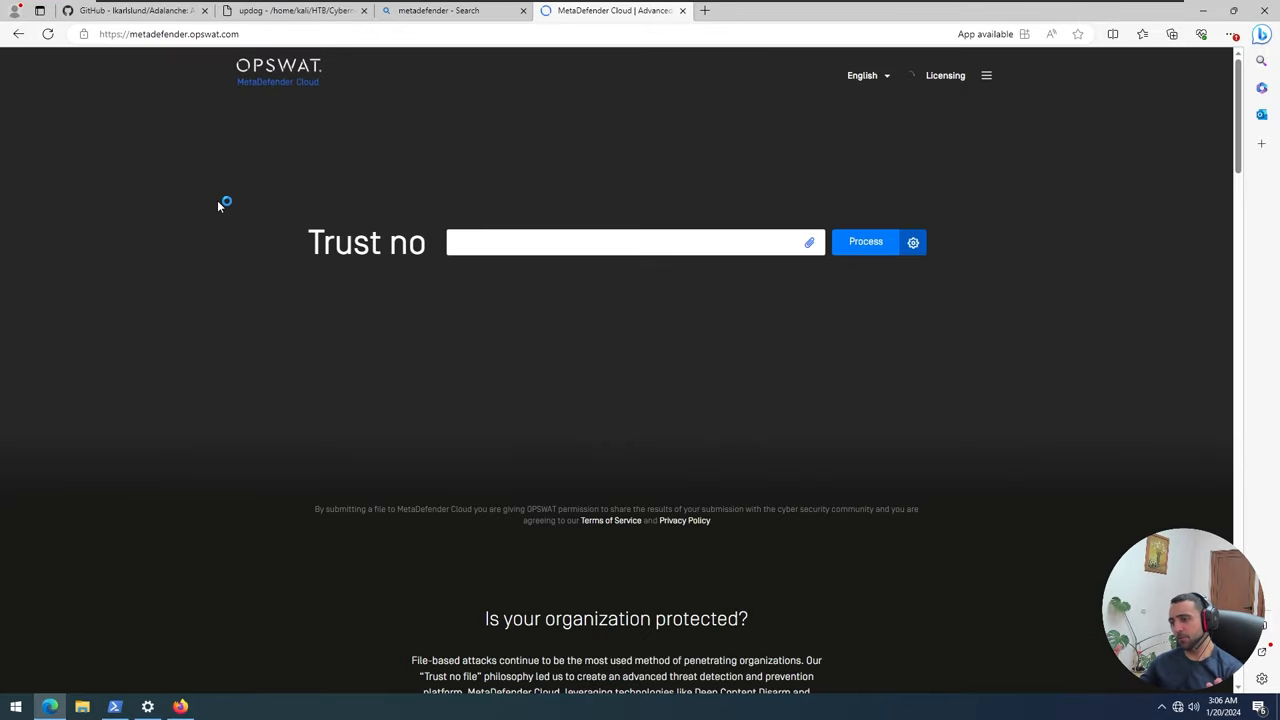
# - Upload adalanche-windows-x64-v2024.1.11.exe from Downloads to MetaDefender Cloud for scanning
pyautogui.click(809, 242)
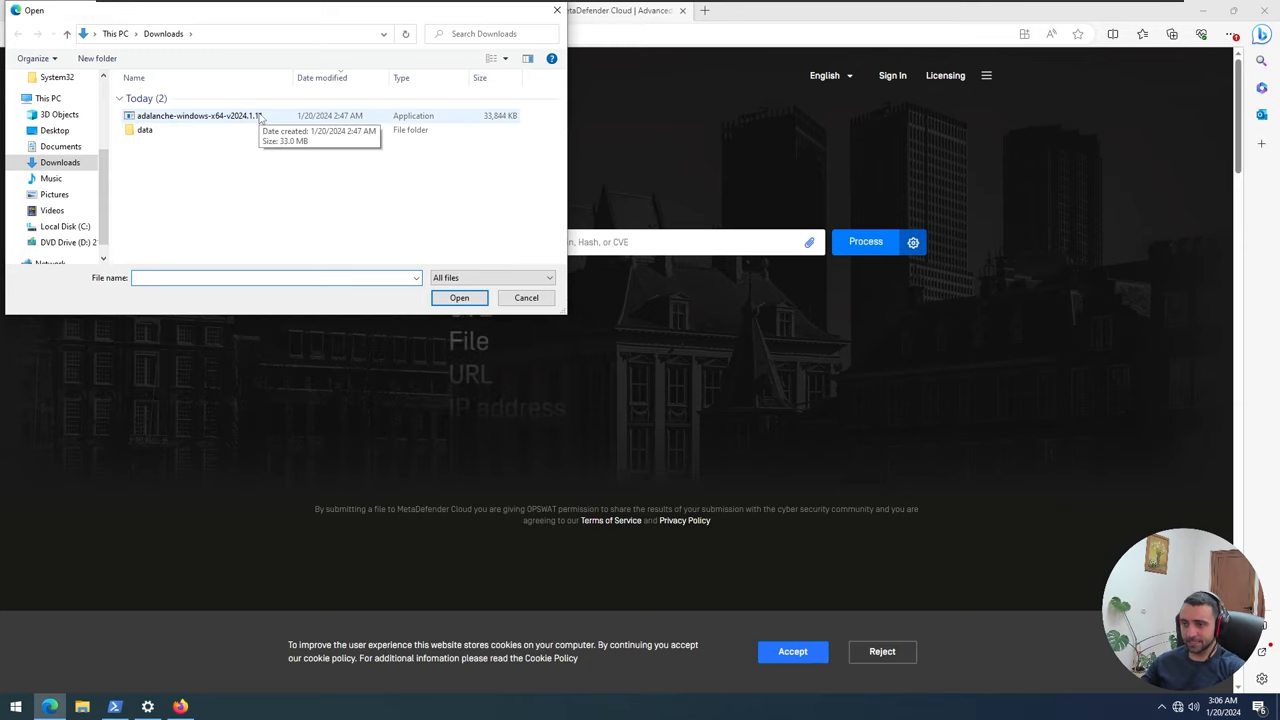
pyautogui.moveTo(238, 128)
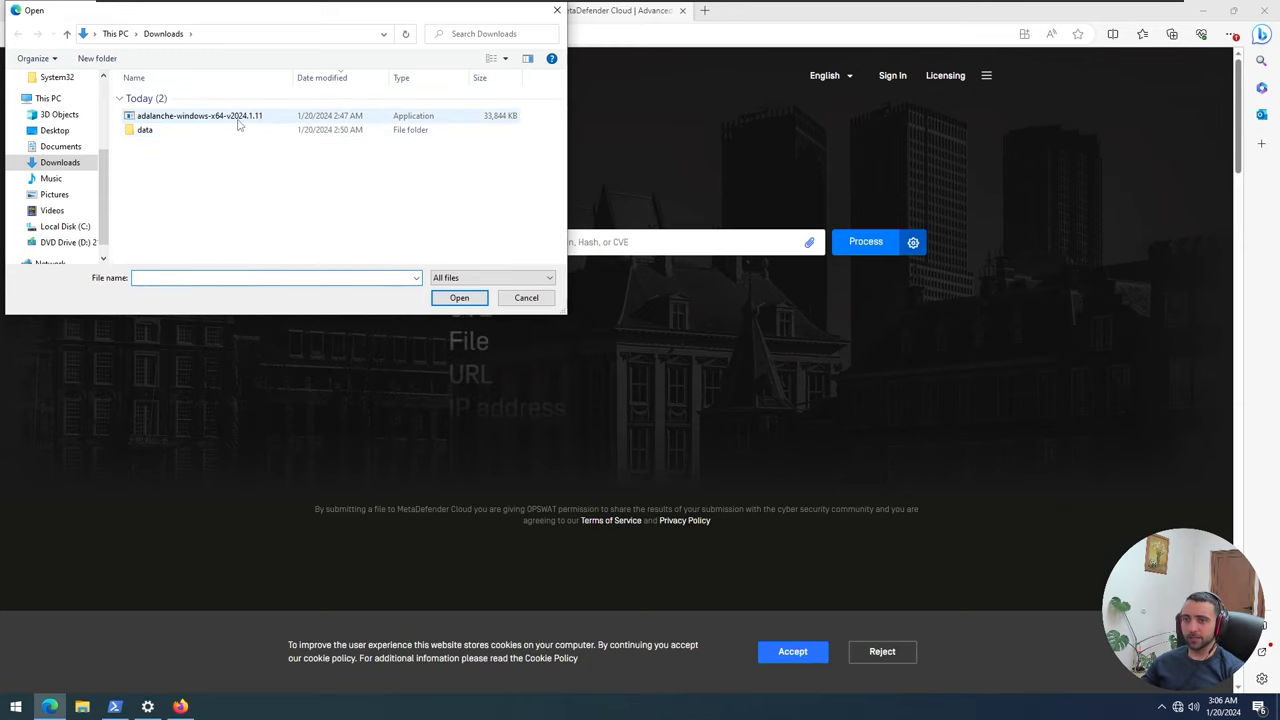
pyautogui.click(459, 297)
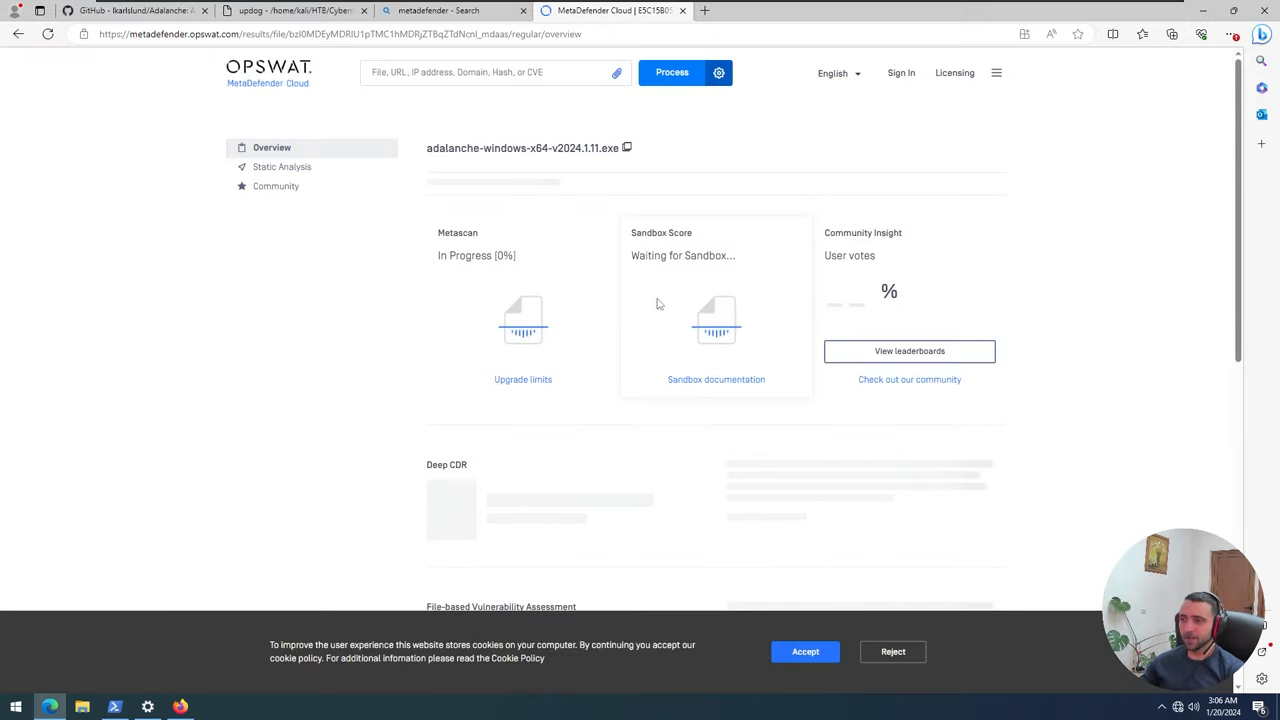
pyautogui.moveTo(502, 320)
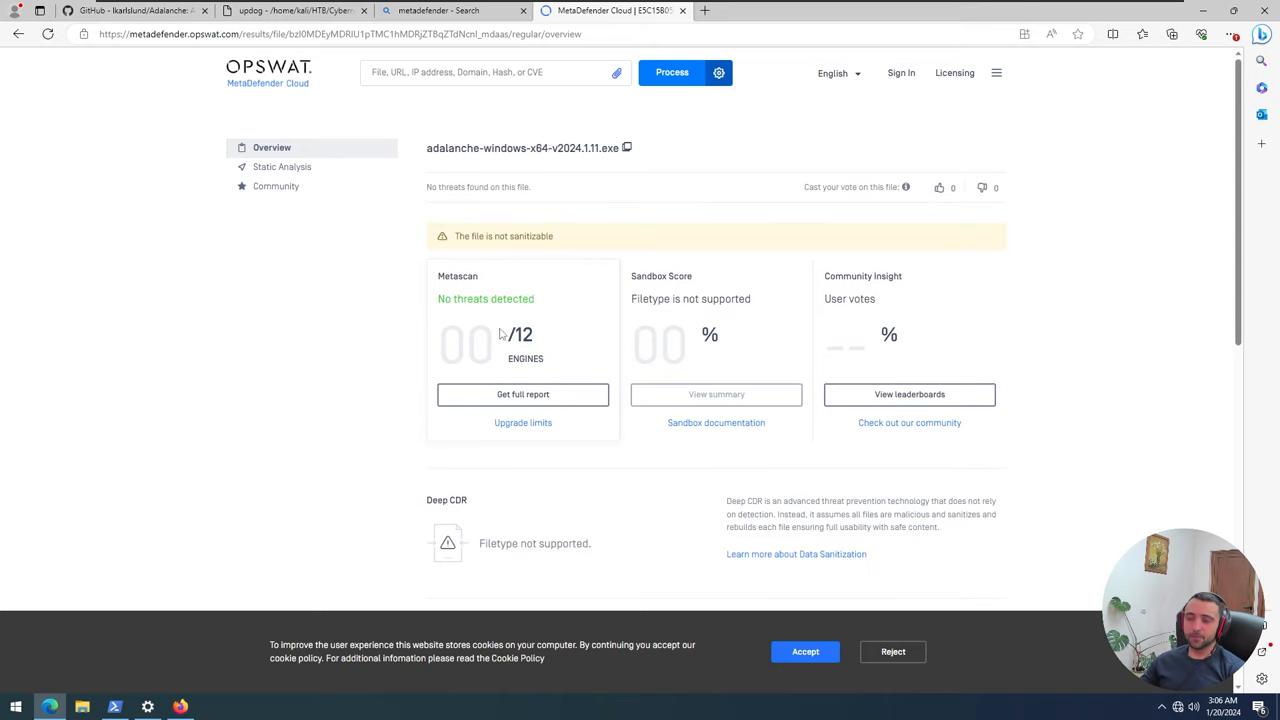
pyautogui.moveTo(497, 330)
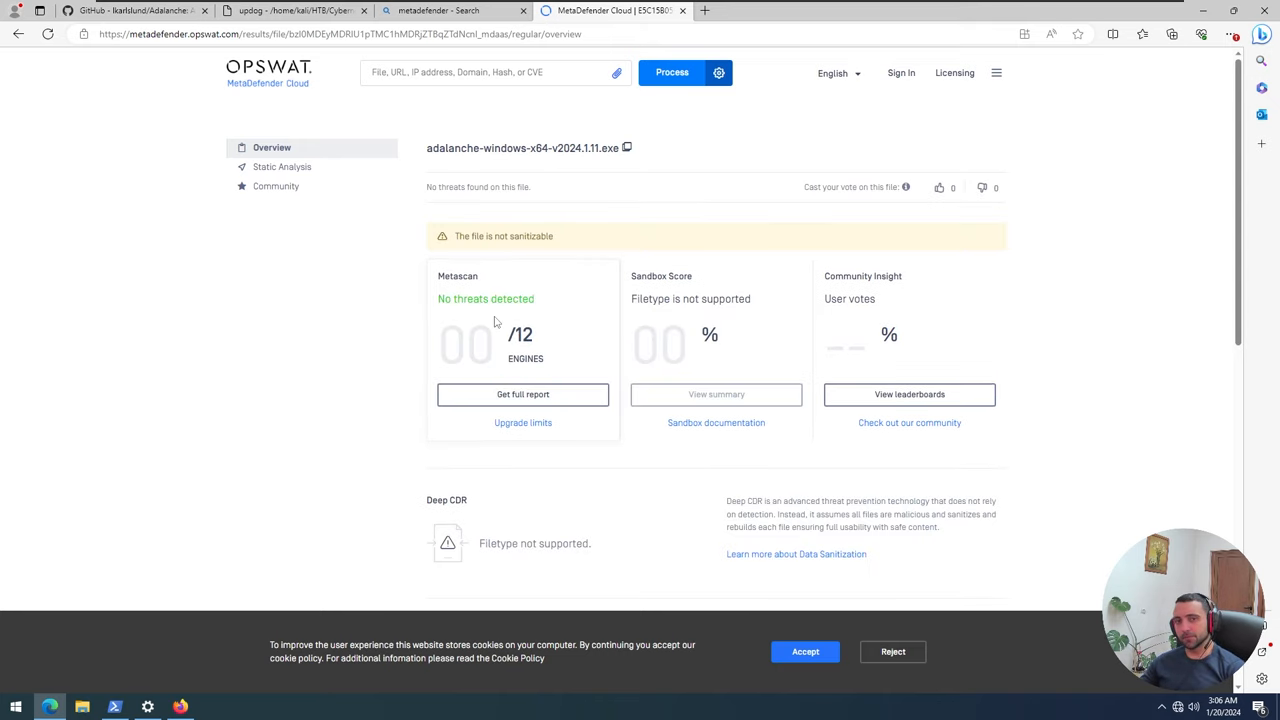